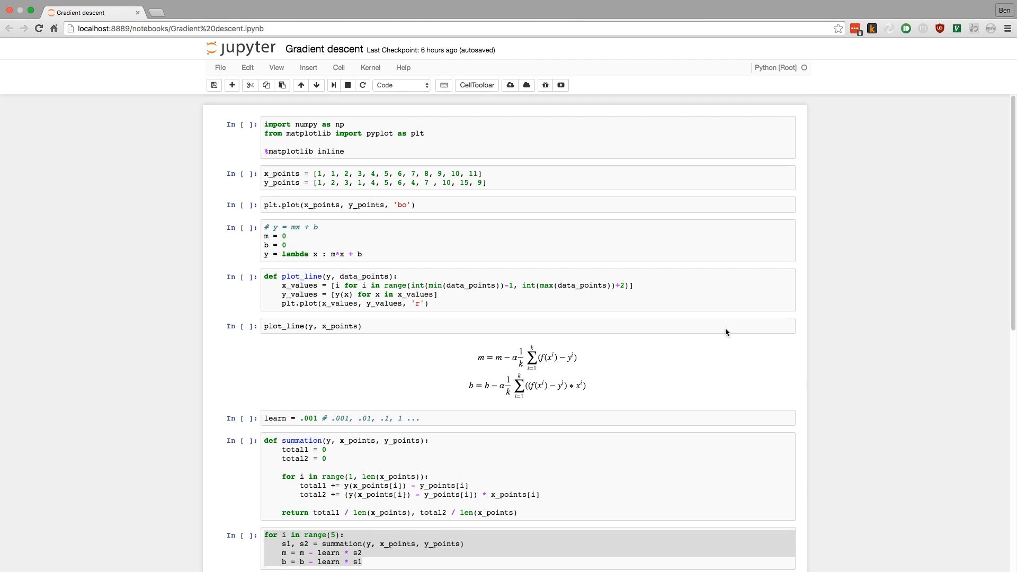
{"action": "mouse_move", "coordinate": [714, 332]}
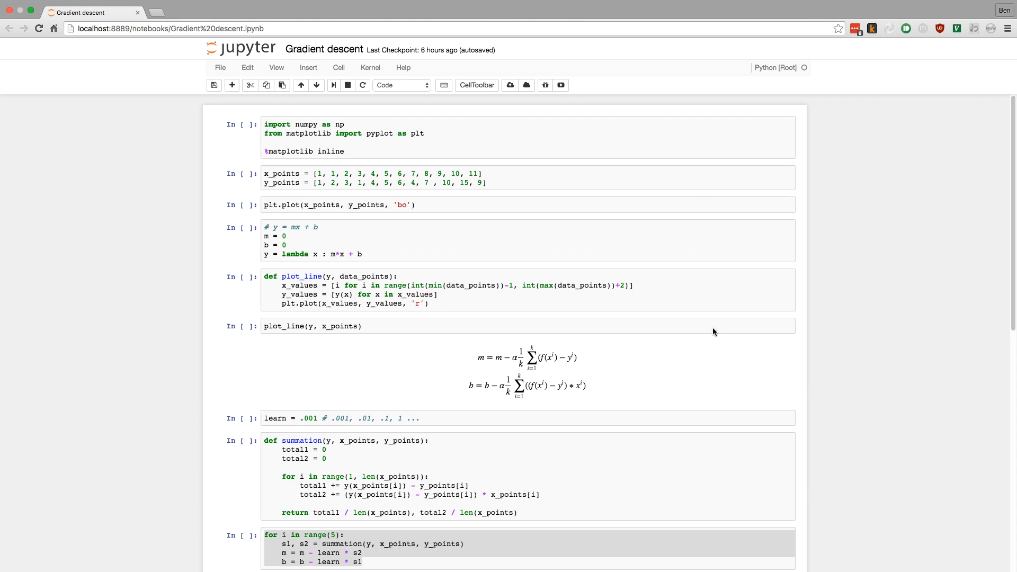
{"action": "mouse_move", "coordinate": [519, 178]}
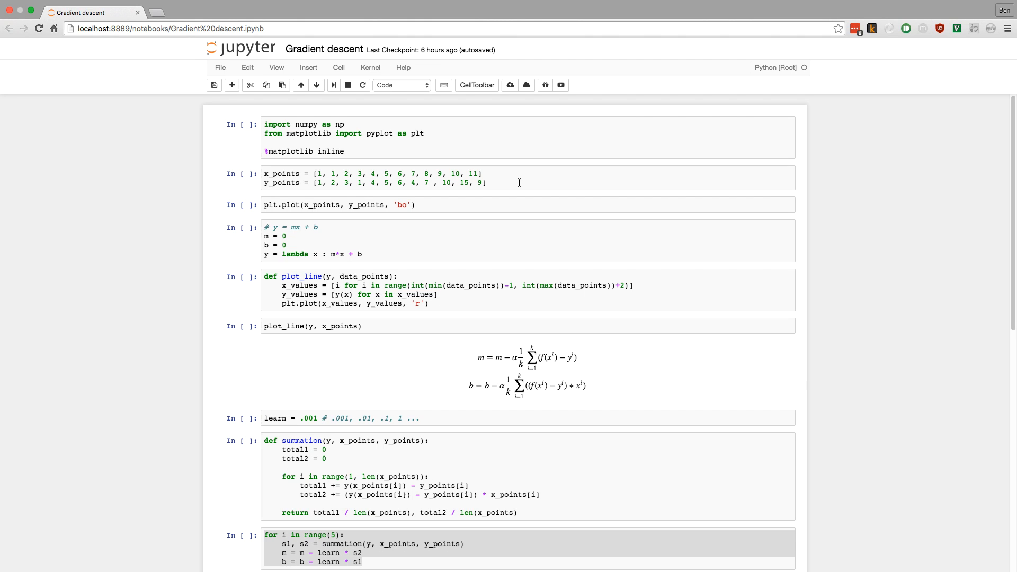
{"action": "mouse_move", "coordinate": [506, 197]}
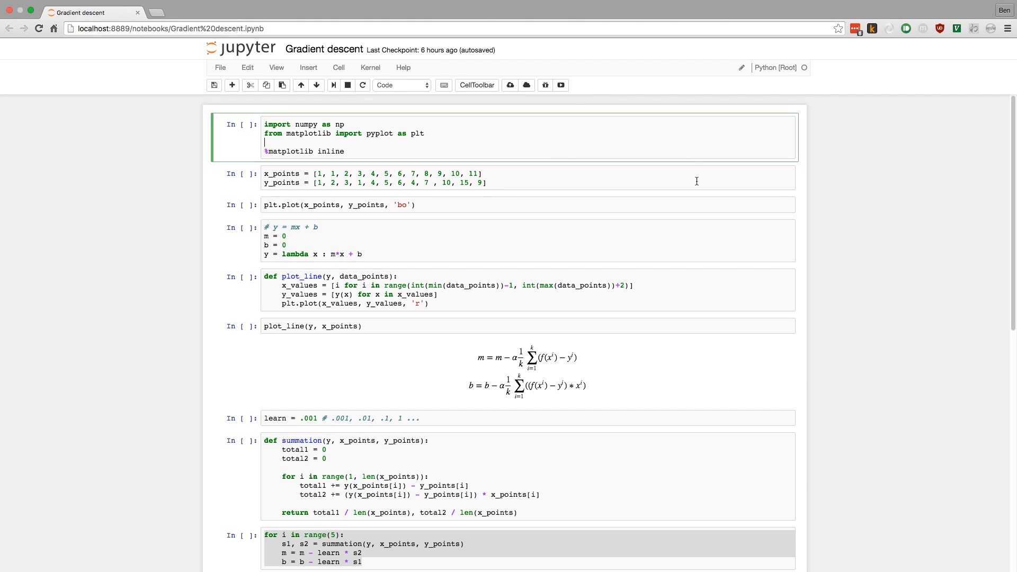
{"action": "mouse_move", "coordinate": [702, 168]}
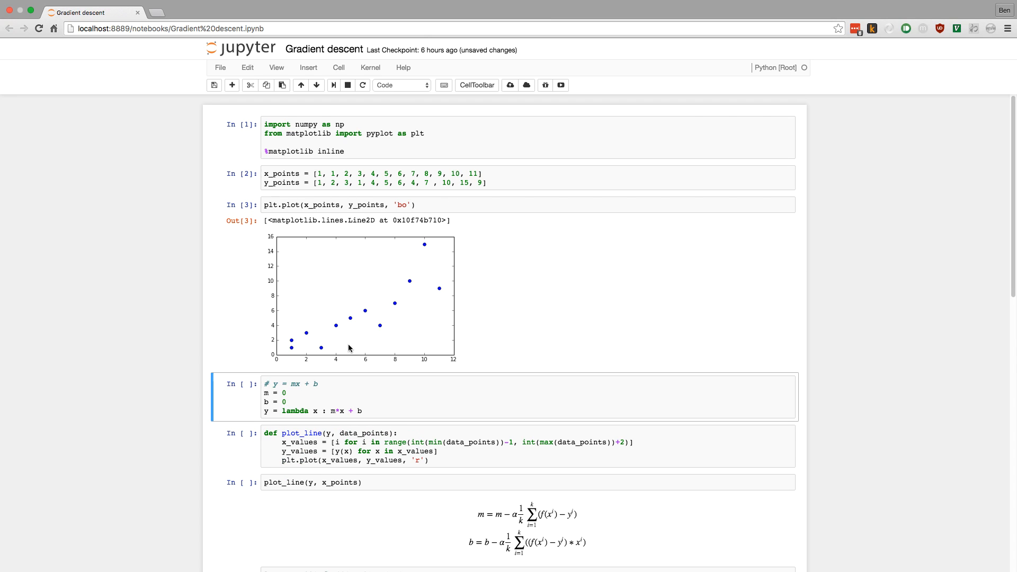
{"action": "mouse_move", "coordinate": [350, 323]}
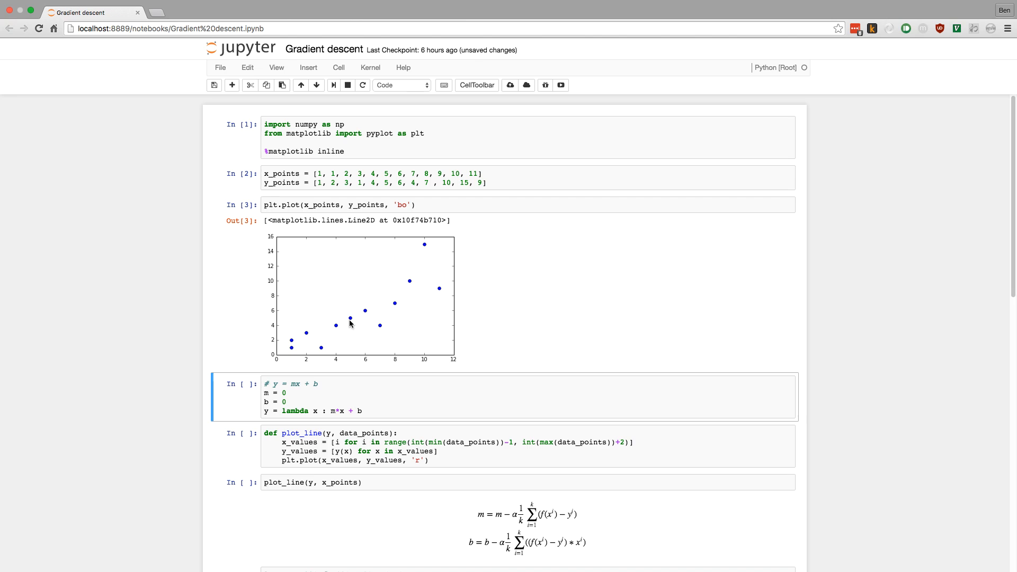
{"action": "mouse_move", "coordinate": [382, 310]}
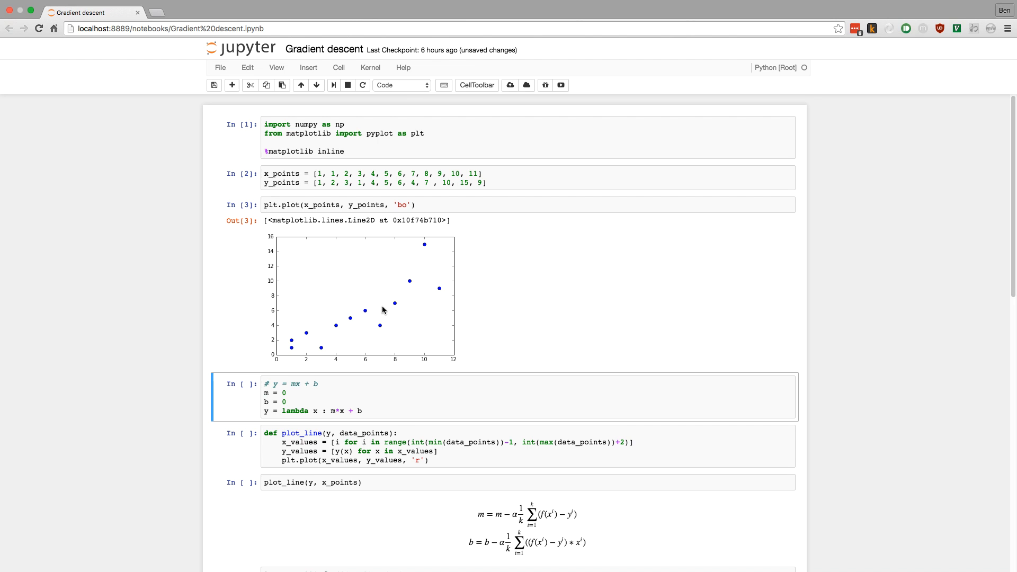
{"action": "mouse_move", "coordinate": [436, 253]}
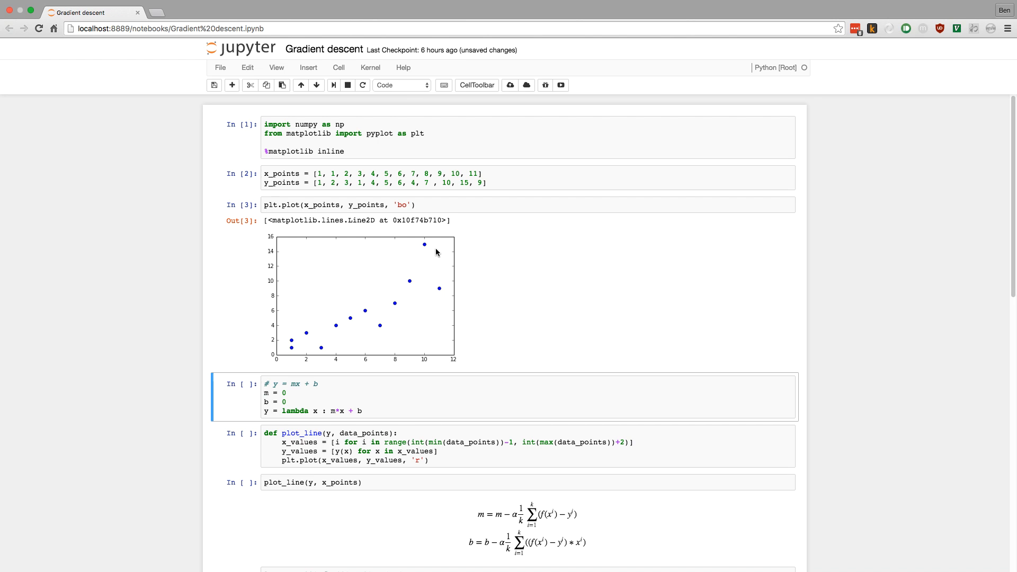
Run the cell defining y = mx + b with m and b at 0, then save the notebook.
{"action": "scroll", "scroll_direction": "down", "scroll_amount": 3}
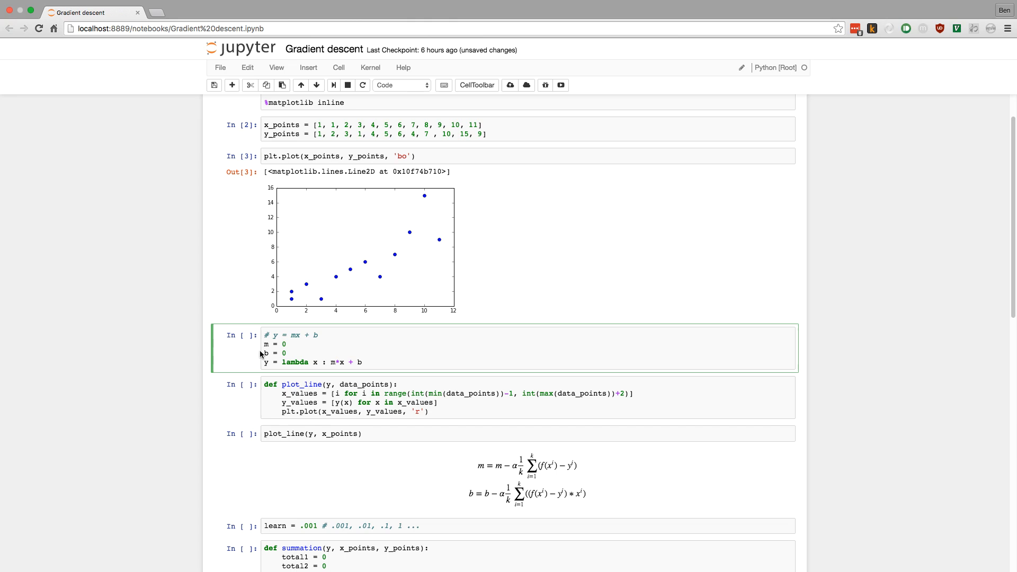
{"action": "scroll", "scroll_direction": "down", "scroll_amount": 3}
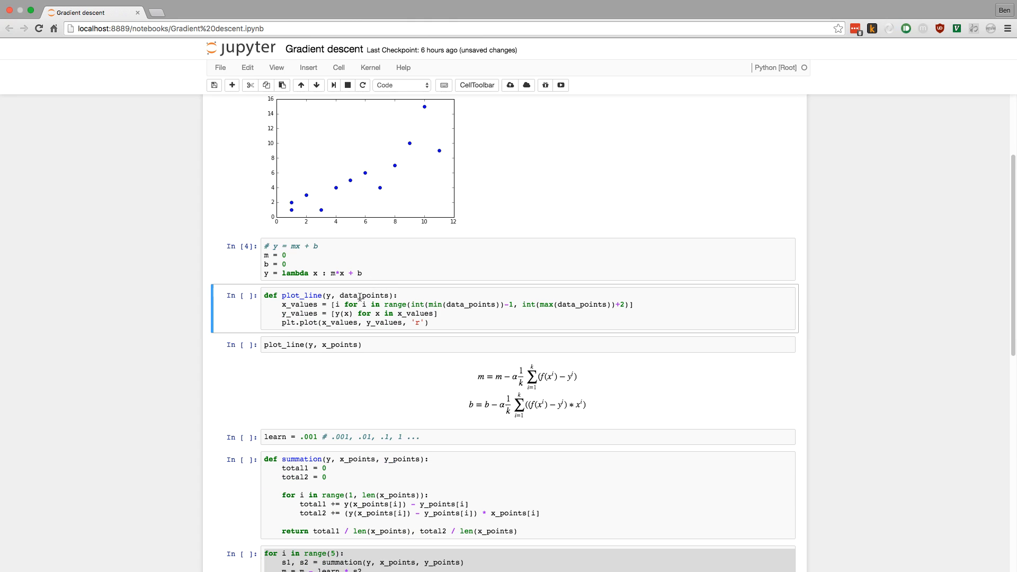
{"action": "left_click", "coordinate": [373, 274]}
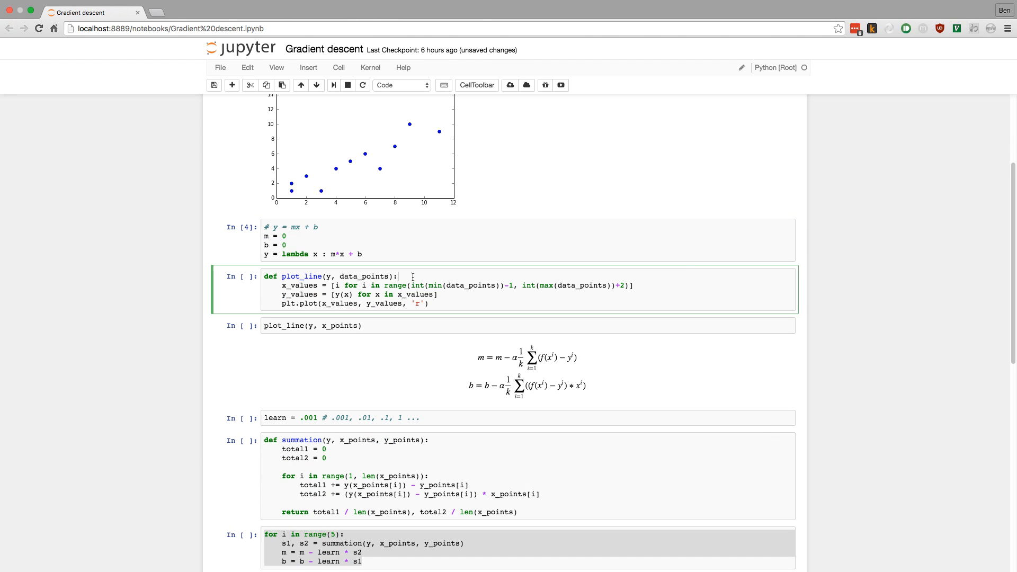
{"action": "scroll", "scroll_direction": "up", "scroll_amount": 3}
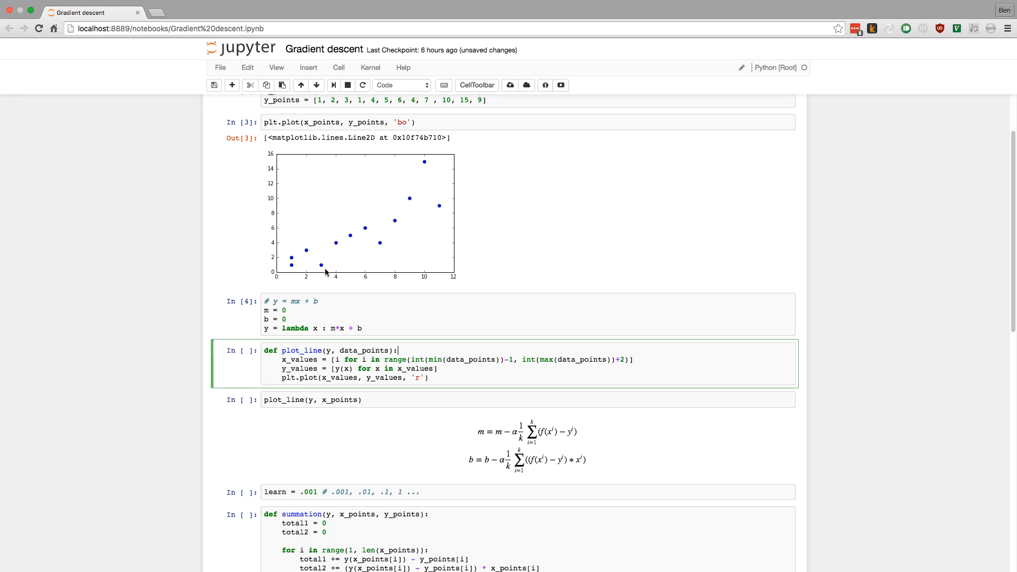
{"action": "mouse_move", "coordinate": [465, 203]}
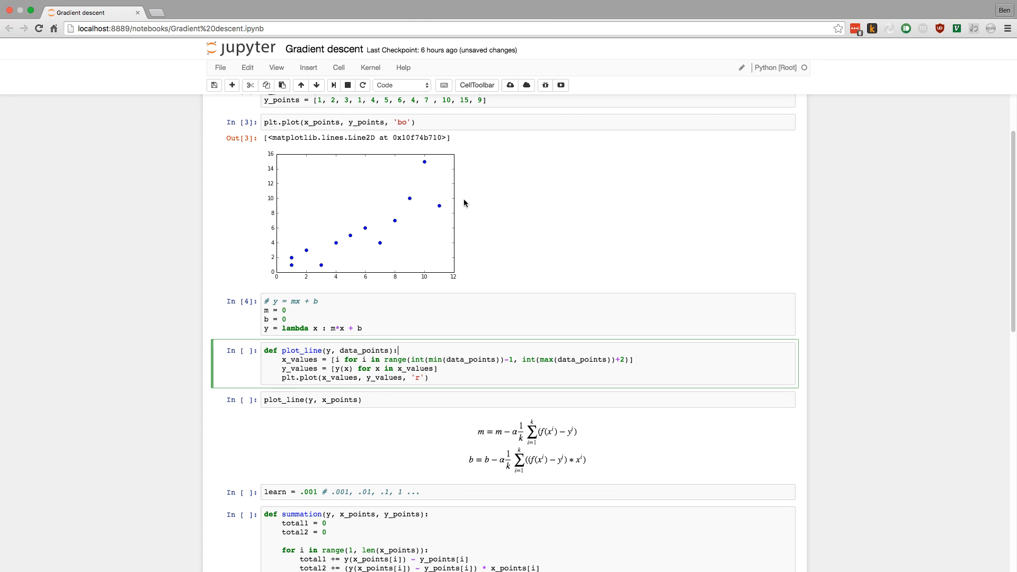
{"action": "mouse_move", "coordinate": [299, 265]}
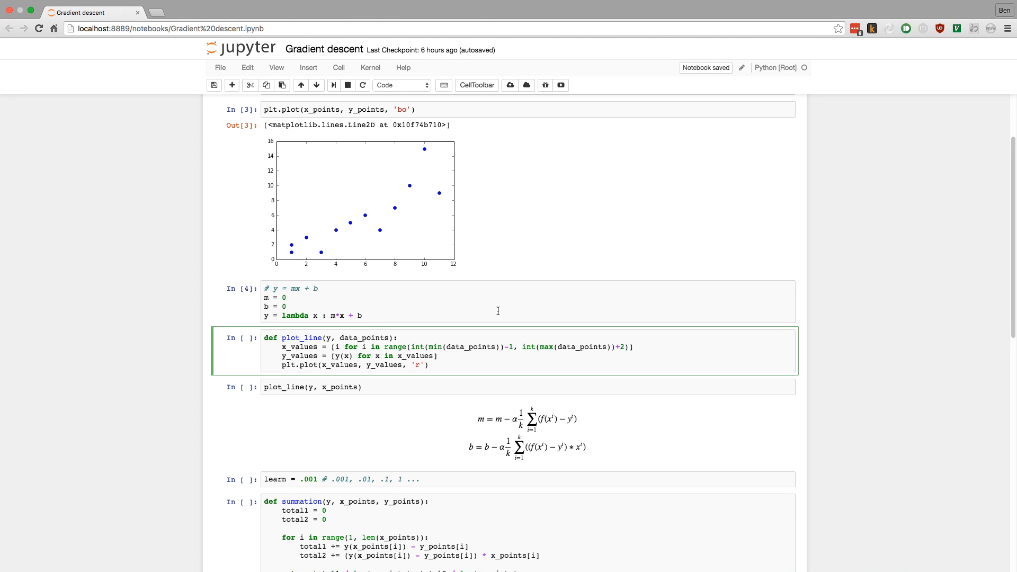
{"action": "scroll", "scroll_direction": "down", "scroll_amount": 3}
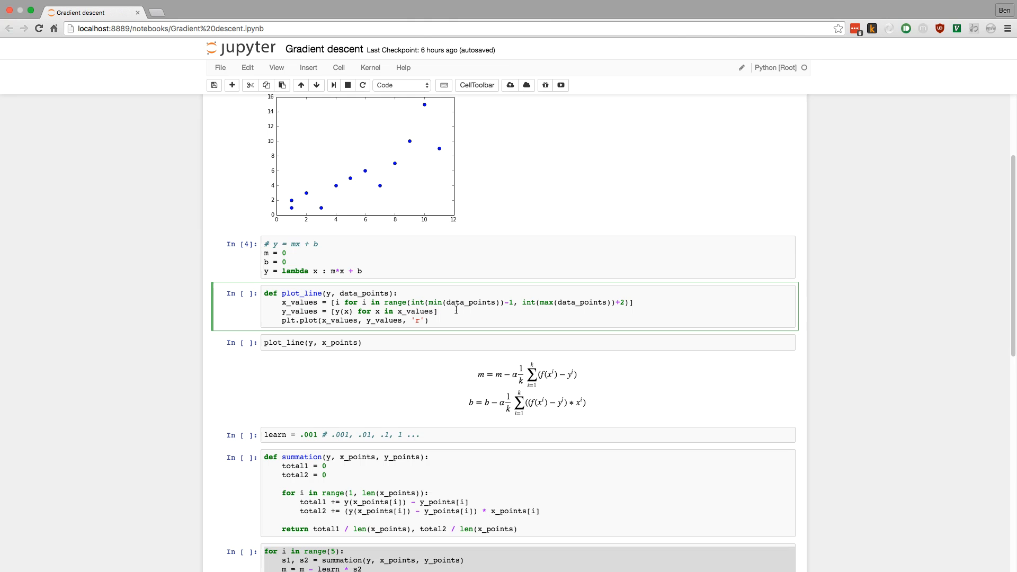
Run the plot_line definition and plot_line(y, x_points) to draw a flat red line at zero.
{"action": "left_click", "coordinate": [399, 293]}
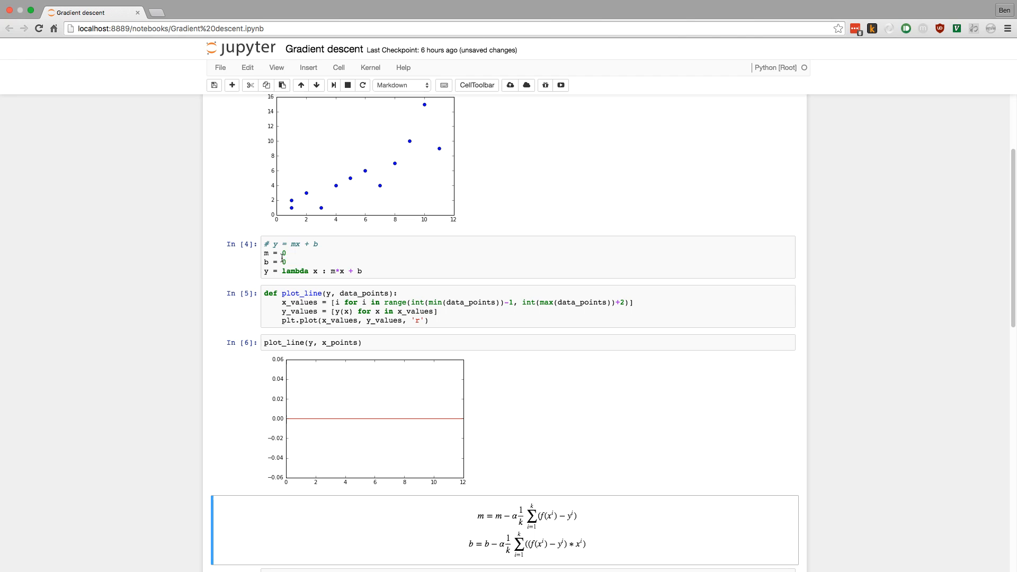
{"action": "left_click", "coordinate": [284, 262]}
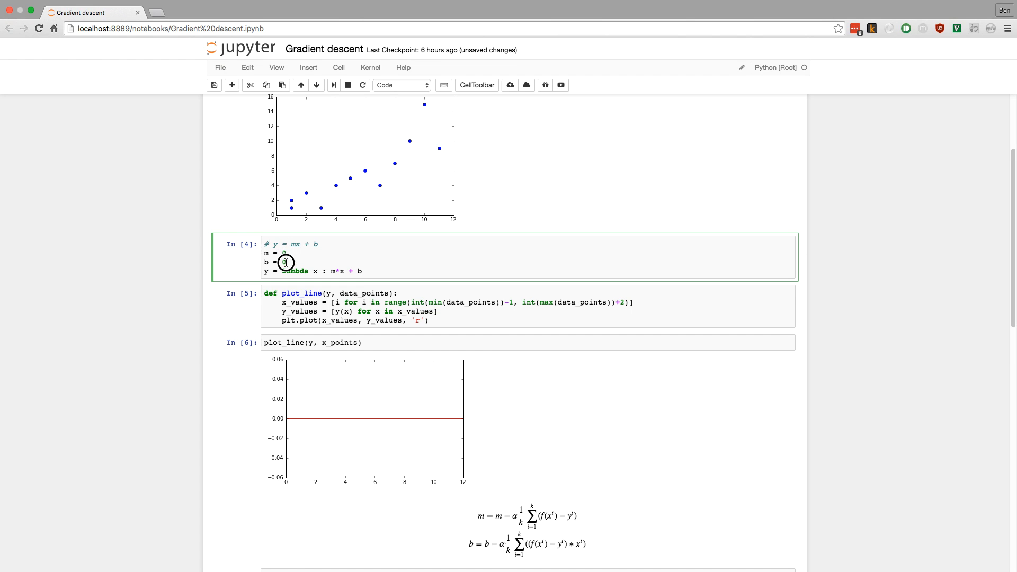
{"action": "mouse_move", "coordinate": [414, 426]}
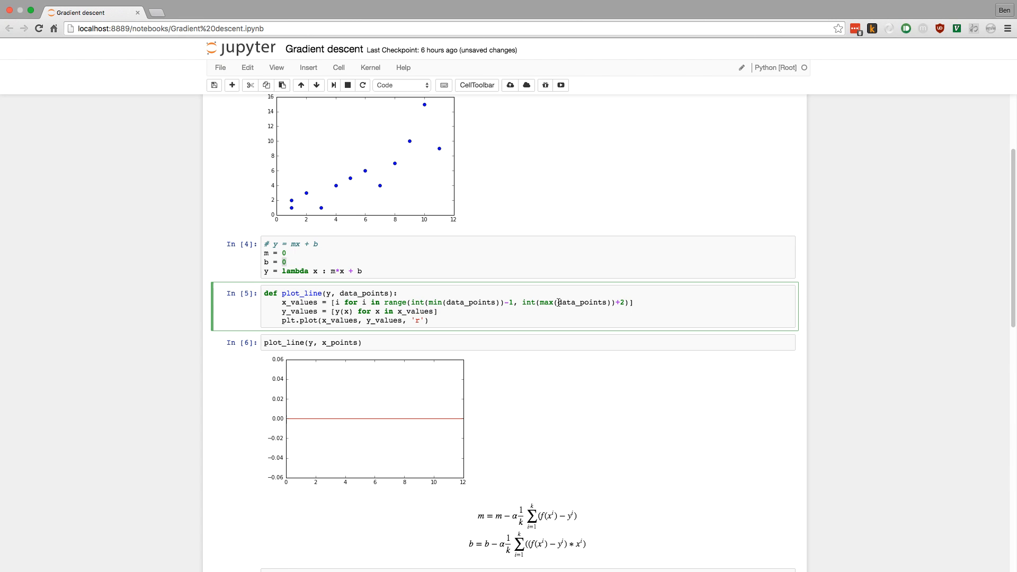
{"action": "mouse_move", "coordinate": [465, 424]}
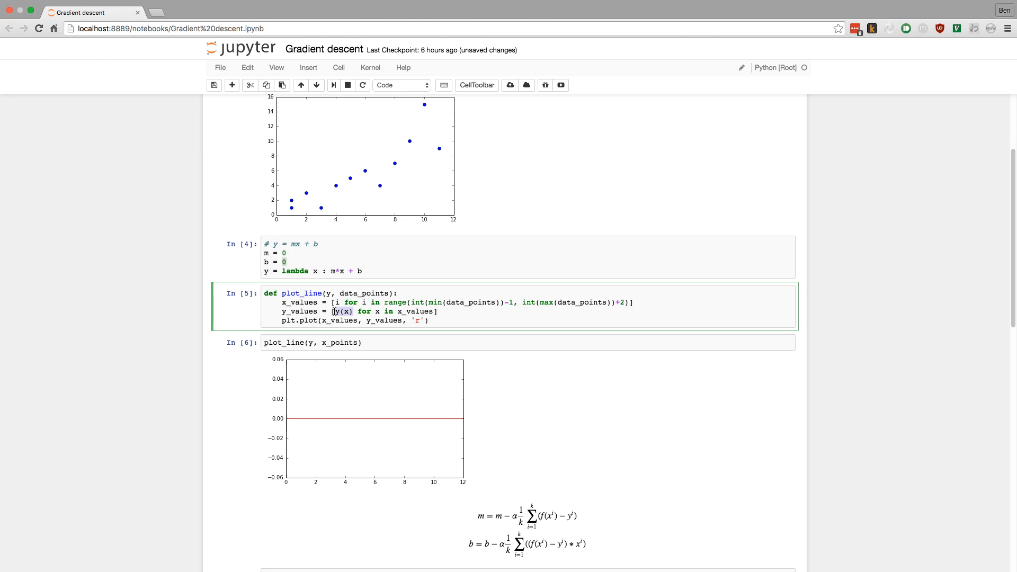
{"action": "left_click", "coordinate": [364, 272]}
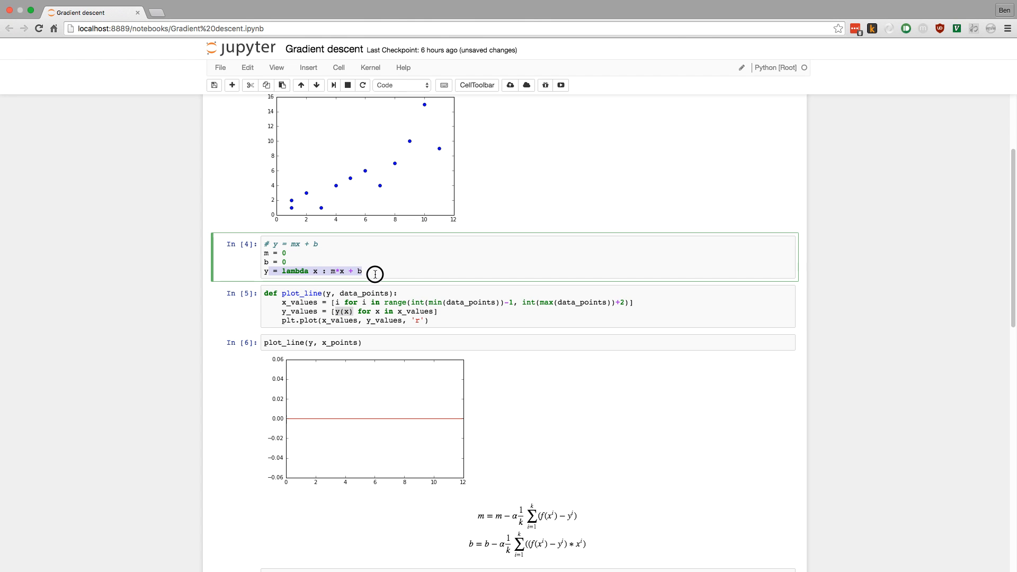
{"action": "scroll", "scroll_direction": "down", "scroll_amount": 3}
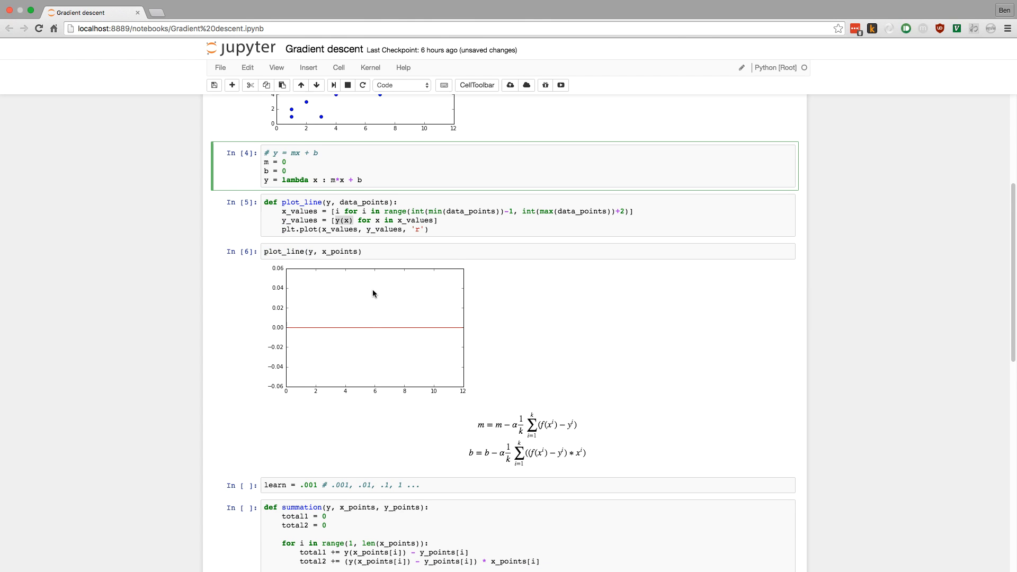
{"action": "scroll", "scroll_direction": "down", "scroll_amount": 3}
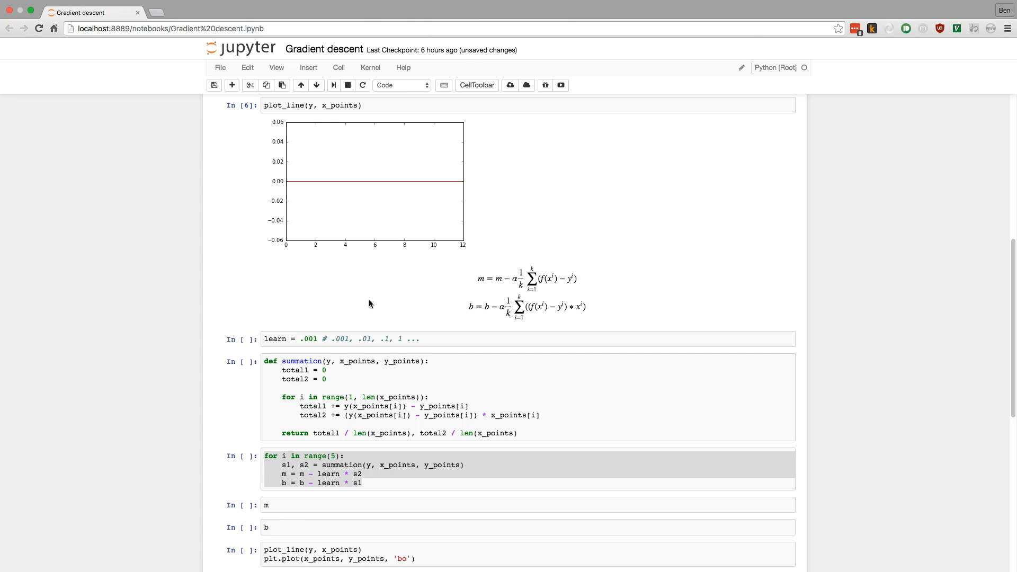
{"action": "scroll", "scroll_direction": "down", "scroll_amount": 3}
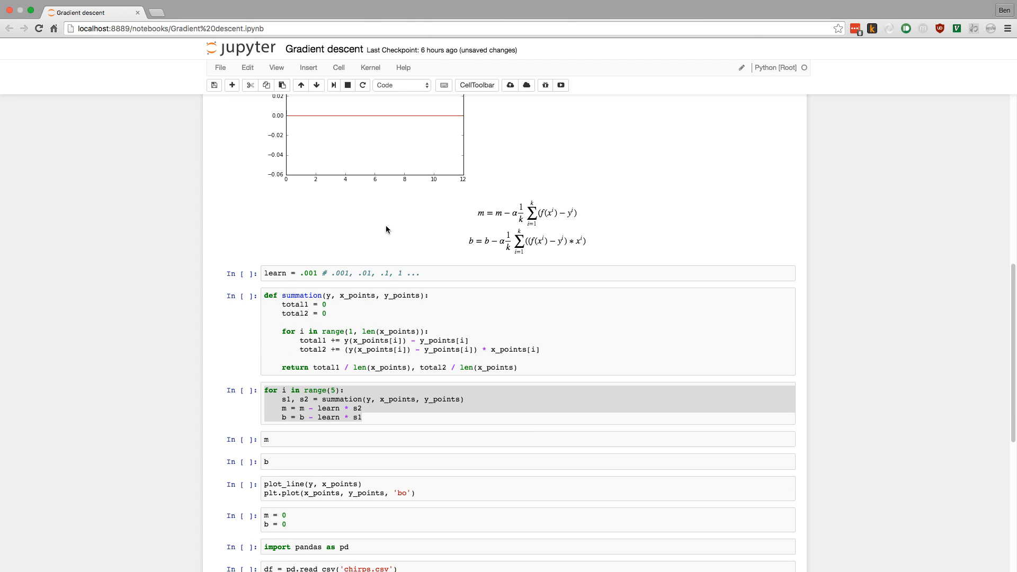
{"action": "mouse_move", "coordinate": [451, 231]}
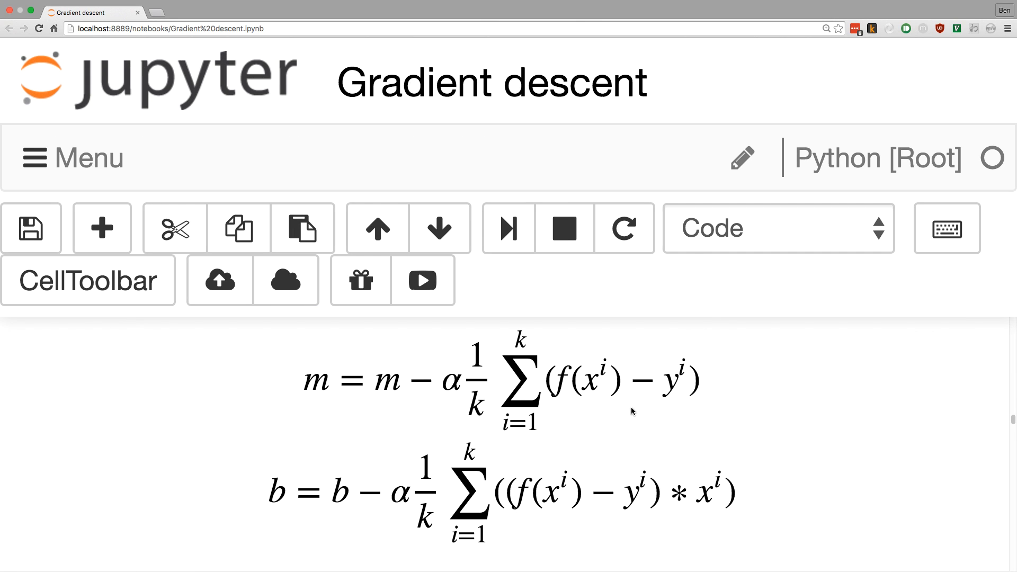
{"action": "mouse_move", "coordinate": [226, 428]}
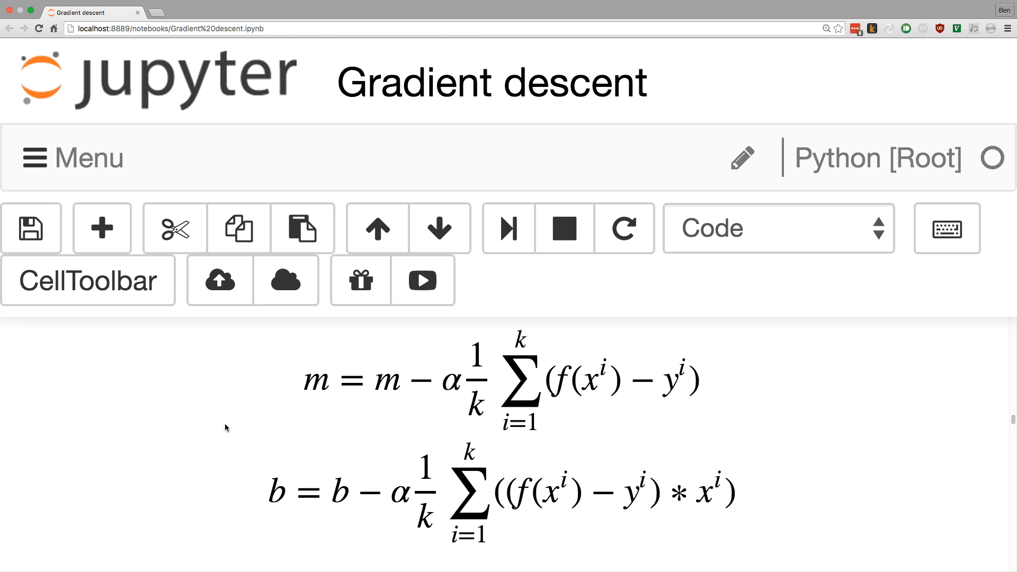
{"action": "mouse_move", "coordinate": [316, 405]}
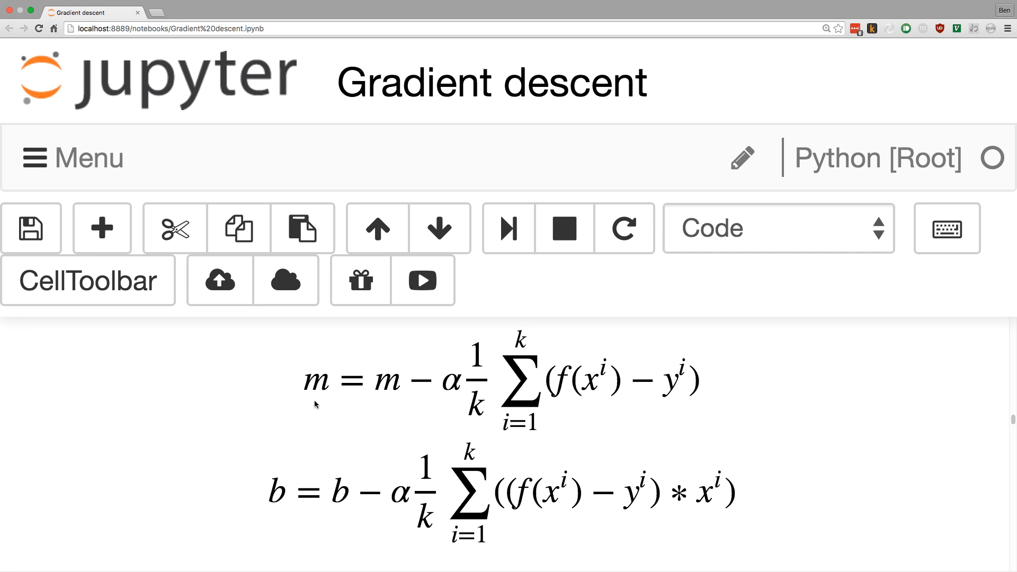
{"action": "mouse_move", "coordinate": [336, 413]}
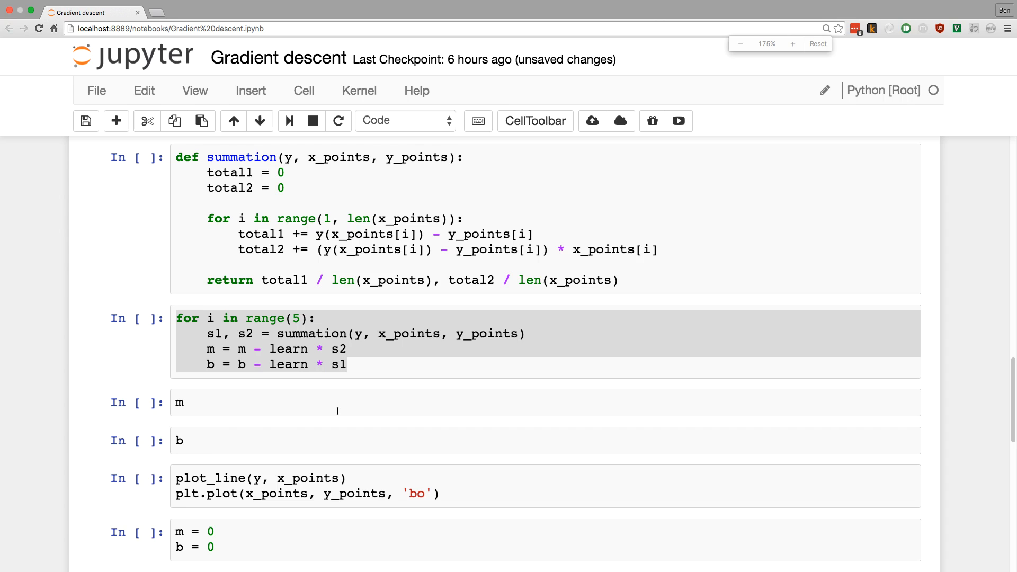
Redisplay the starting line y = 0x + 0 as a flat red line via plot_line(y, x_points).
{"action": "left_click", "coordinate": [741, 44]}
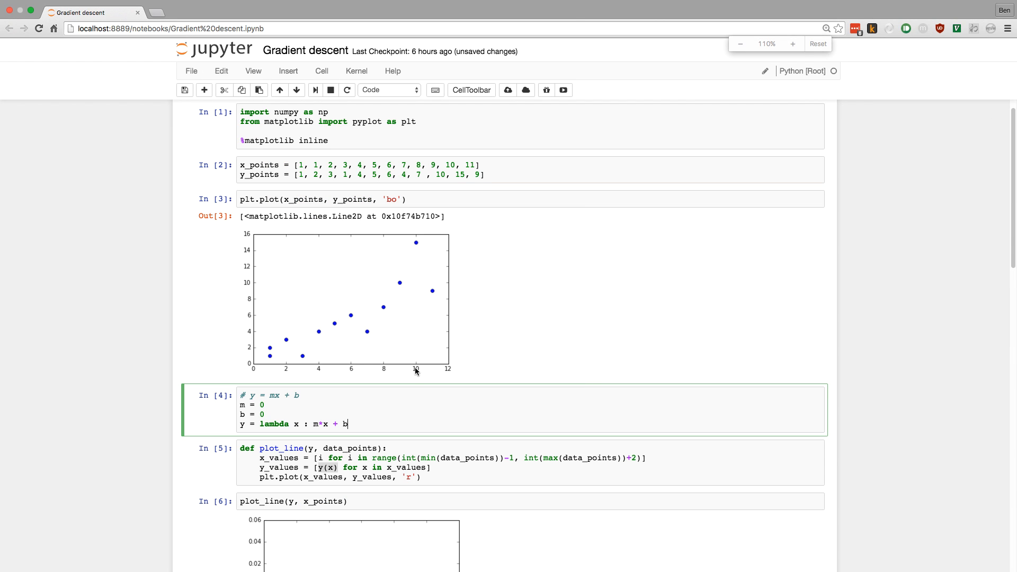
{"action": "scroll", "scroll_direction": "down", "scroll_amount": 3}
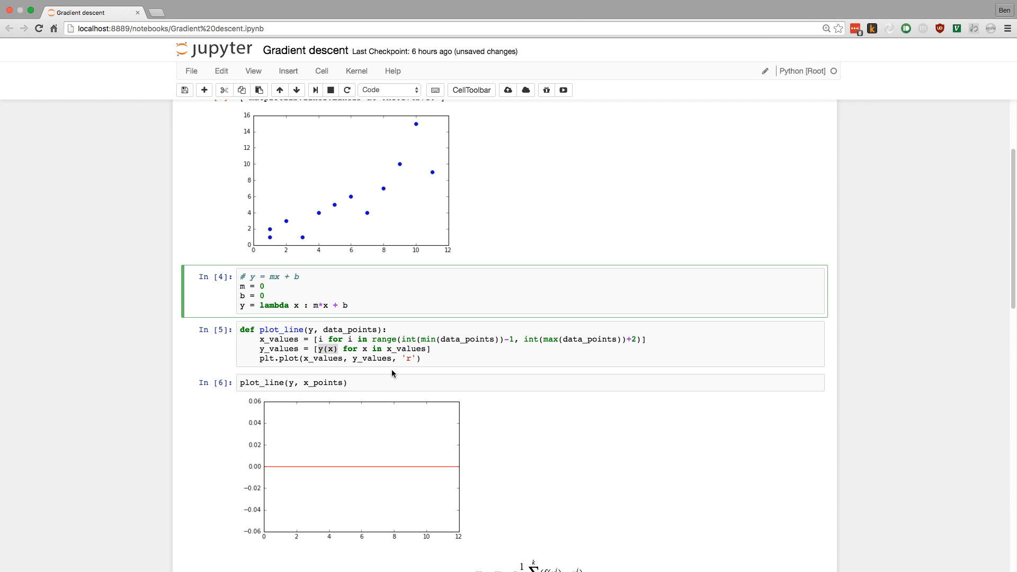
{"action": "scroll", "scroll_direction": "up", "scroll_amount": 3}
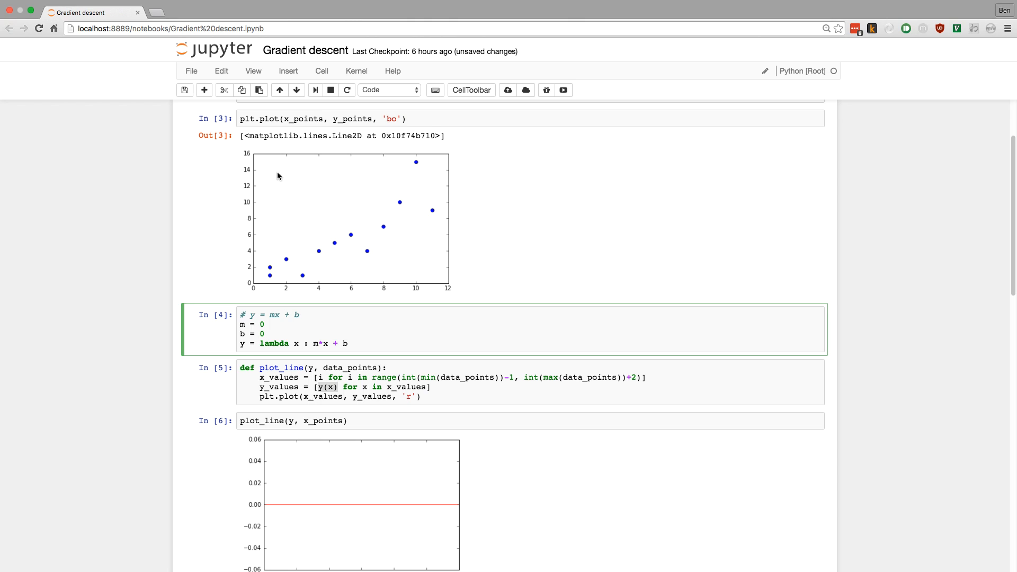
{"action": "left_click", "coordinate": [323, 118]}
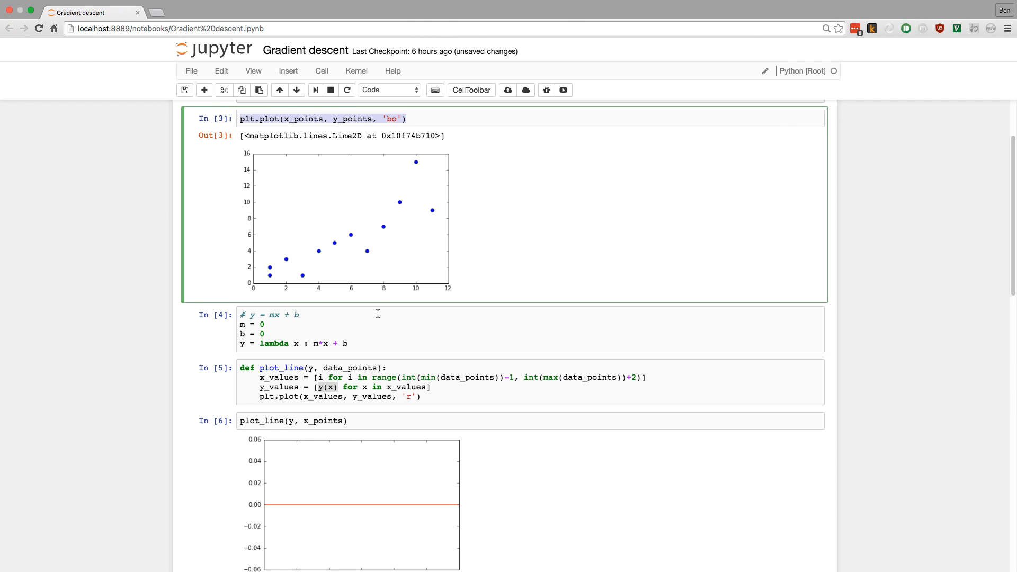
Add plt.plot(x_points, y_points, 'bo') to plot_line so red line and blue points share one plot.
{"action": "left_click", "coordinate": [389, 421]}
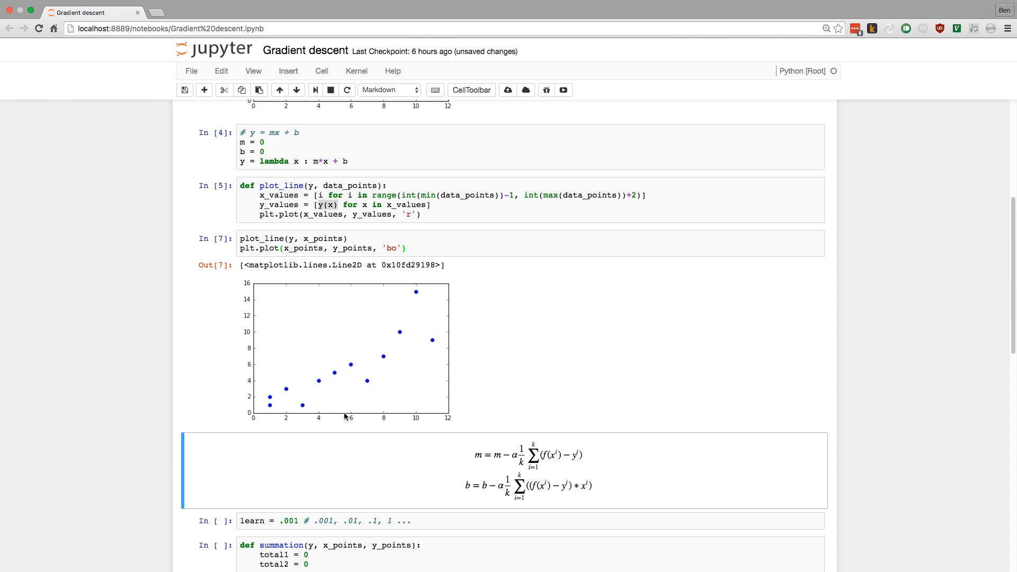
{"action": "mouse_move", "coordinate": [254, 425]}
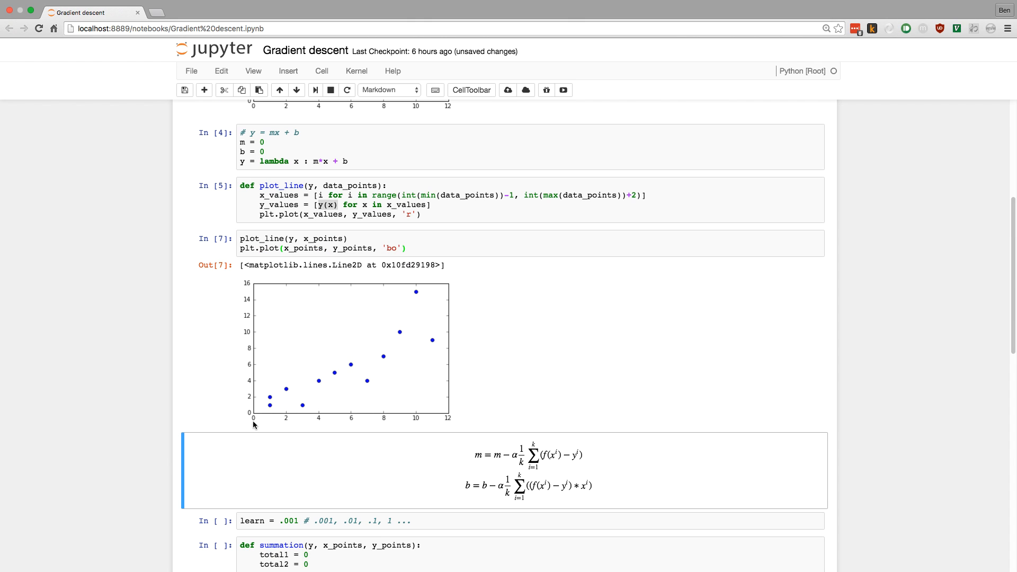
{"action": "mouse_move", "coordinate": [384, 317]}
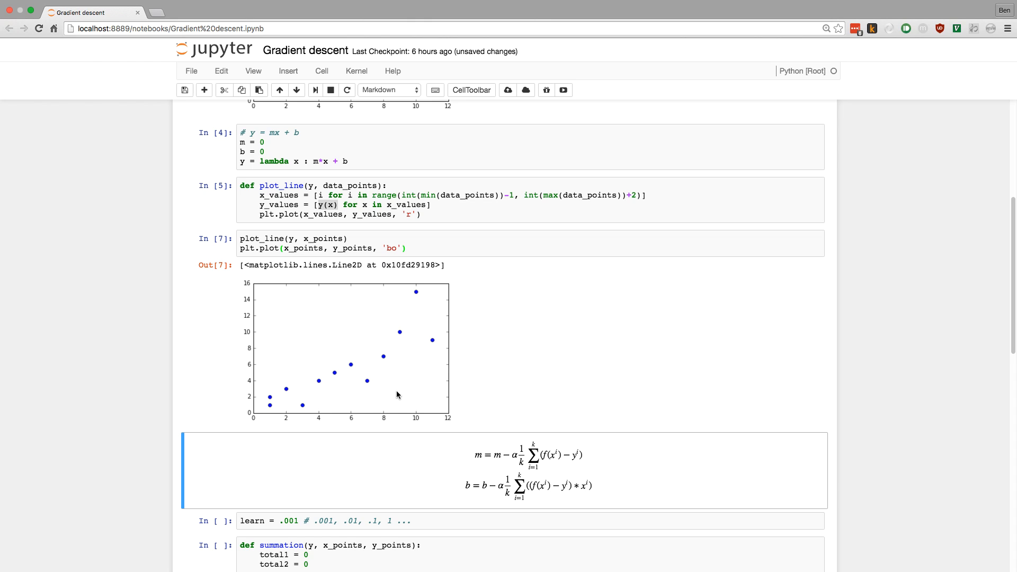
{"action": "mouse_move", "coordinate": [395, 364]}
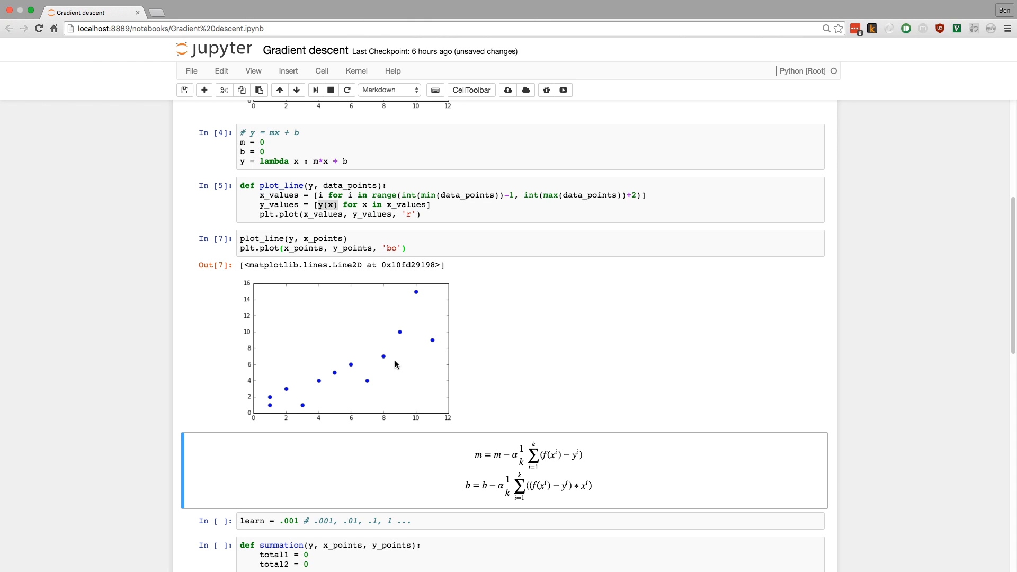
{"action": "mouse_move", "coordinate": [472, 355]}
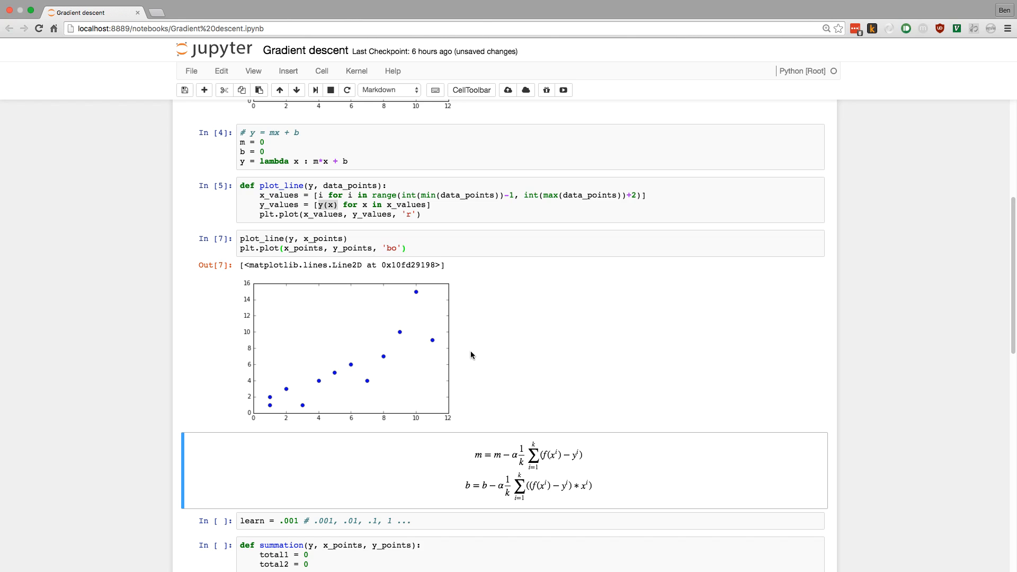
{"action": "scroll", "scroll_direction": "down", "scroll_amount": 3}
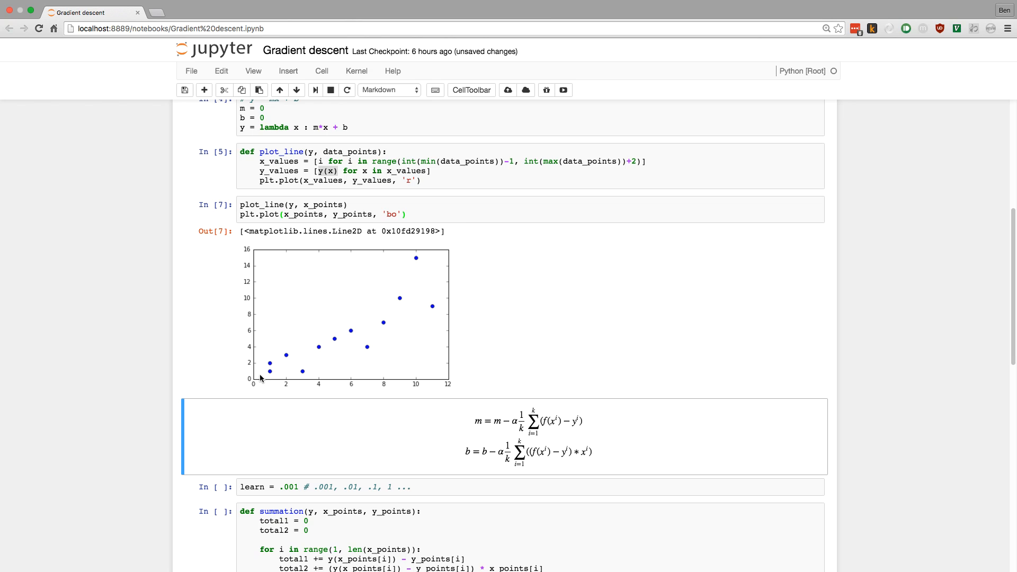
{"action": "mouse_move", "coordinate": [464, 275]}
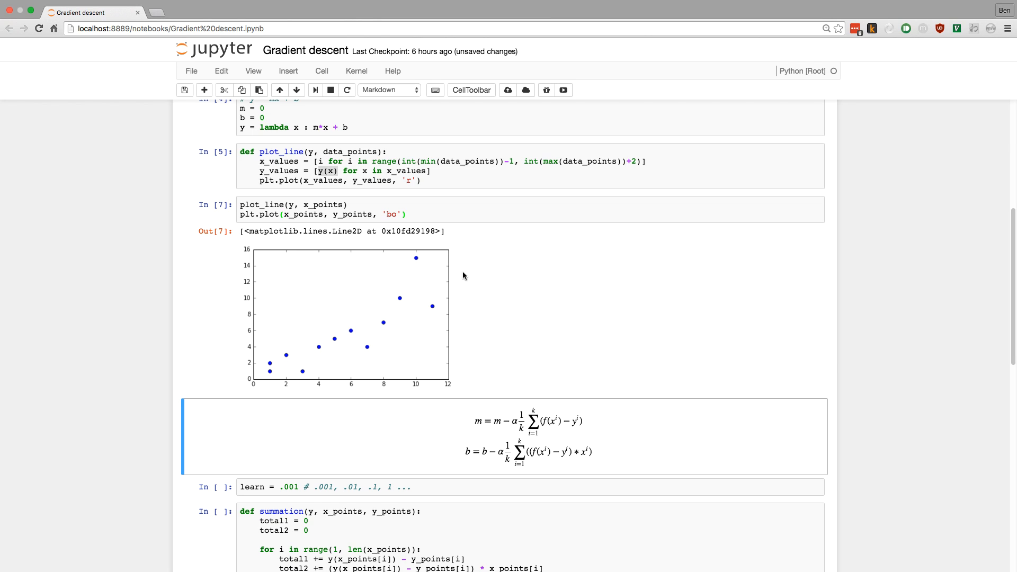
{"action": "mouse_move", "coordinate": [517, 341]}
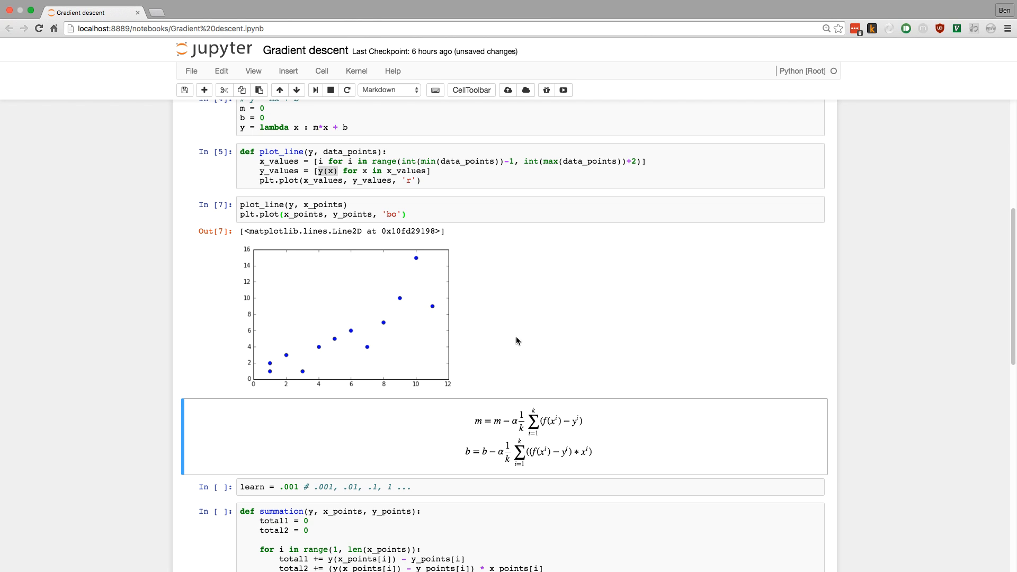
{"action": "mouse_move", "coordinate": [512, 446]}
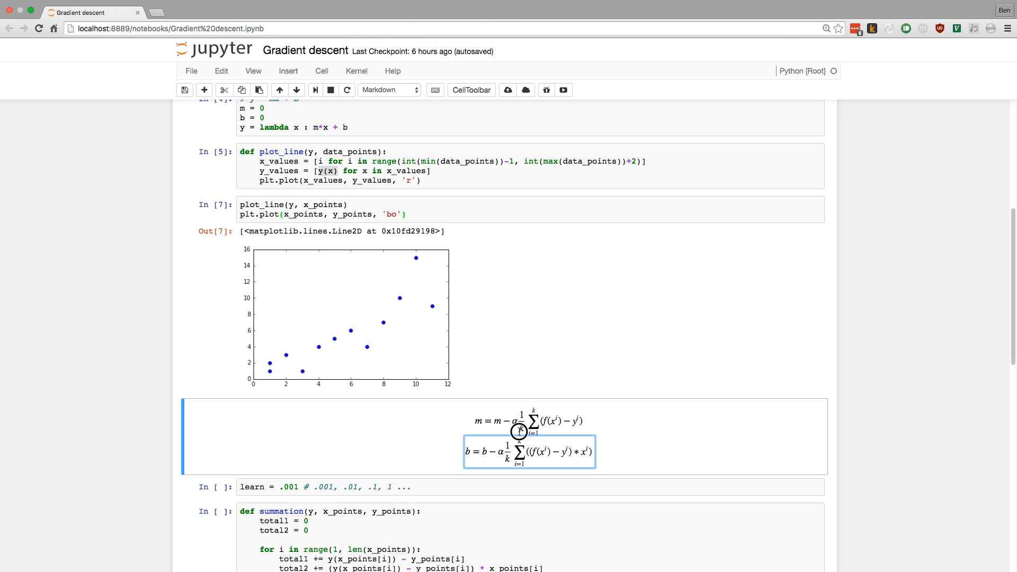
{"action": "left_click", "coordinate": [520, 420]}
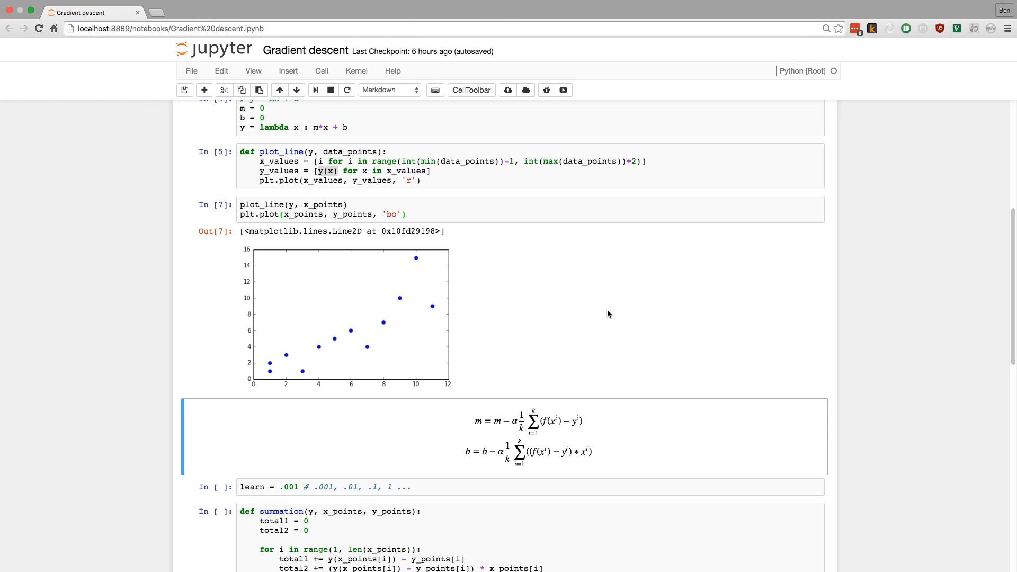
{"action": "mouse_move", "coordinate": [421, 382]}
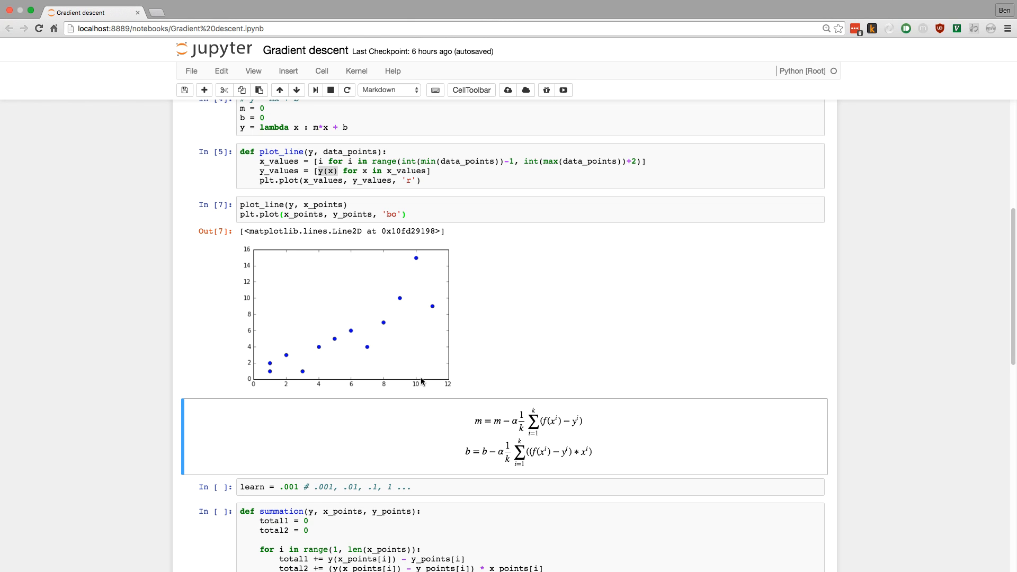
{"action": "mouse_move", "coordinate": [418, 304]}
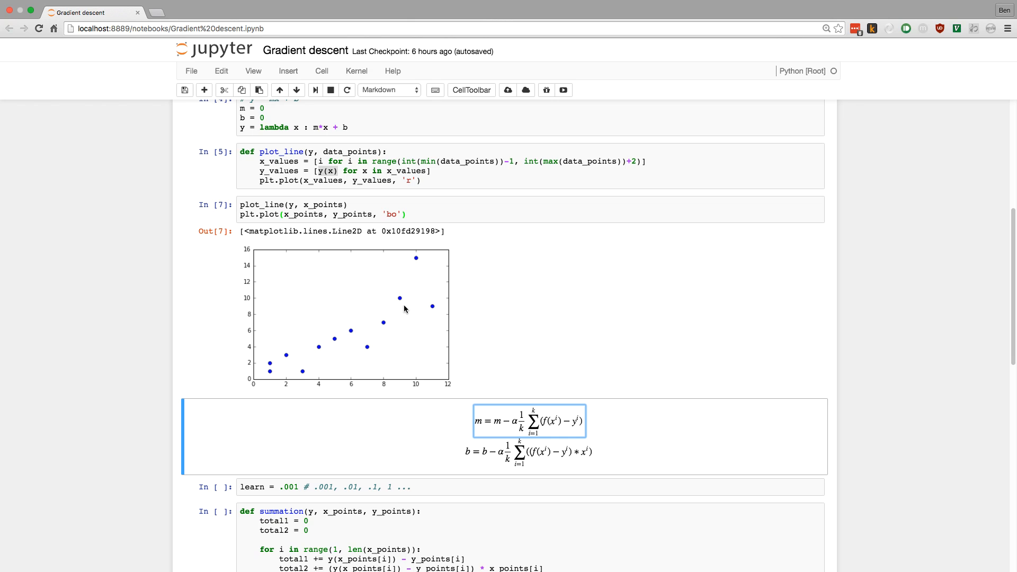
{"action": "mouse_move", "coordinate": [543, 424]}
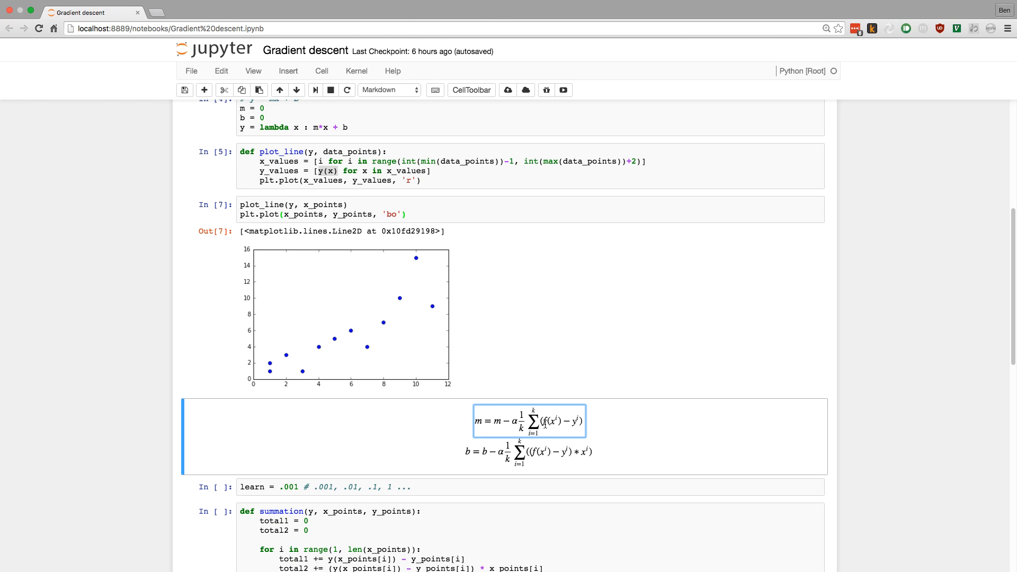
{"action": "mouse_move", "coordinate": [277, 358]}
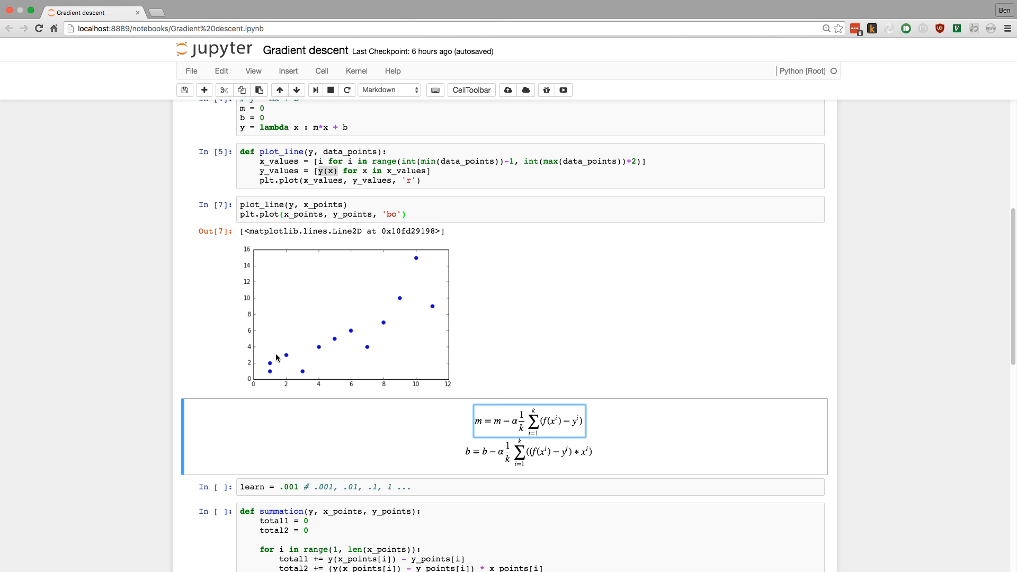
{"action": "mouse_move", "coordinate": [272, 372]}
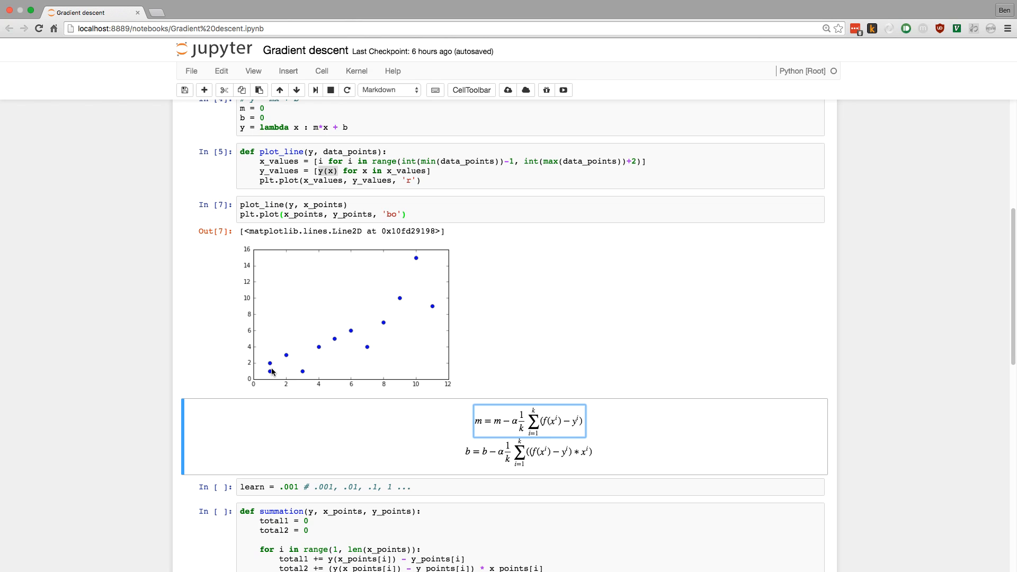
{"action": "mouse_move", "coordinate": [355, 365]}
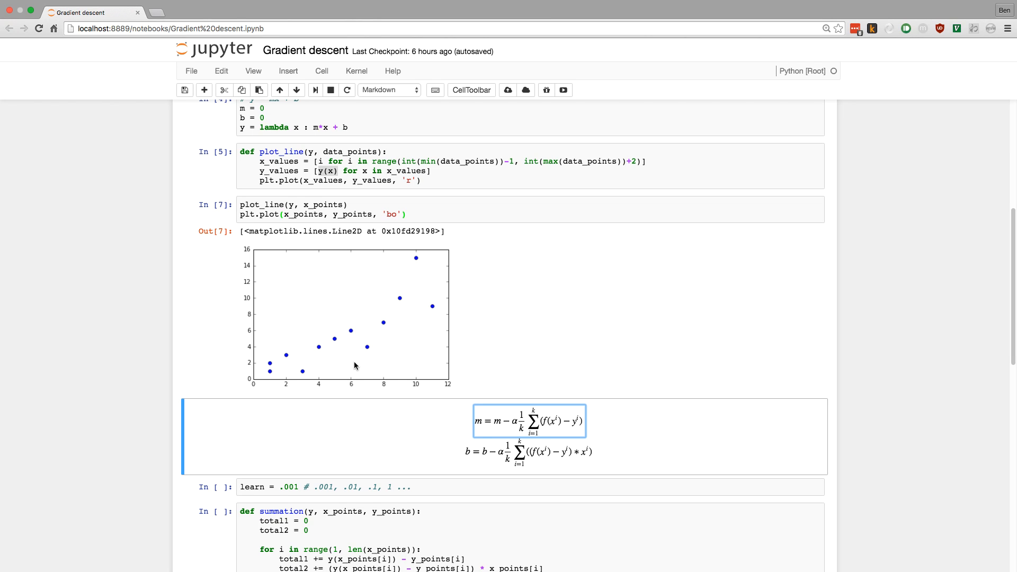
{"action": "mouse_move", "coordinate": [500, 422]}
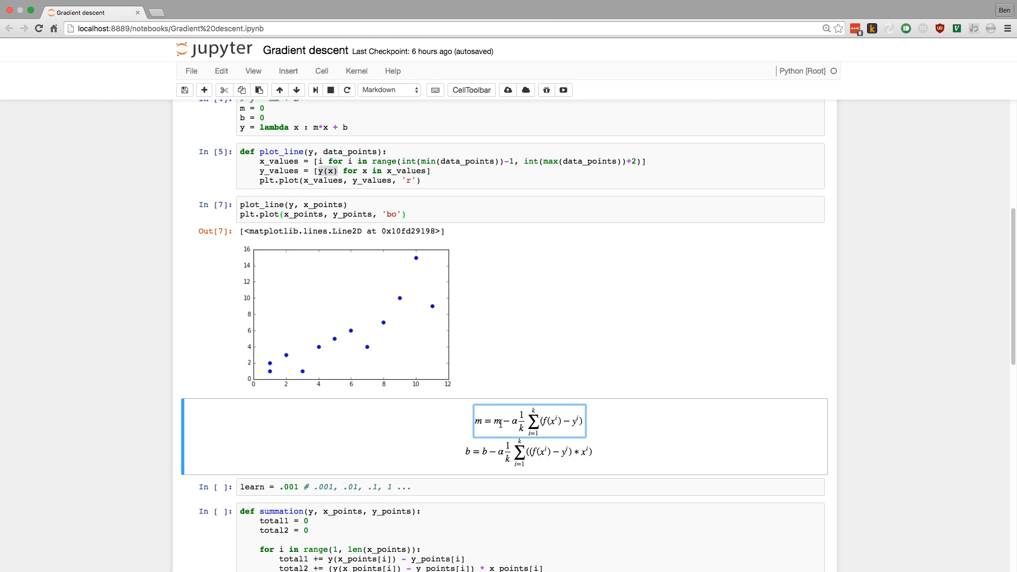
{"action": "mouse_move", "coordinate": [401, 359]}
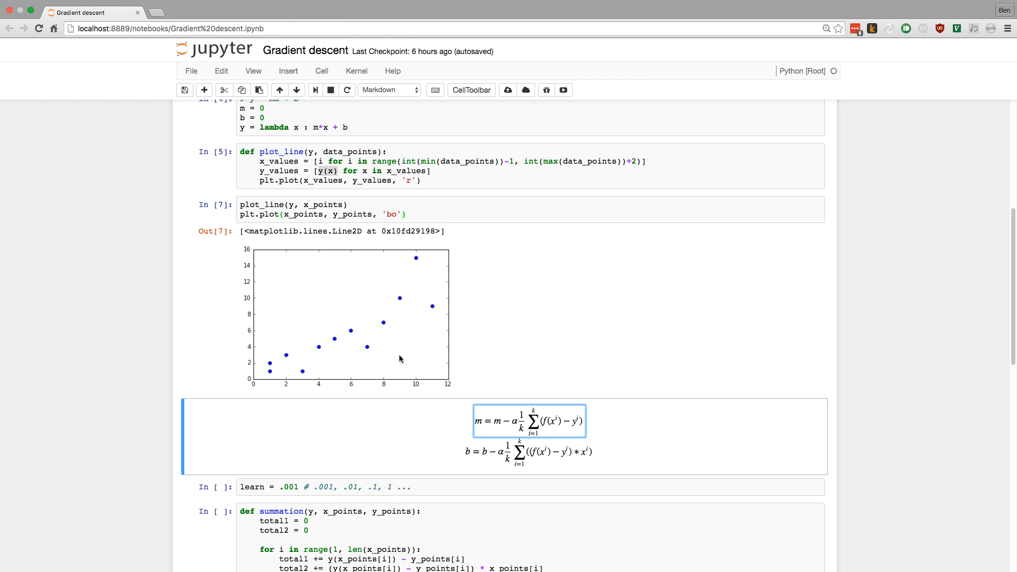
{"action": "mouse_move", "coordinate": [404, 314]}
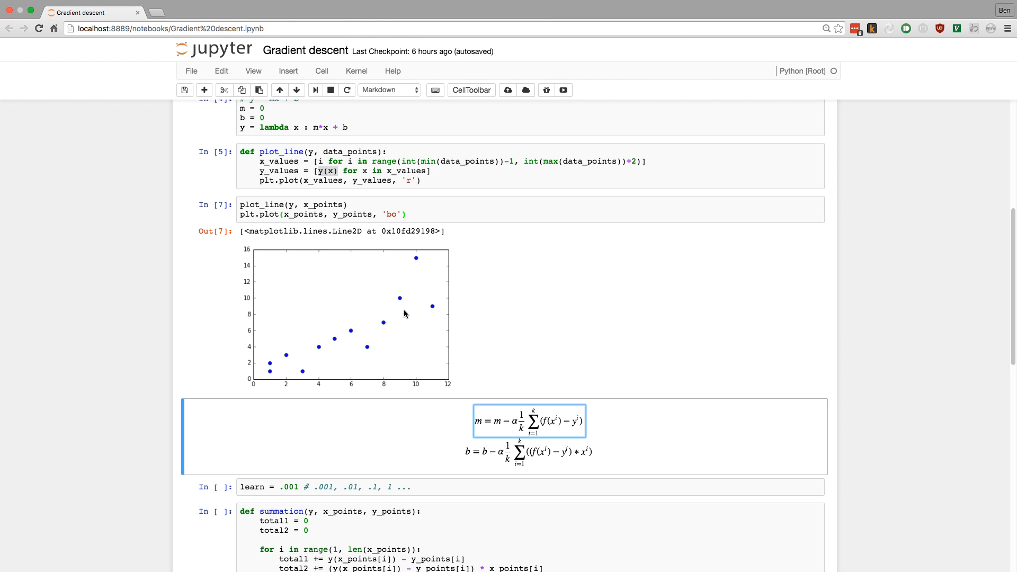
{"action": "mouse_move", "coordinate": [508, 429]}
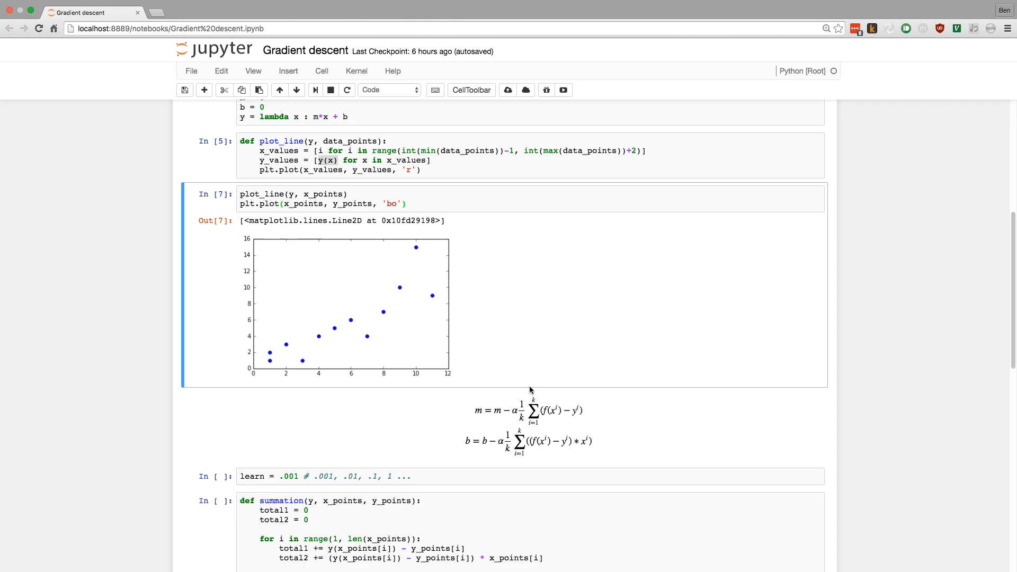
Run the learn = .001 cell and the def summation cell computing both gradient averages.
{"action": "scroll", "scroll_direction": "down", "scroll_amount": 3}
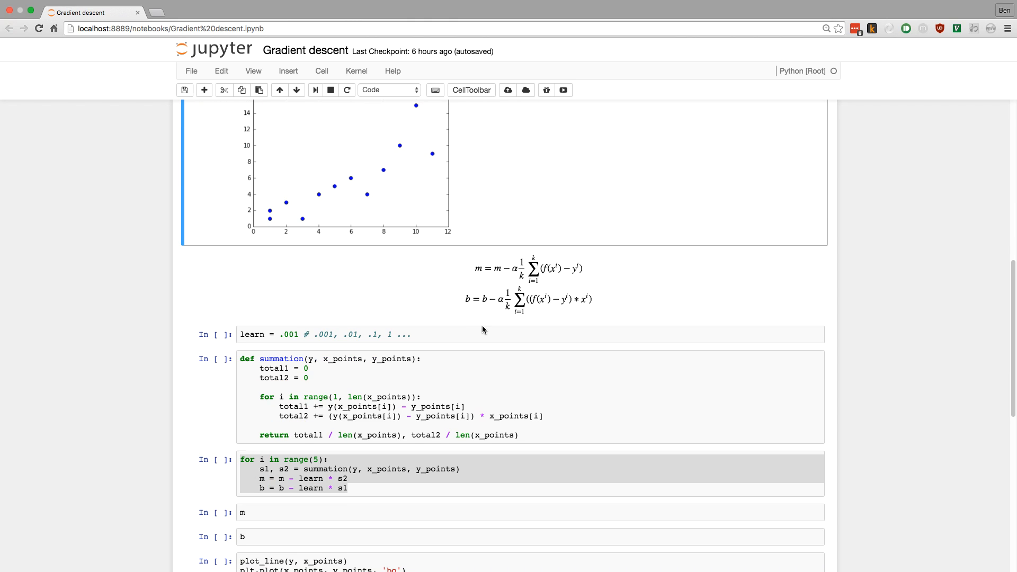
{"action": "mouse_move", "coordinate": [461, 335]}
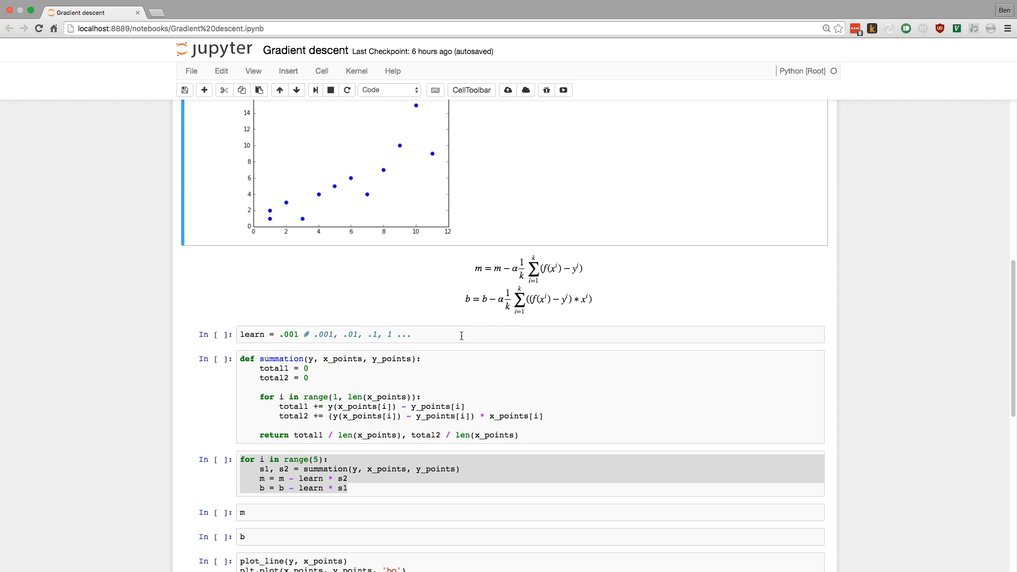
{"action": "left_click", "coordinate": [462, 335]}
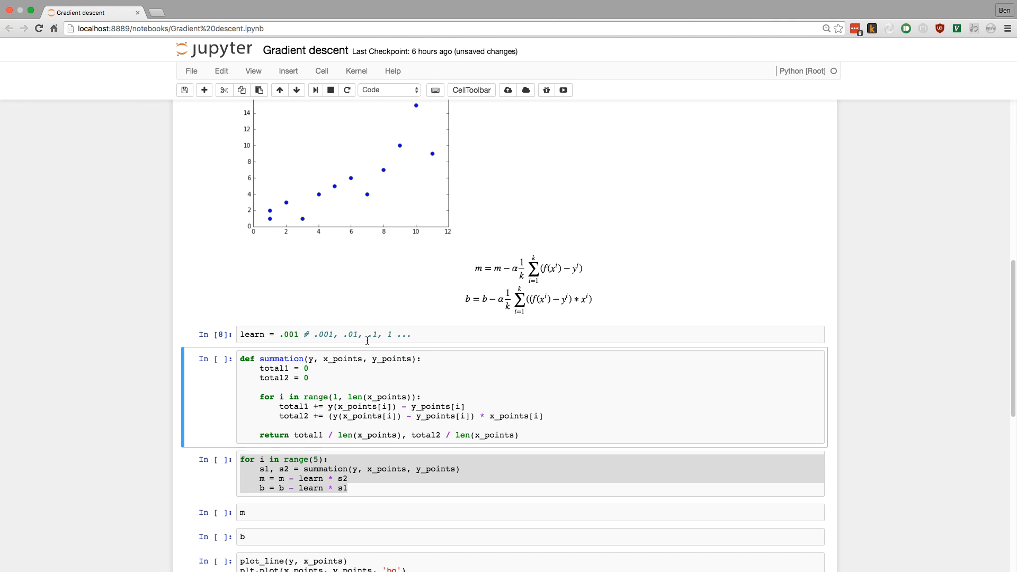
{"action": "mouse_move", "coordinate": [273, 330]}
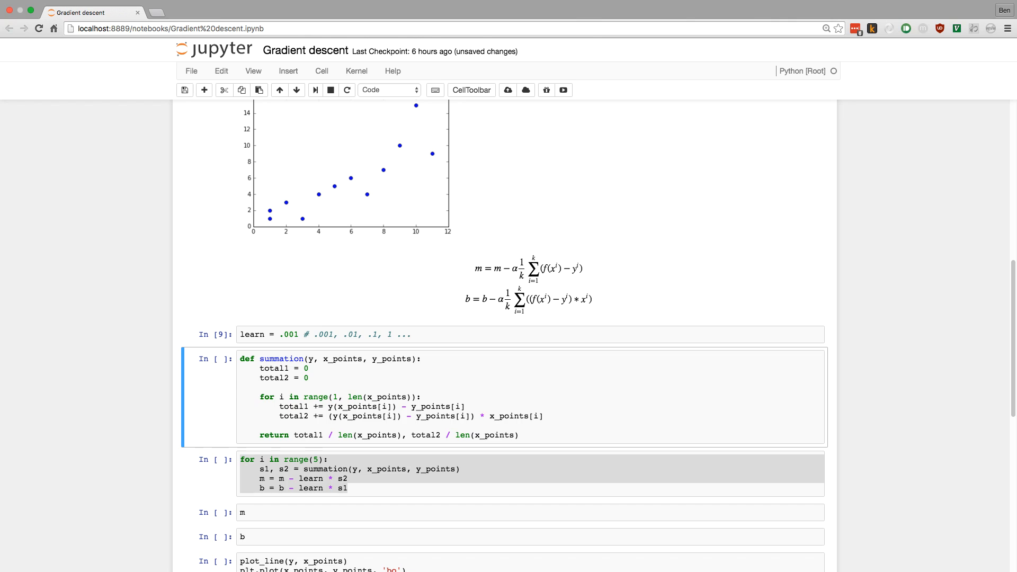
{"action": "scroll", "scroll_direction": "down", "scroll_amount": 3}
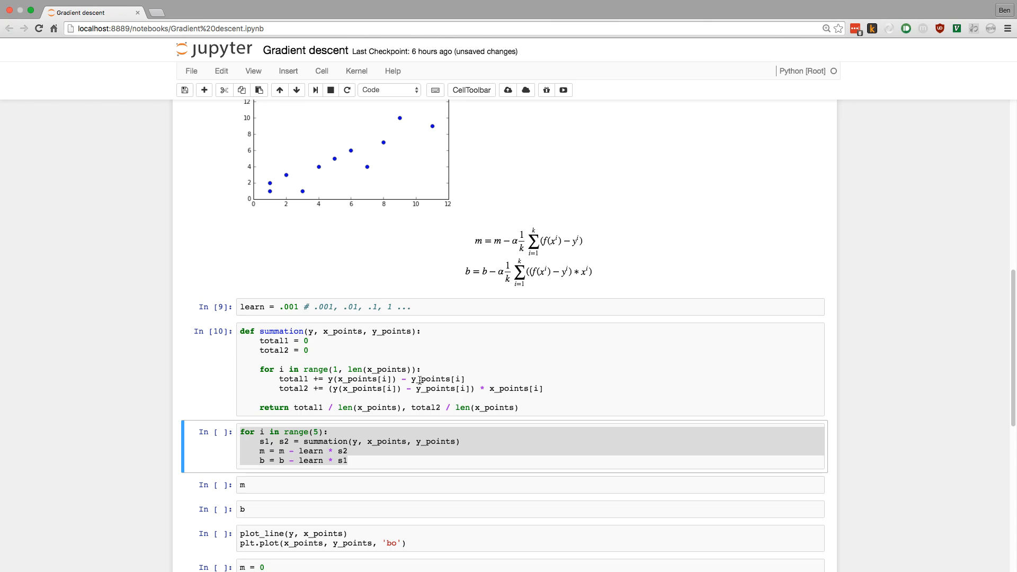
{"action": "mouse_move", "coordinate": [584, 242]}
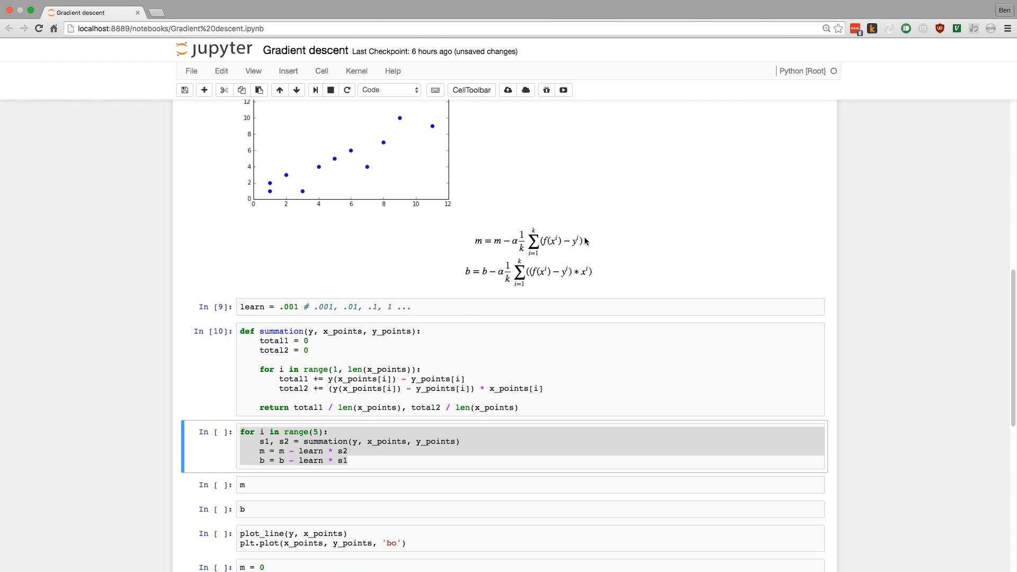
{"action": "mouse_move", "coordinate": [559, 249]}
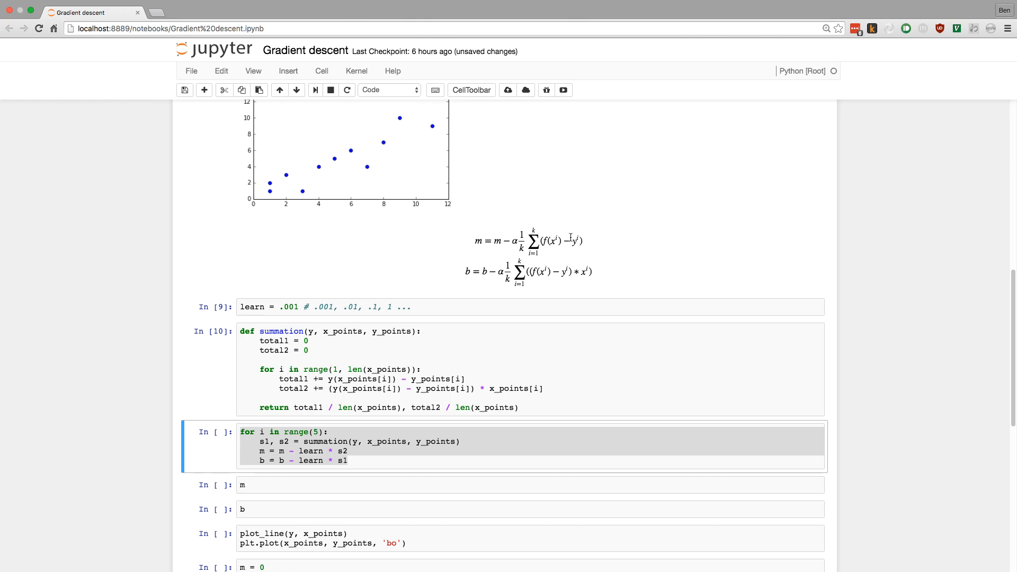
Scroll from the x_points data cell down to the update formulas and summation() cell.
{"action": "scroll", "scroll_direction": "up", "scroll_amount": 3}
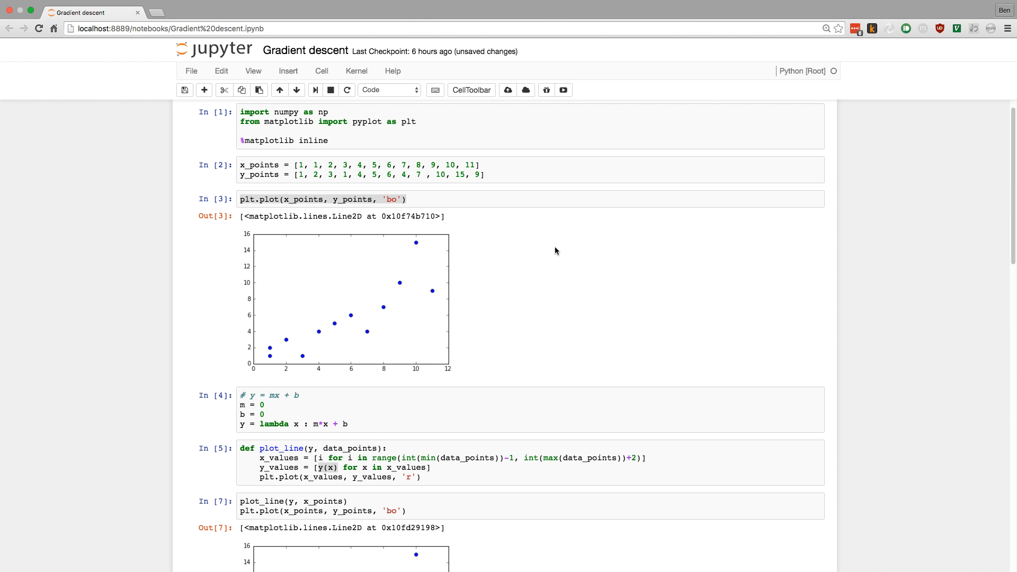
{"action": "scroll", "scroll_direction": "up", "scroll_amount": 3}
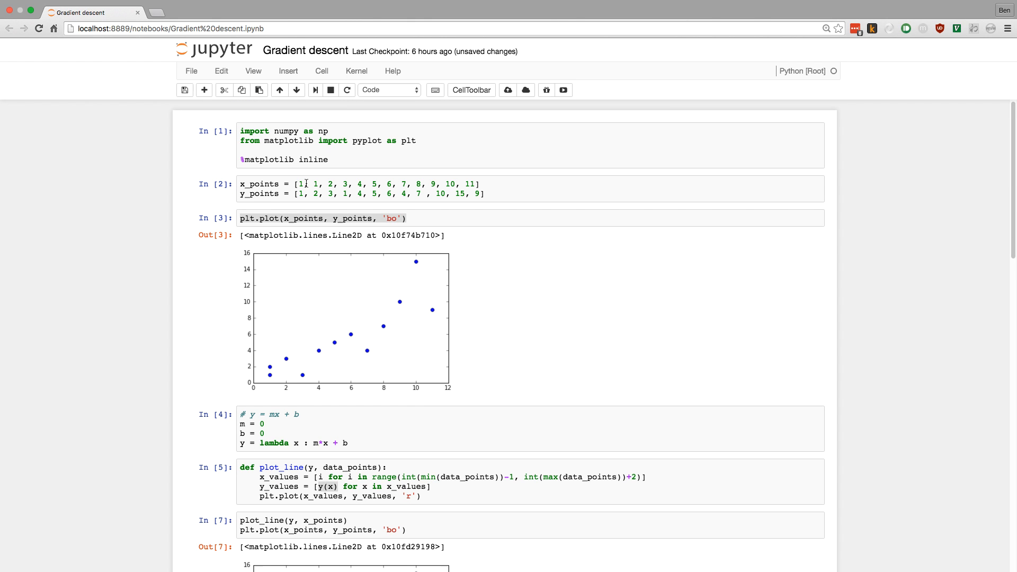
{"action": "left_click", "coordinate": [300, 184]}
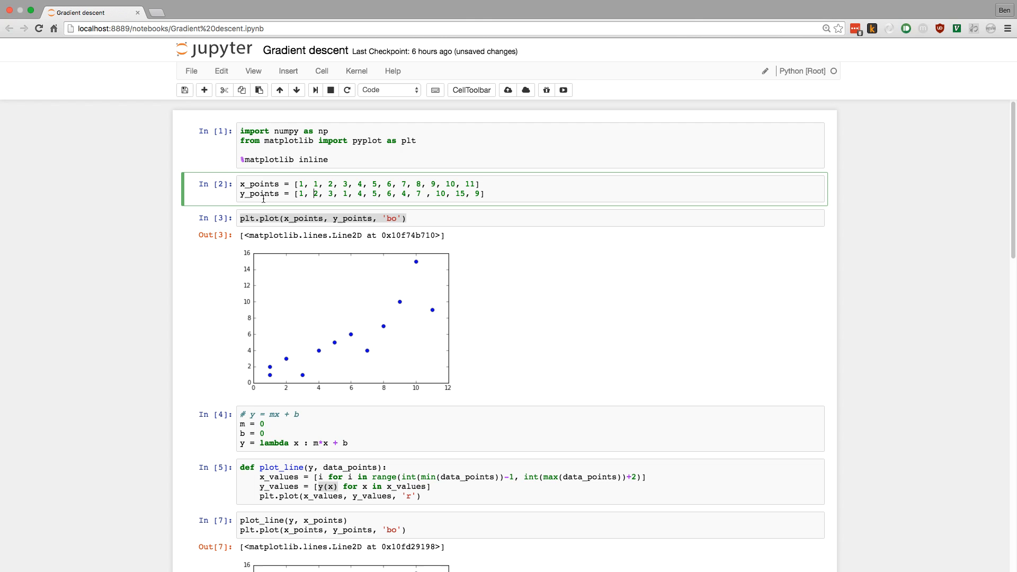
{"action": "scroll", "scroll_direction": "down", "scroll_amount": 3}
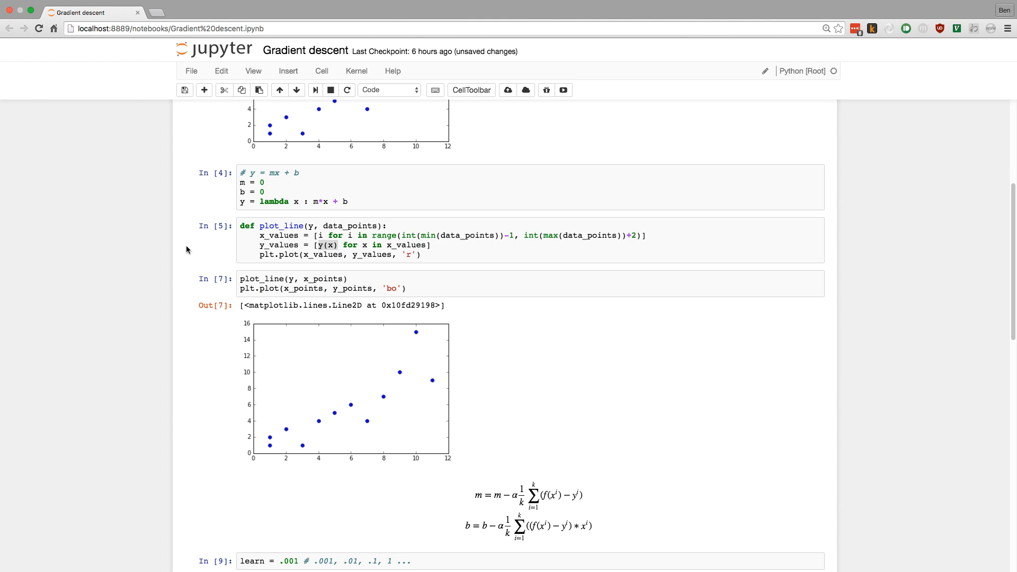
{"action": "scroll", "scroll_direction": "down", "scroll_amount": 3}
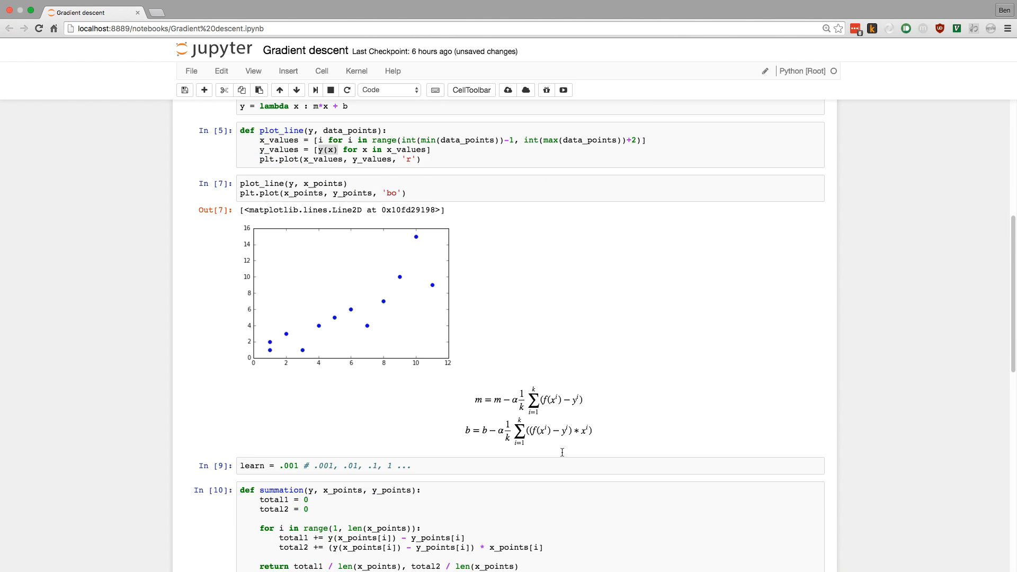
{"action": "scroll", "scroll_direction": "down", "scroll_amount": 3}
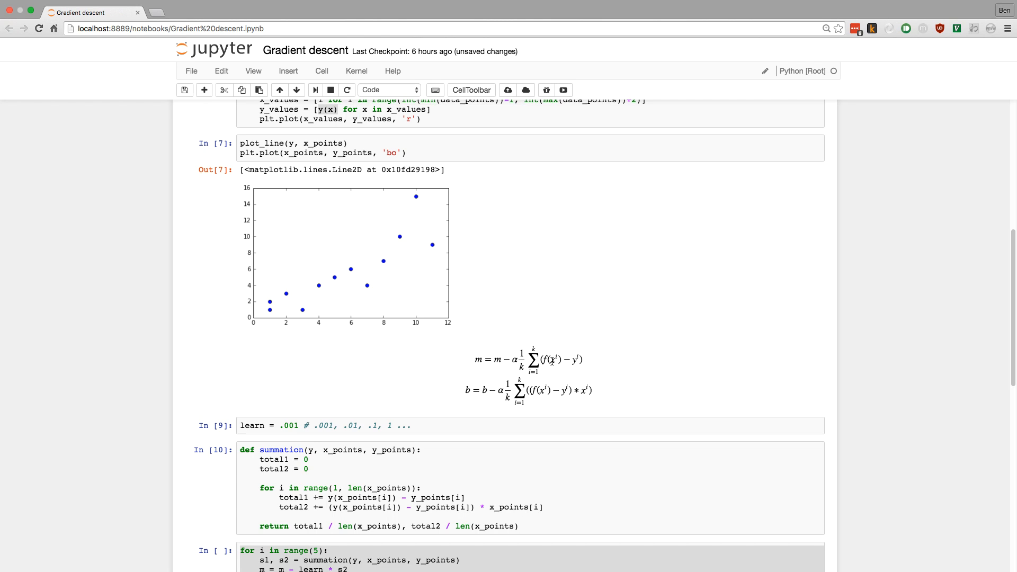
{"action": "left_click", "coordinate": [552, 359]}
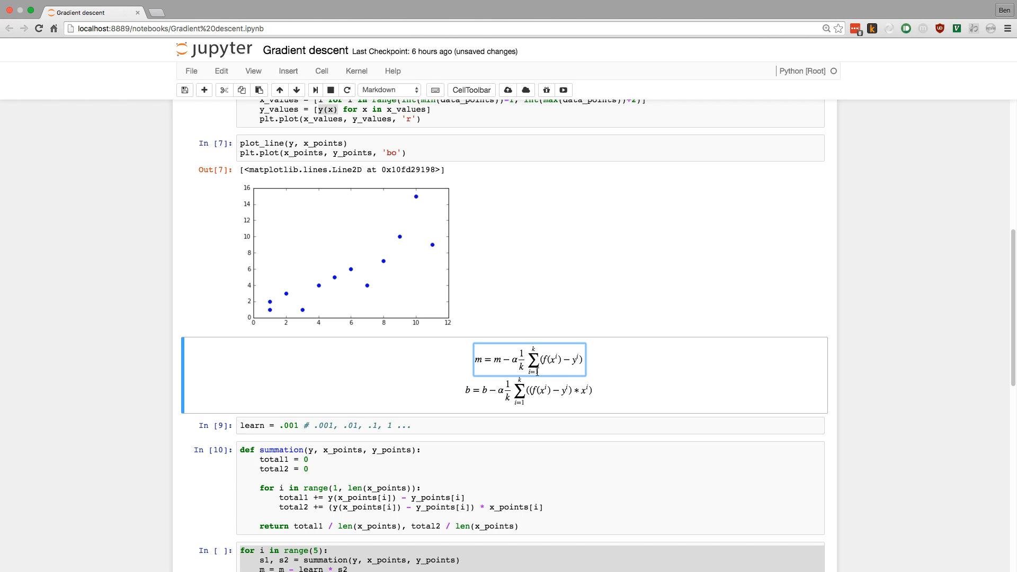
{"action": "mouse_move", "coordinate": [266, 315]}
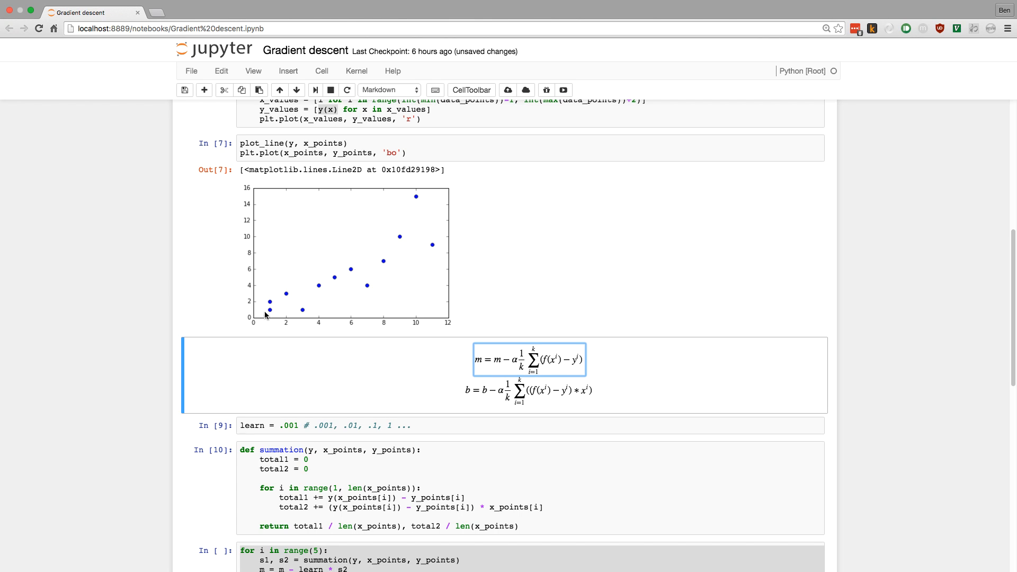
{"action": "mouse_move", "coordinate": [500, 352]}
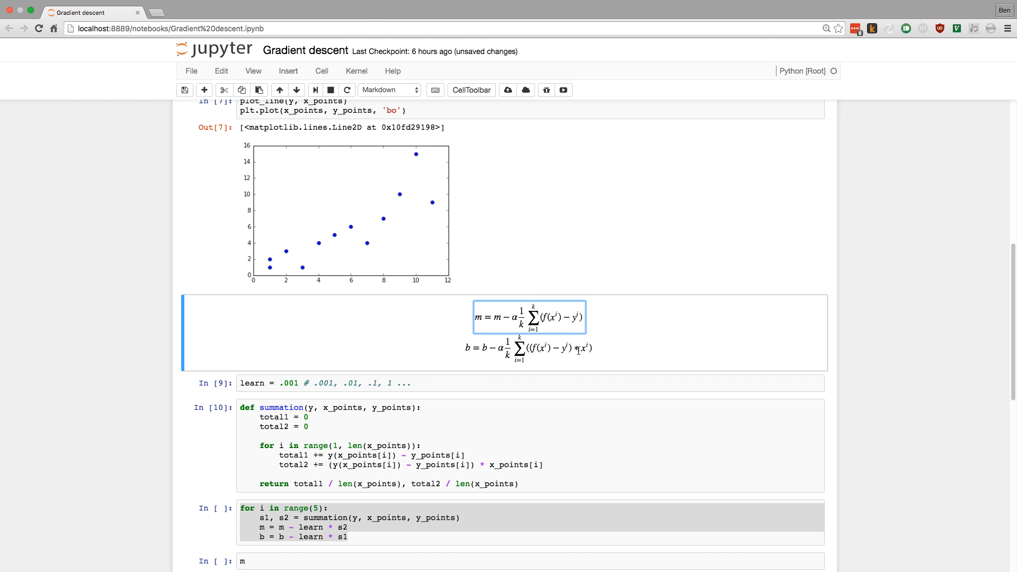
{"action": "left_click", "coordinate": [528, 349]}
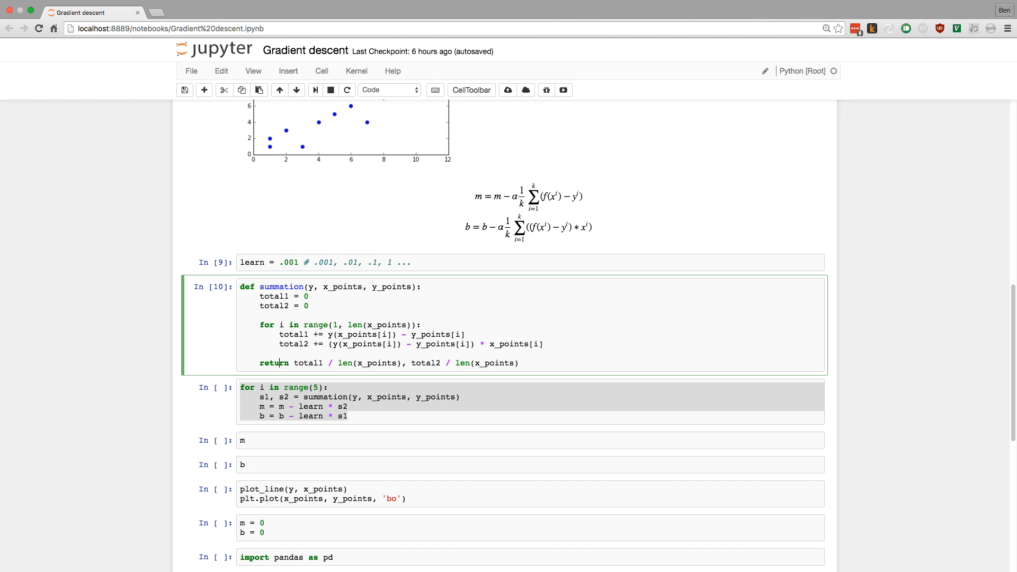
Run the five-iteration for-loop cell, then the m and b cells.
{"action": "scroll", "scroll_direction": "down", "scroll_amount": 3}
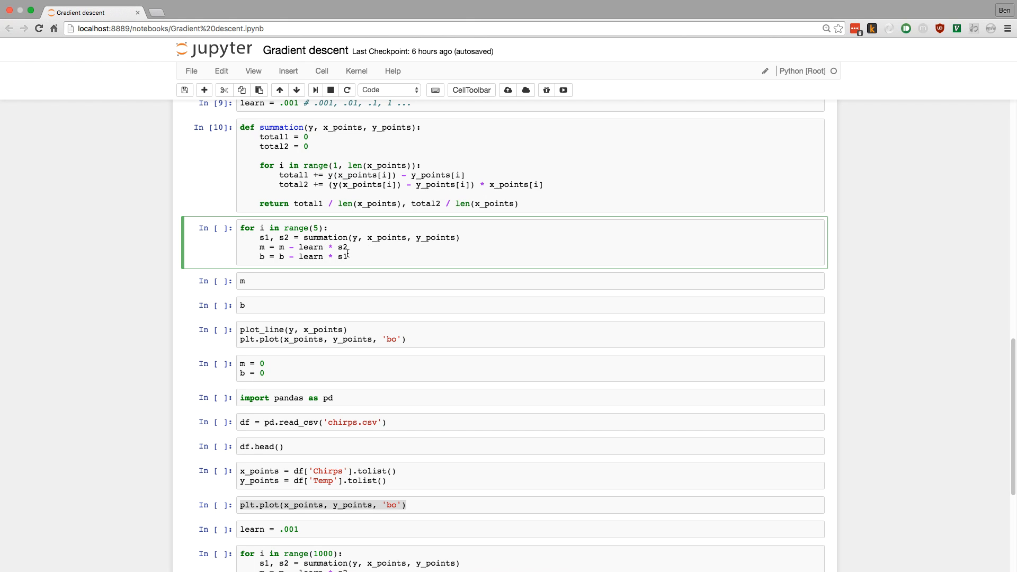
{"action": "left_click", "coordinate": [346, 281]}
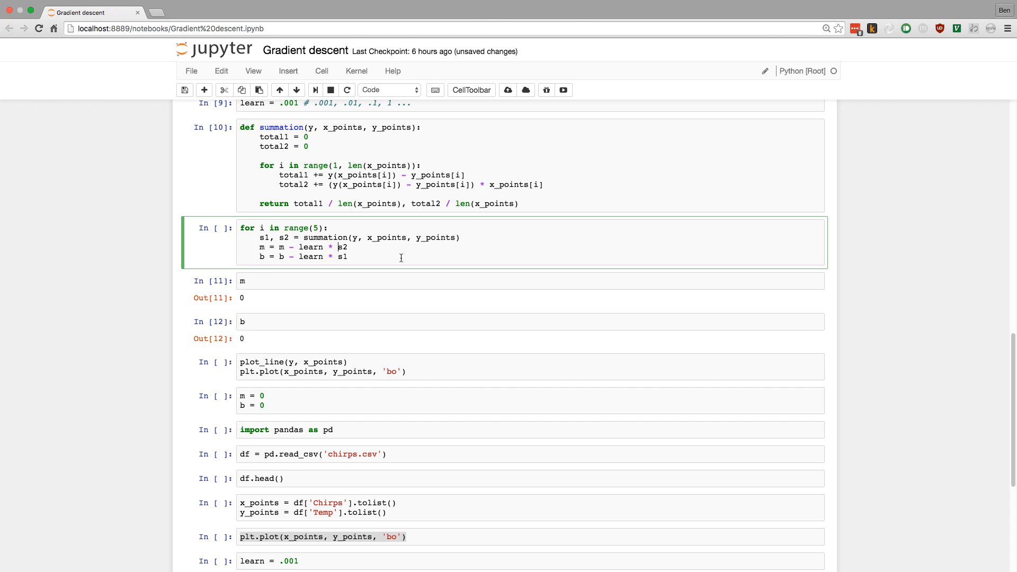
{"action": "mouse_move", "coordinate": [273, 270]}
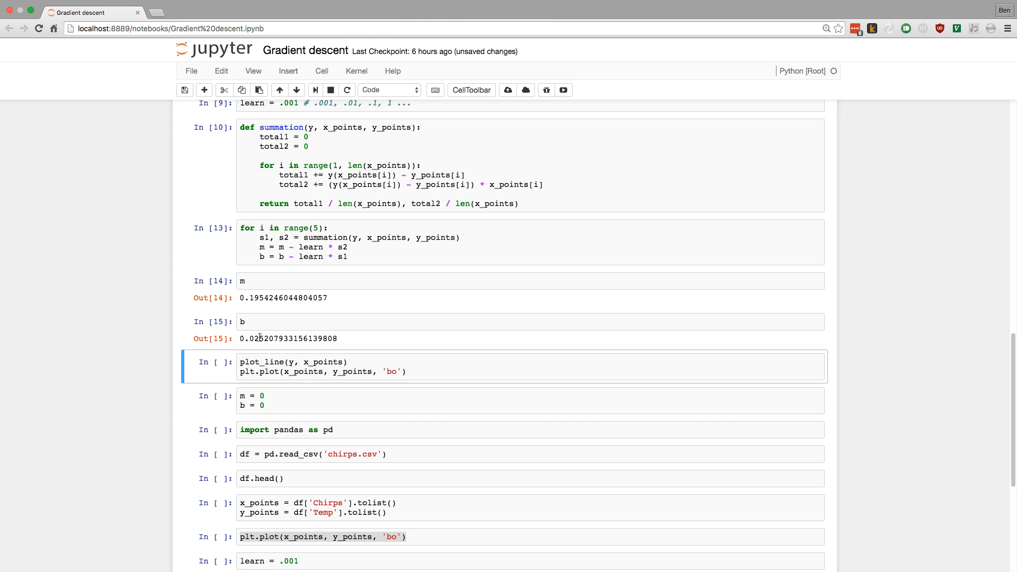
Change the loop to range(50) and rerun loop, m, b and plot cells (m ≈ 0.936, b ≈ 0.117).
{"action": "left_click", "coordinate": [286, 362]}
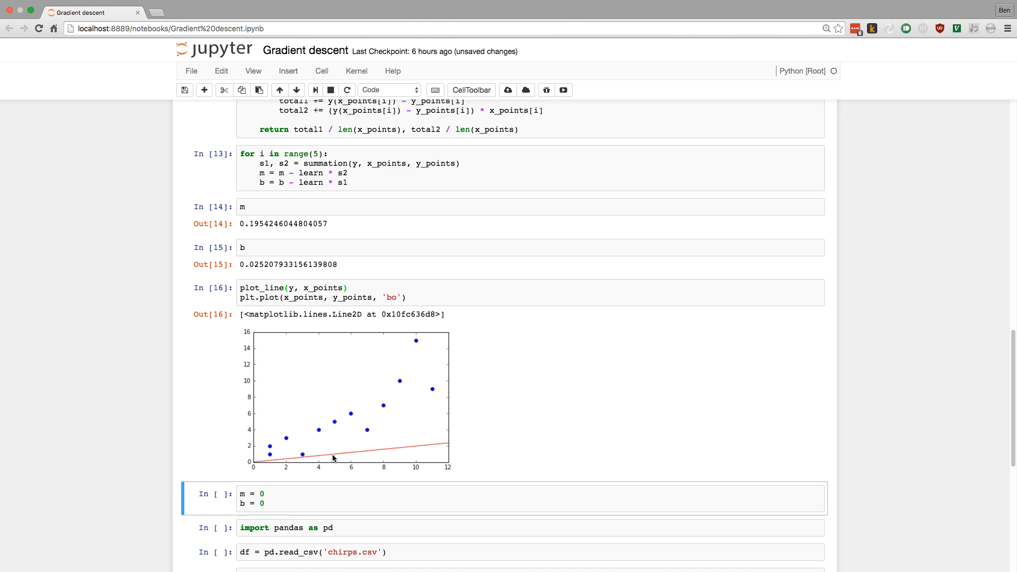
{"action": "mouse_move", "coordinate": [335, 173]}
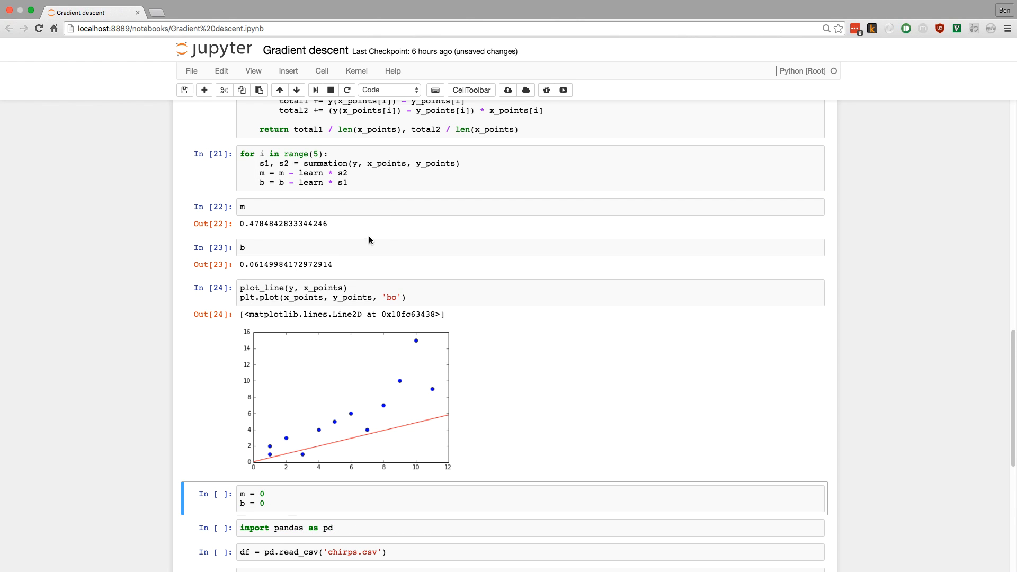
{"action": "left_click", "coordinate": [380, 173]}
{"action": "type", "text": "0"}
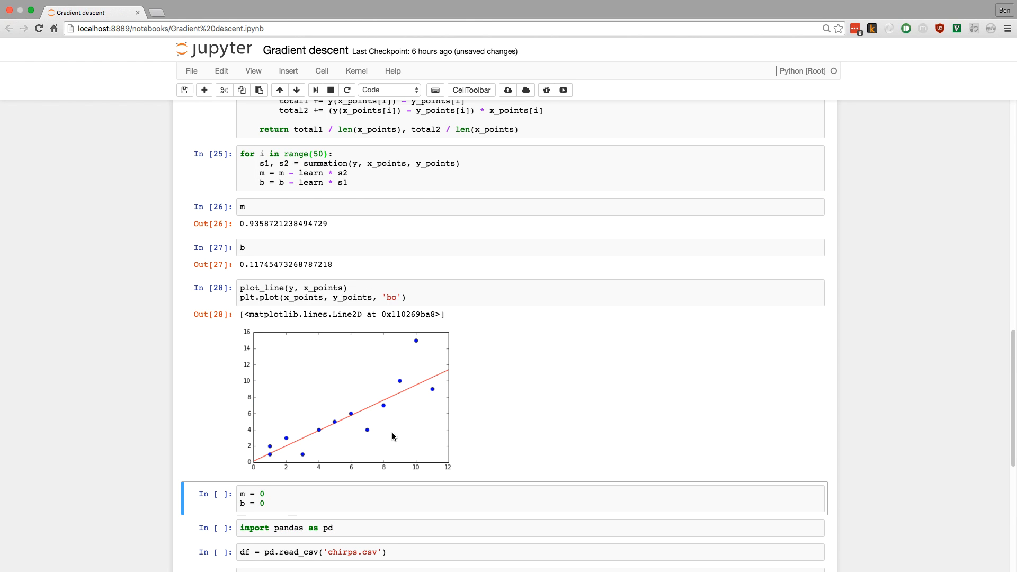
{"action": "mouse_move", "coordinate": [255, 465]}
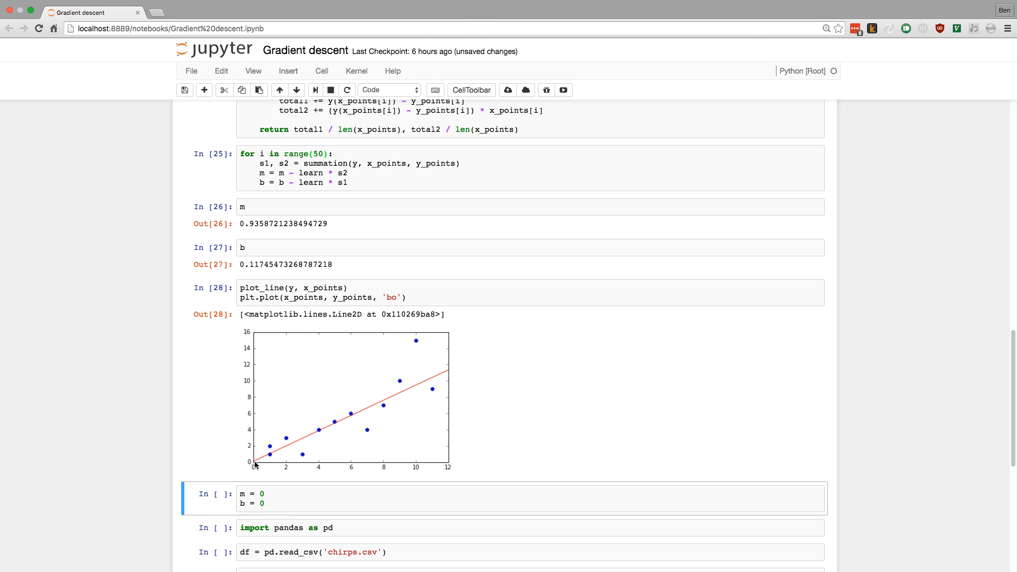
{"action": "mouse_move", "coordinate": [451, 373]}
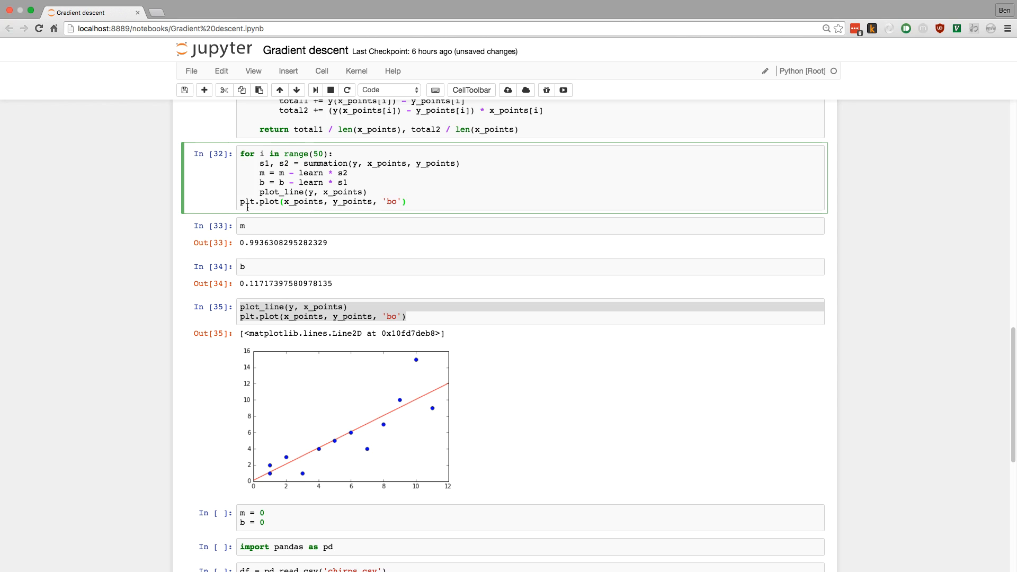
Put plot_line and plt.plot inside the 50-iteration loop and run it, drawing a fan of red lines.
{"action": "scroll", "scroll_direction": "up", "scroll_amount": 3}
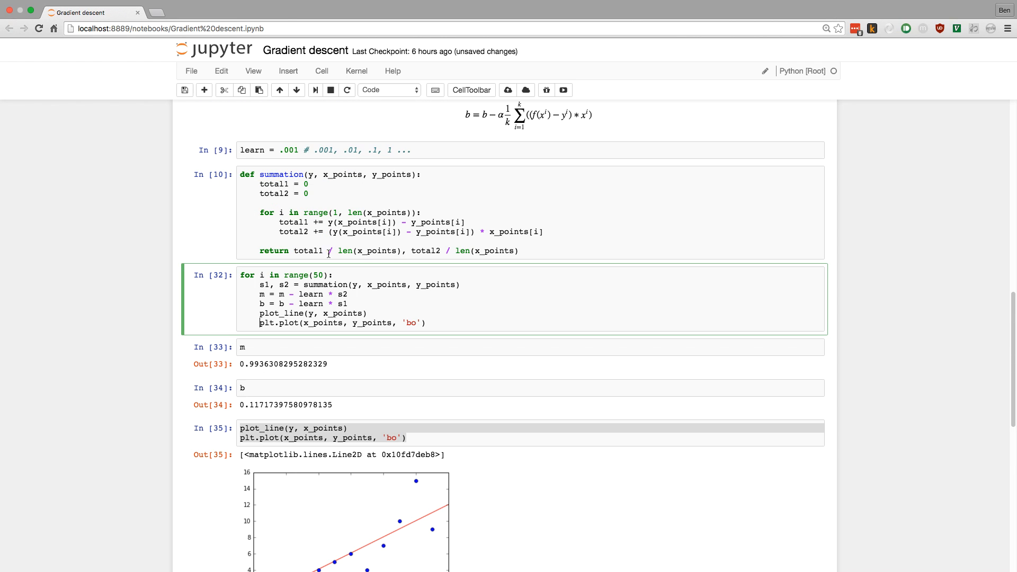
{"action": "mouse_move", "coordinate": [300, 347]}
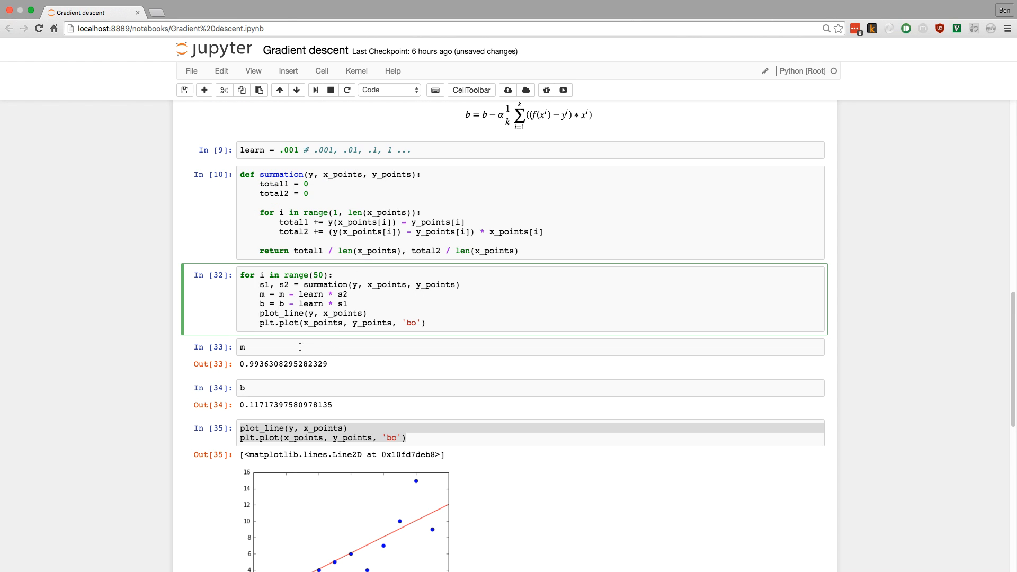
{"action": "scroll", "scroll_direction": "up", "scroll_amount": 3}
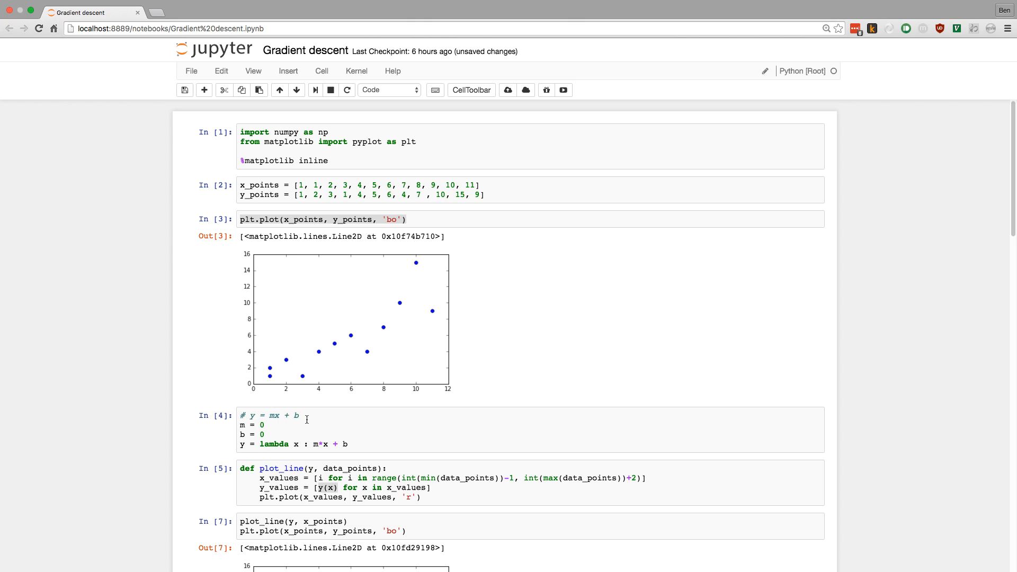
{"action": "scroll", "scroll_direction": "down", "scroll_amount": 3}
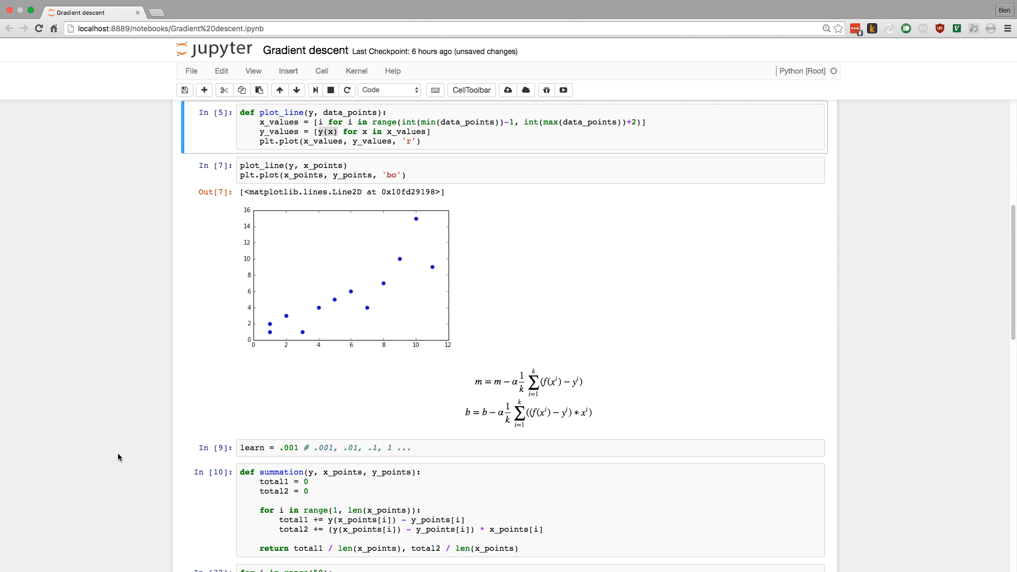
{"action": "scroll", "scroll_direction": "down", "scroll_amount": 3}
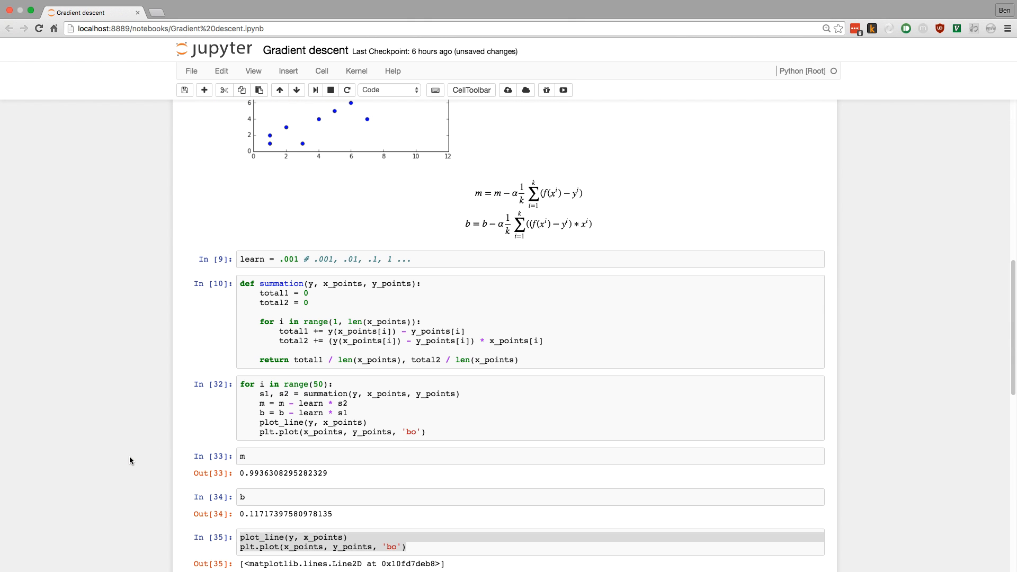
{"action": "scroll", "scroll_direction": "down", "scroll_amount": 3}
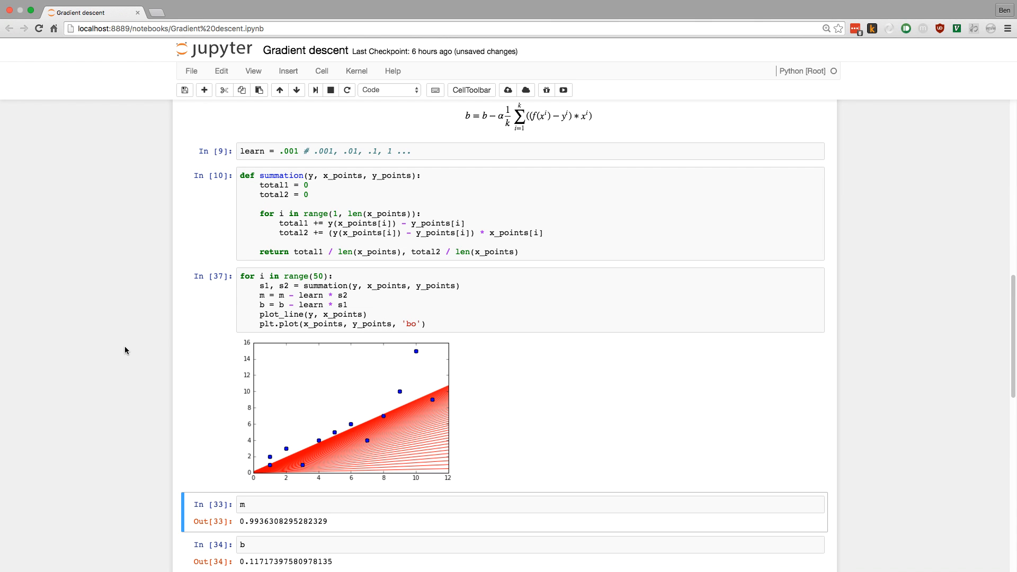
{"action": "scroll", "scroll_direction": "down", "scroll_amount": 3}
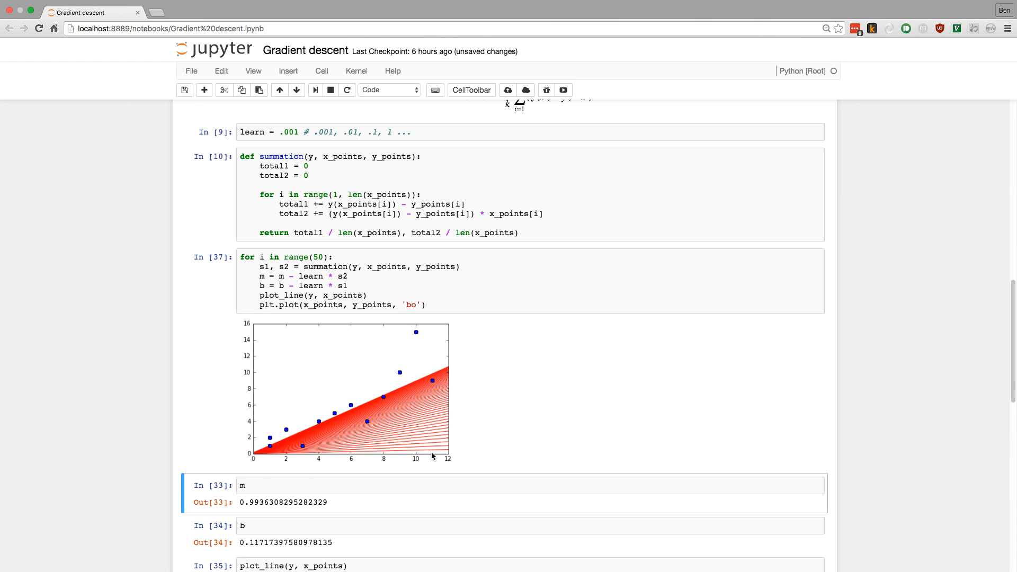
{"action": "mouse_move", "coordinate": [434, 399]}
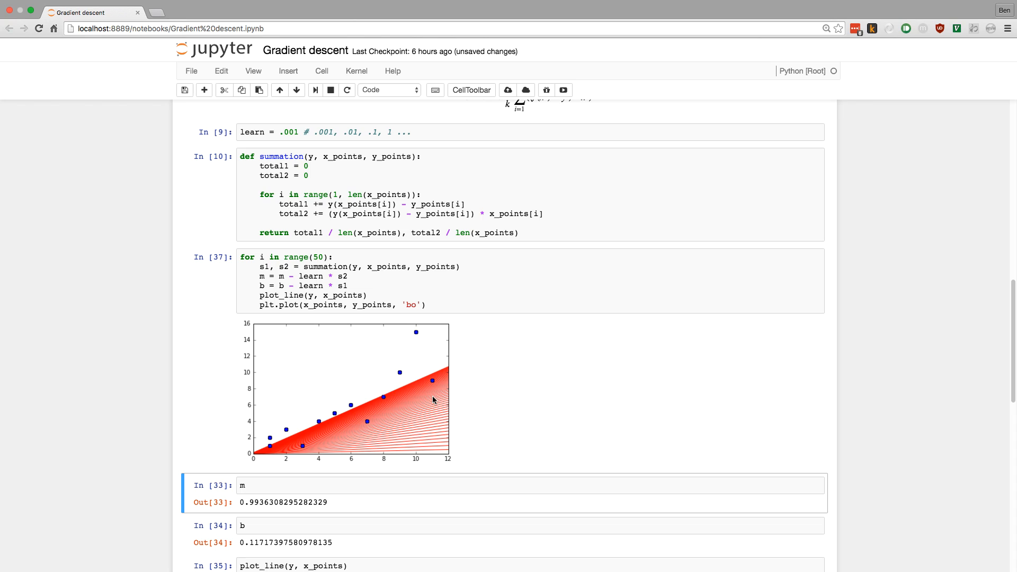
{"action": "mouse_move", "coordinate": [307, 435]}
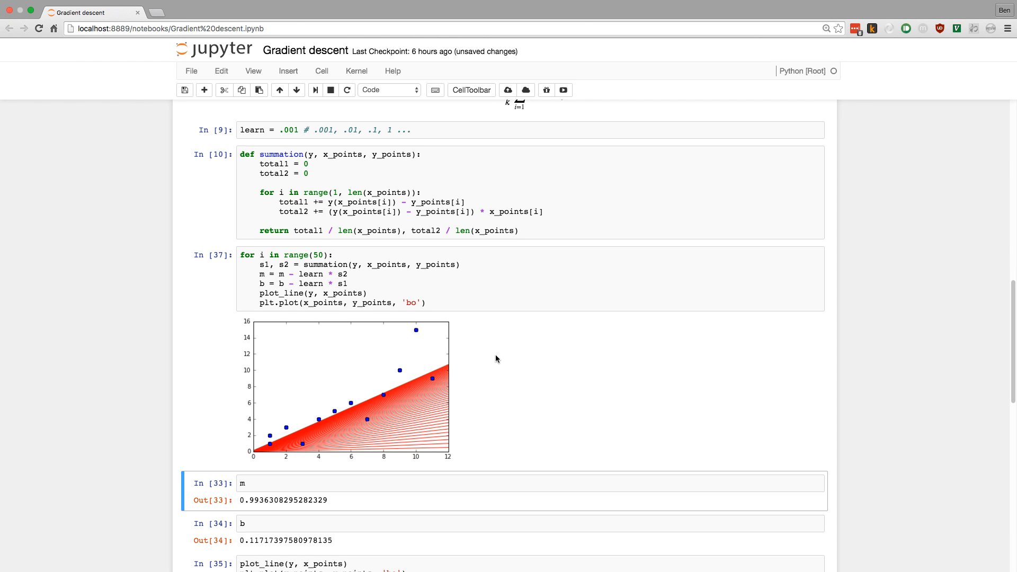
{"action": "scroll", "scroll_direction": "down", "scroll_amount": 3}
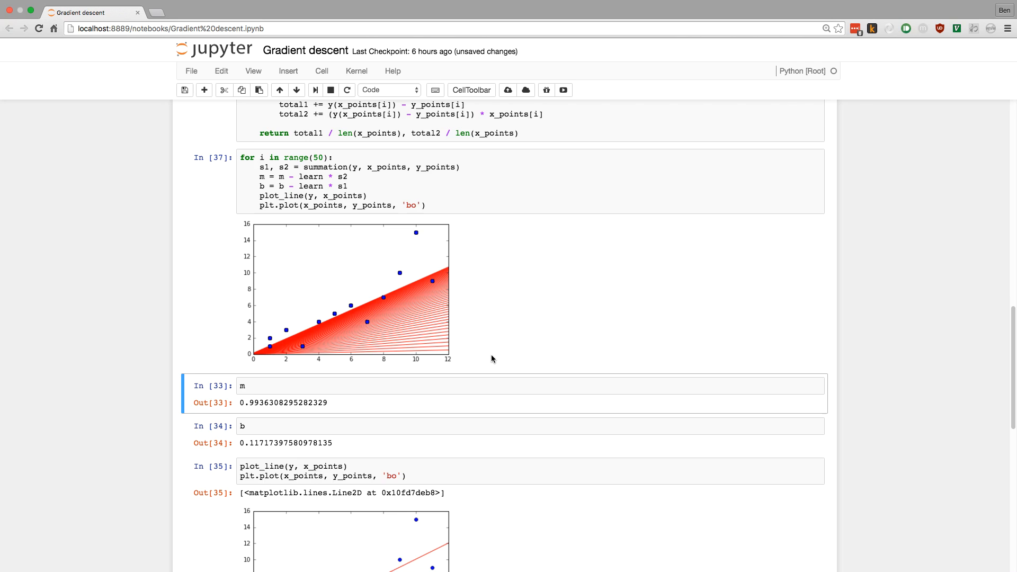
{"action": "scroll", "scroll_direction": "down", "scroll_amount": 3}
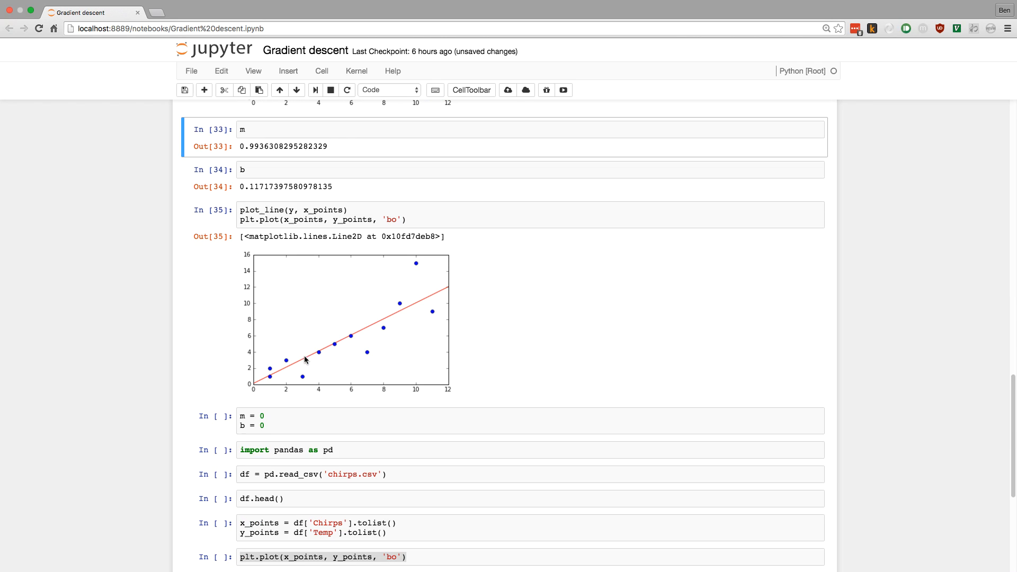
{"action": "scroll", "scroll_direction": "down", "scroll_amount": 3}
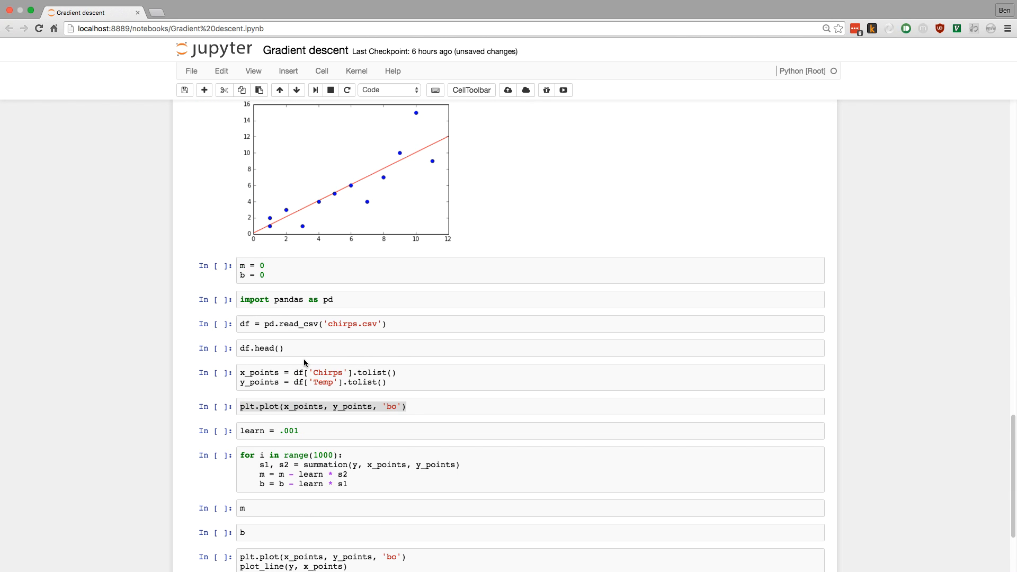
{"action": "mouse_move", "coordinate": [399, 217]}
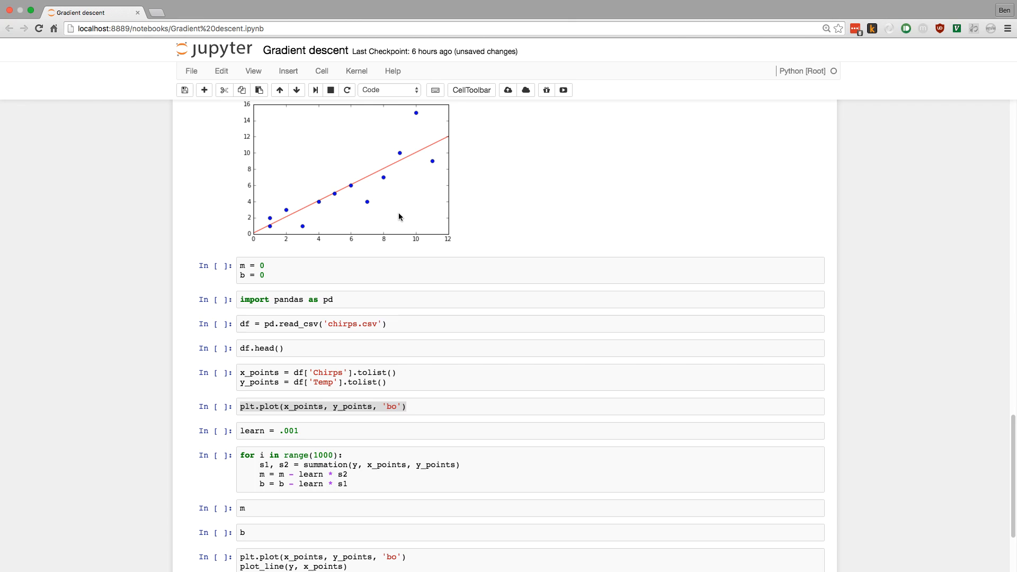
{"action": "mouse_move", "coordinate": [387, 217]}
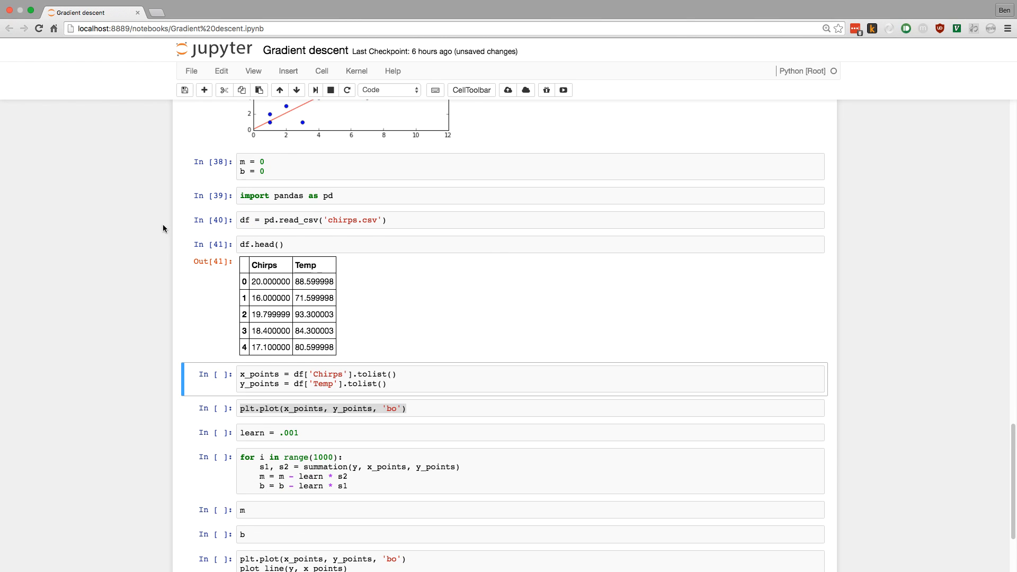
{"action": "scroll", "scroll_direction": "down", "scroll_amount": 3}
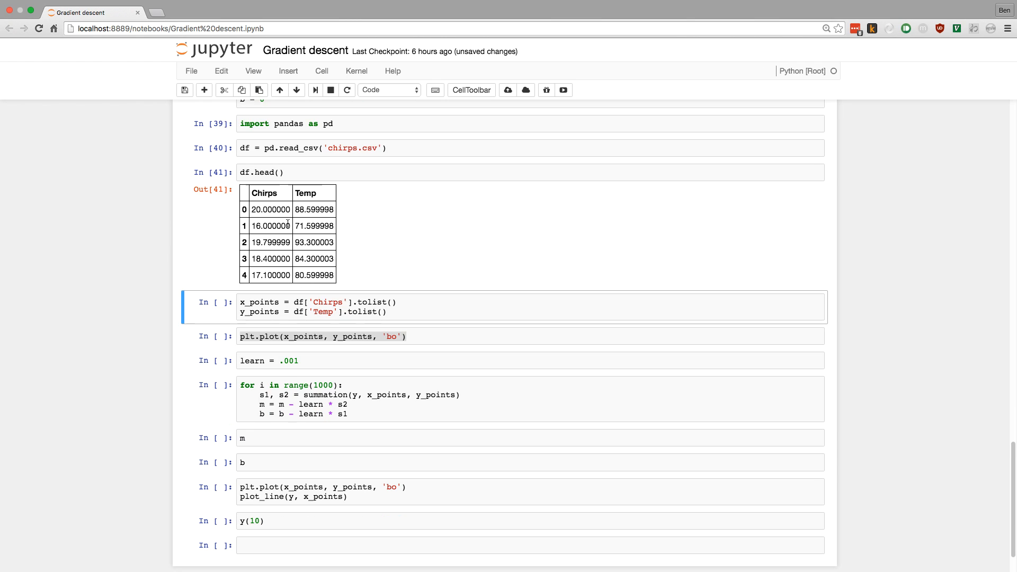
{"action": "left_click", "coordinate": [261, 209]}
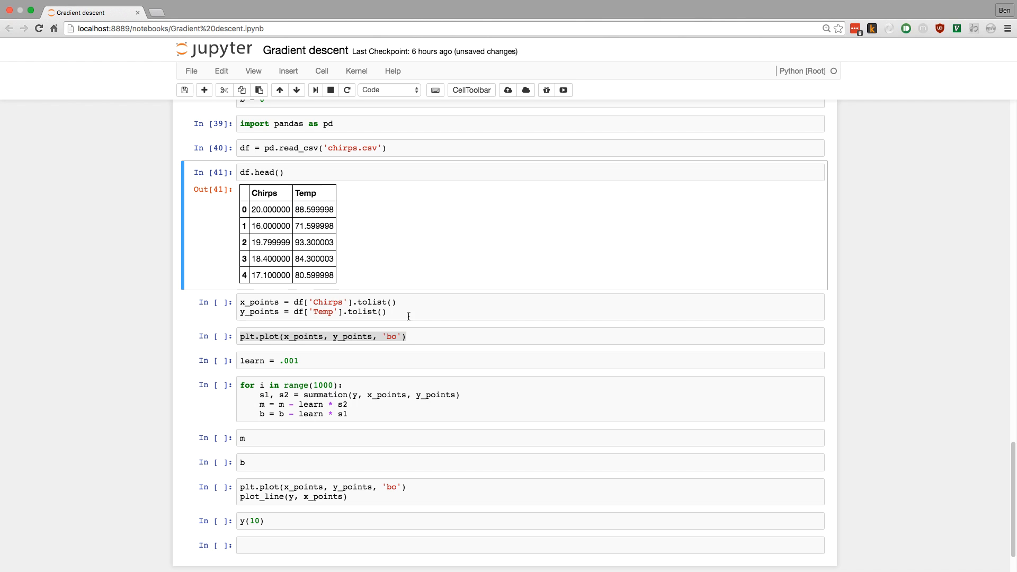
Run the chirps x_points/y_points cell, its blue scatter plot cell, and the learn = .001 cell.
{"action": "left_click", "coordinate": [454, 312]}
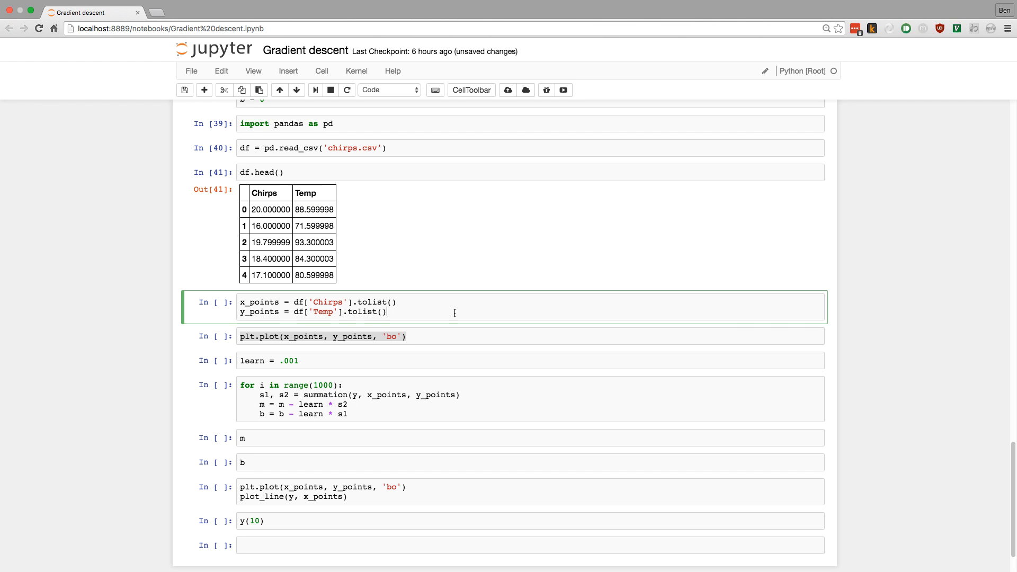
{"action": "mouse_move", "coordinate": [315, 164]}
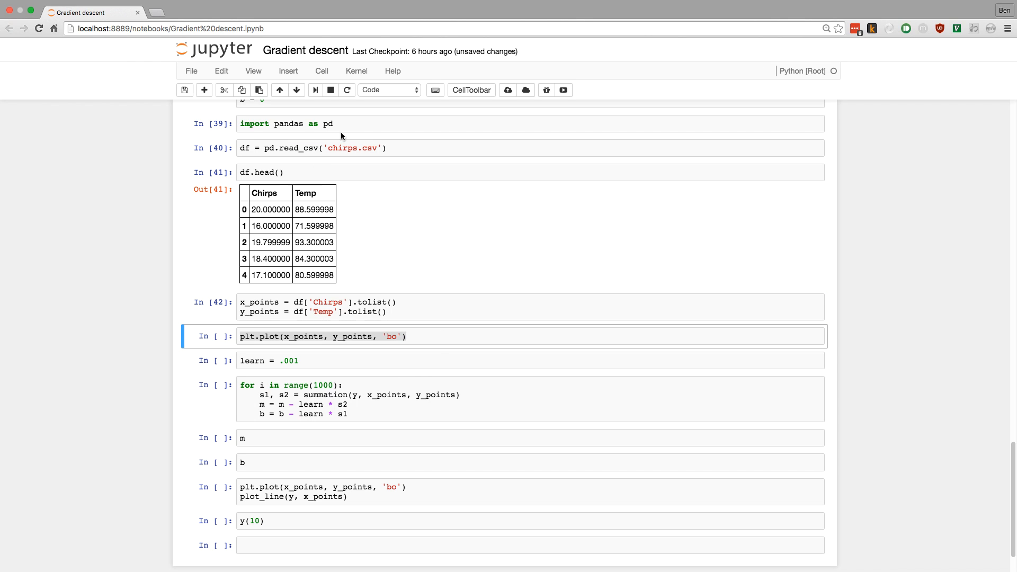
{"action": "mouse_move", "coordinate": [318, 329]}
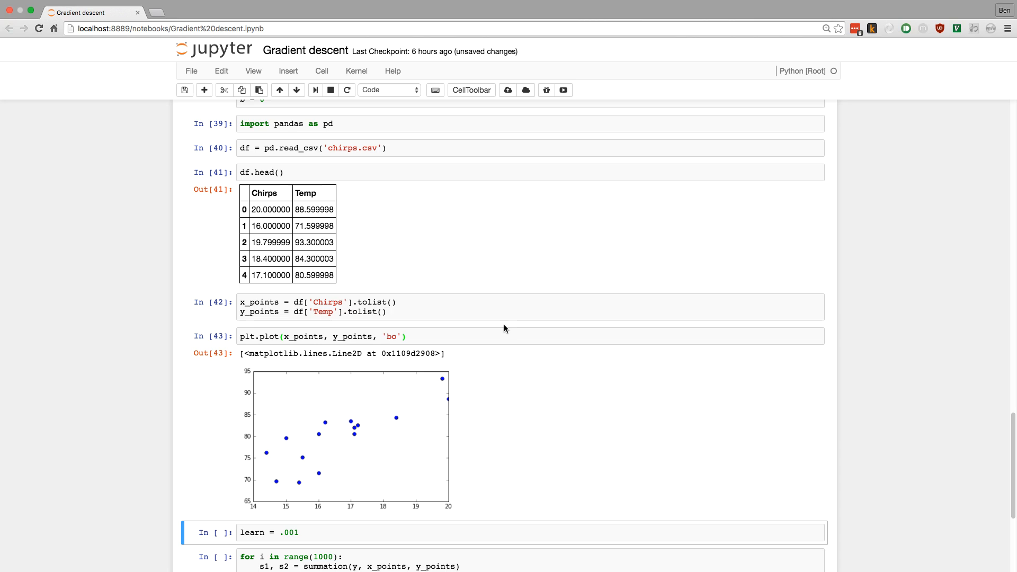
{"action": "scroll", "scroll_direction": "down", "scroll_amount": 3}
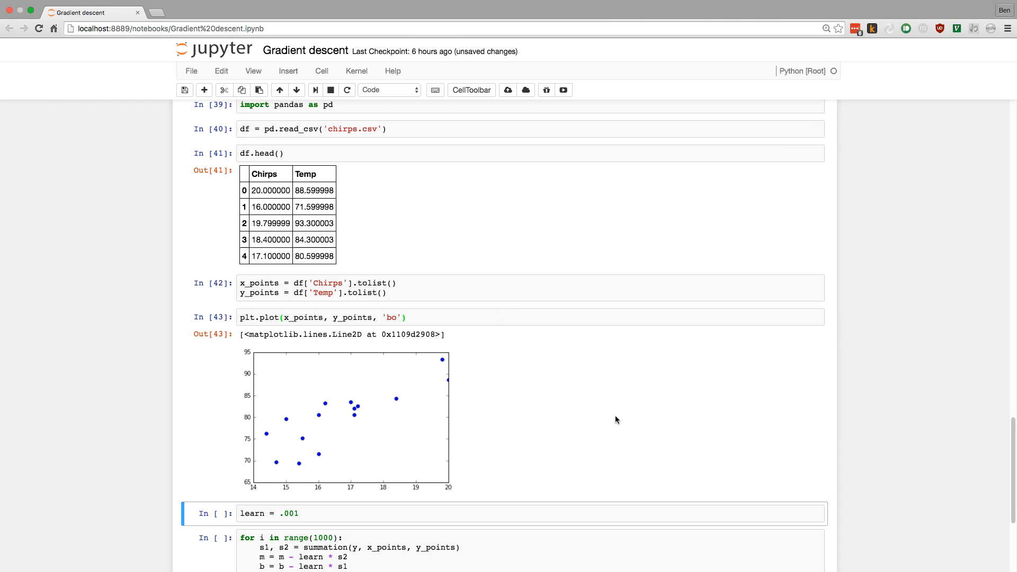
{"action": "scroll", "scroll_direction": "down", "scroll_amount": 3}
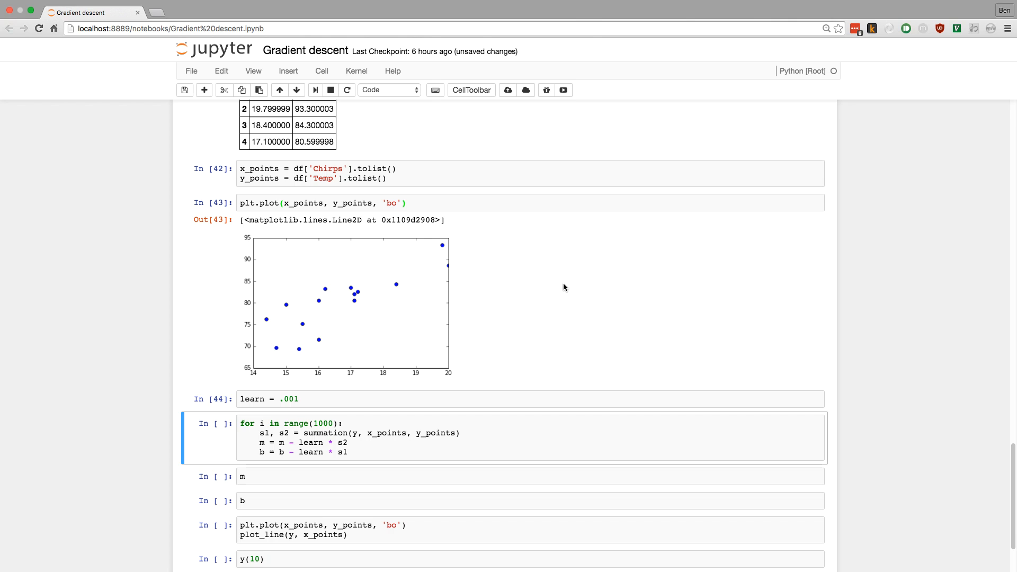
{"action": "scroll", "scroll_direction": "down", "scroll_amount": 3}
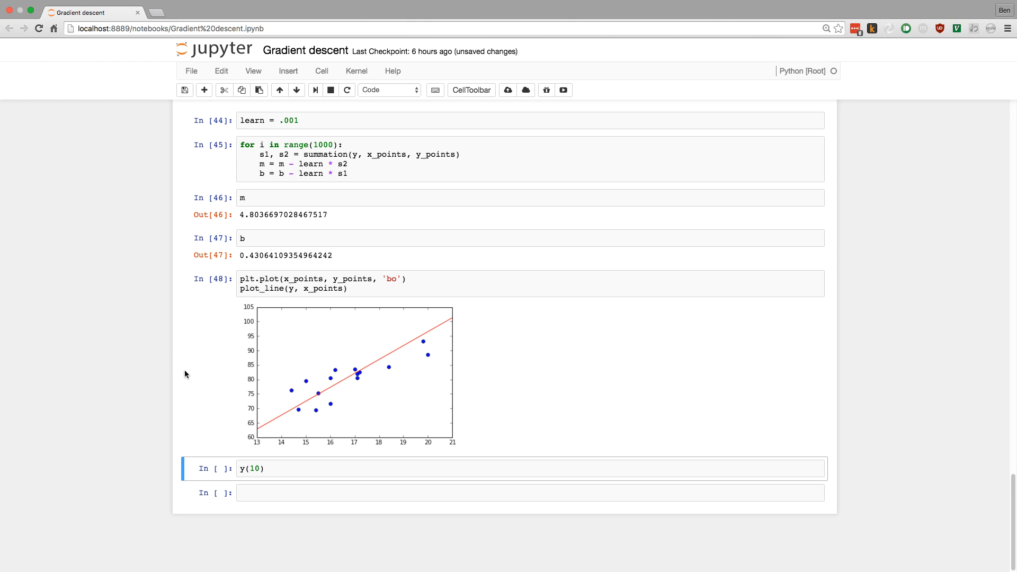
{"action": "mouse_move", "coordinate": [66, 352]}
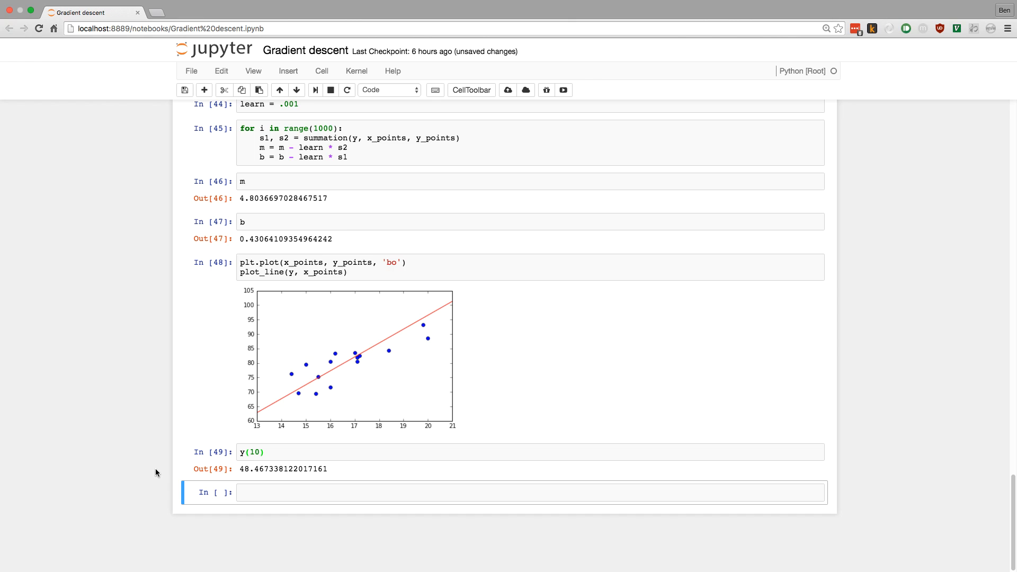
Scroll back up through the fitted red line and the y(10) prediction of about 48.47.
{"action": "scroll", "scroll_direction": "up", "scroll_amount": 3}
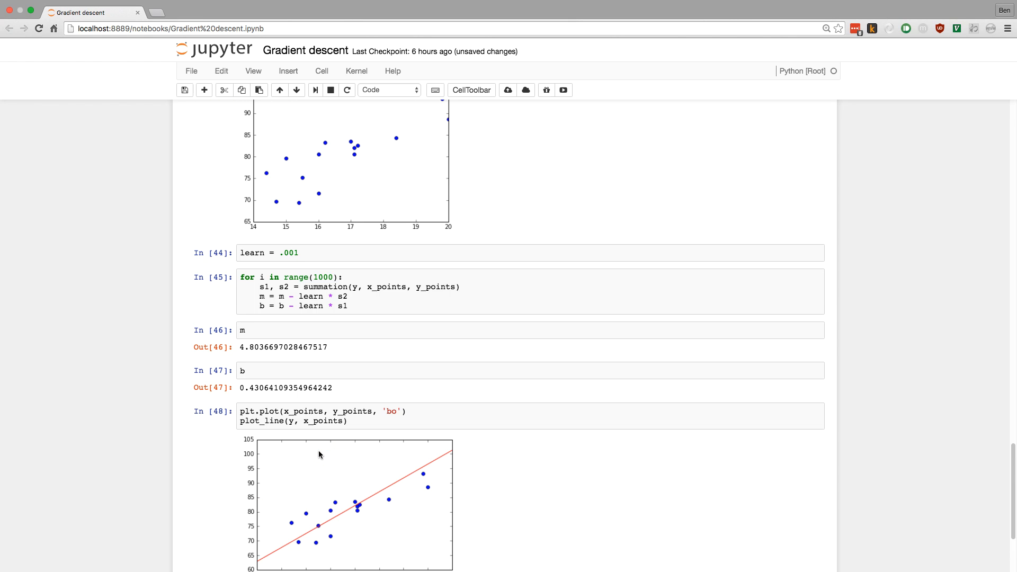
Change the learning rate to .01 and rerun, making m and b blow up to about -6.5e+172 and -3.9e+171.
{"action": "scroll", "scroll_direction": "down", "scroll_amount": 3}
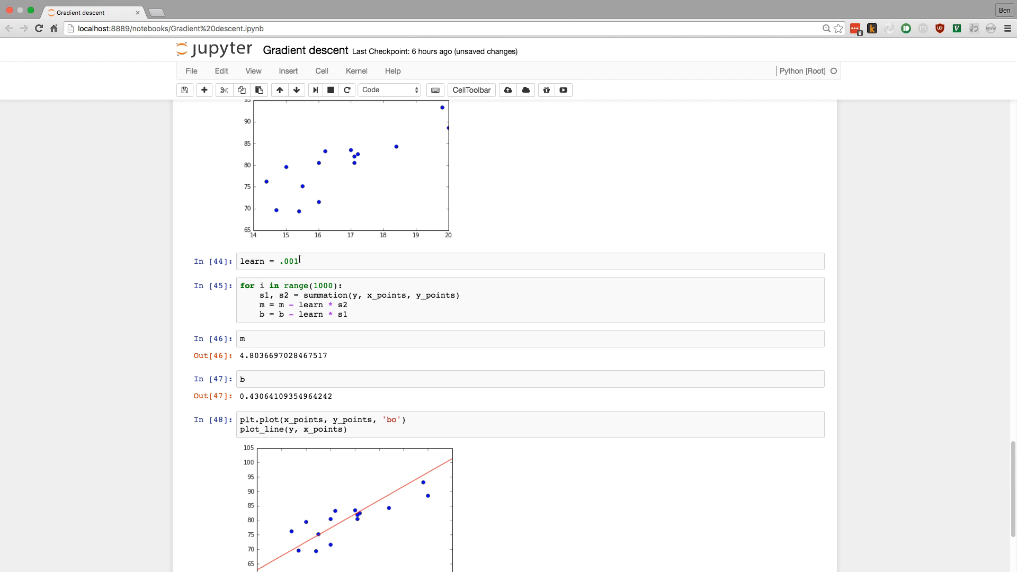
{"action": "left_click", "coordinate": [289, 261]}
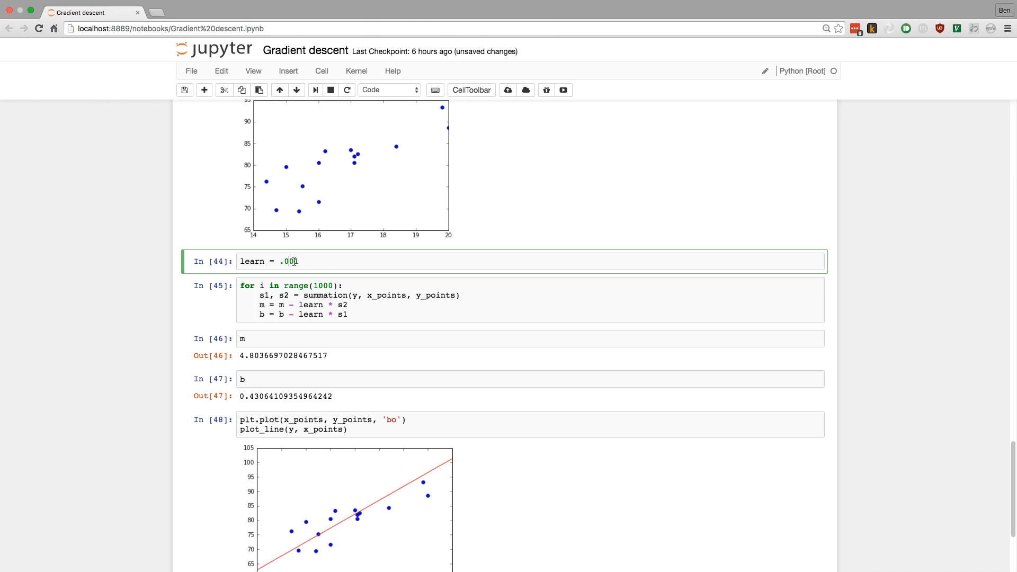
{"action": "left_click", "coordinate": [285, 338]}
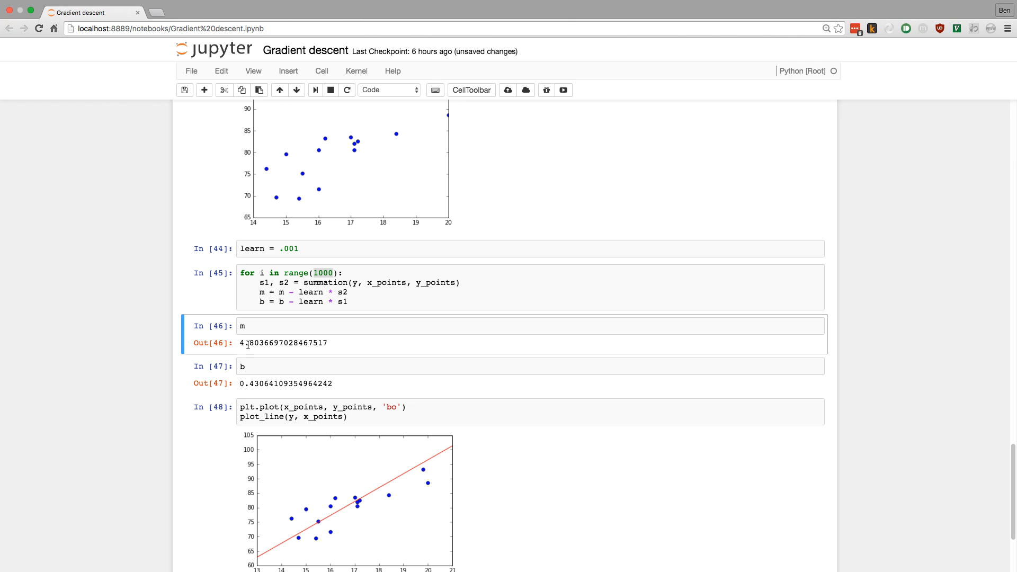
{"action": "left_click", "coordinate": [316, 249]}
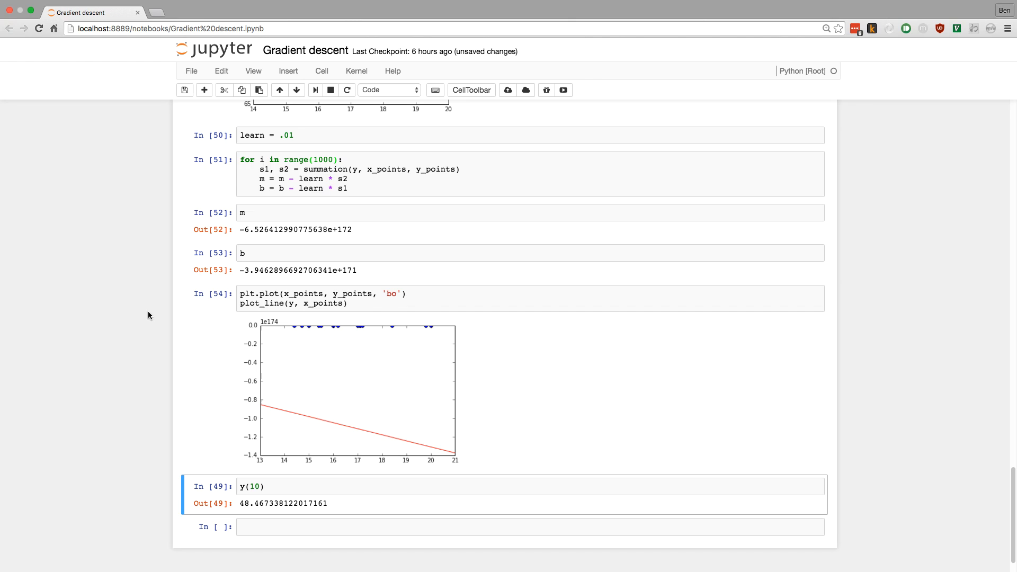
{"action": "scroll", "scroll_direction": "up", "scroll_amount": 3}
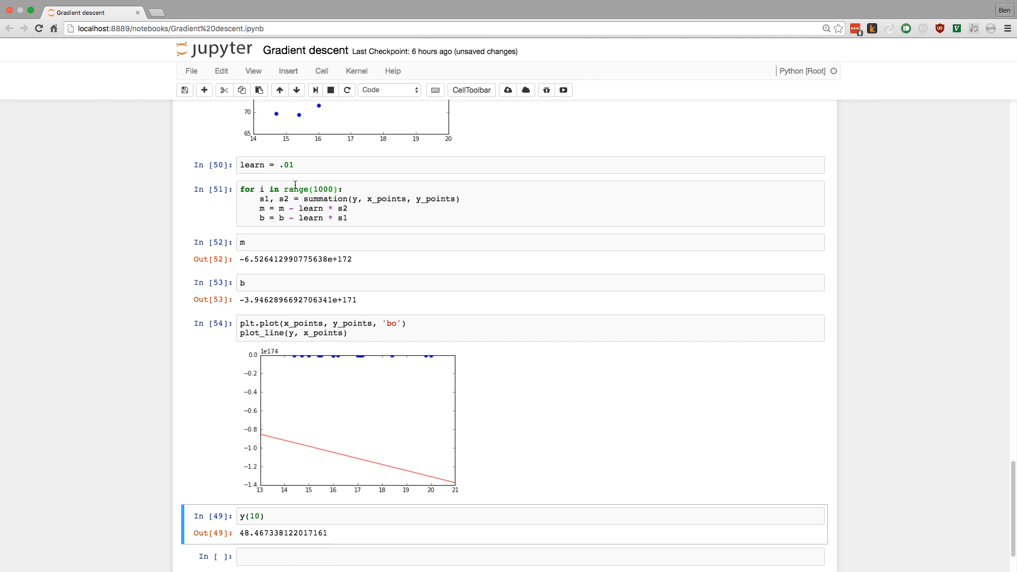
{"action": "mouse_move", "coordinate": [359, 476]}
{"action": "type", "text": "03"}
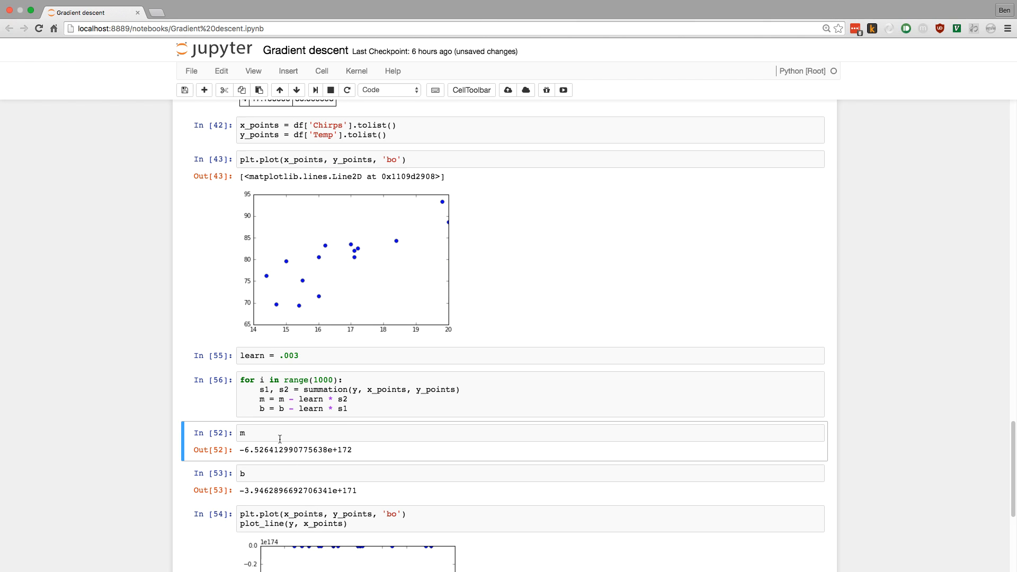
Rerun with learning rate .003 (m ≈ 4.76, b ≈ 1.11), then change the loop to range(10).
{"action": "scroll", "scroll_direction": "up", "scroll_amount": 3}
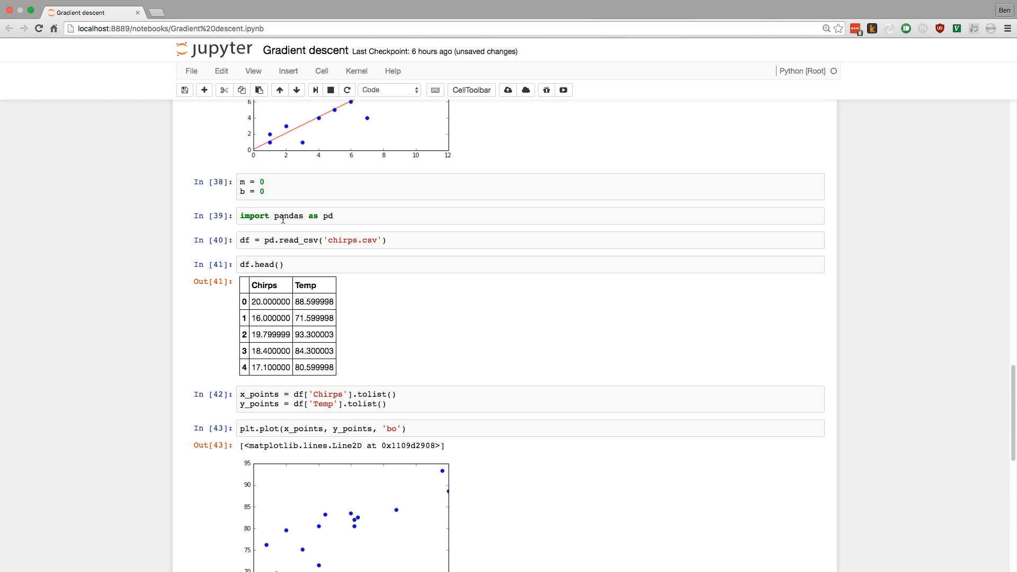
{"action": "scroll", "scroll_direction": "down", "scroll_amount": 3}
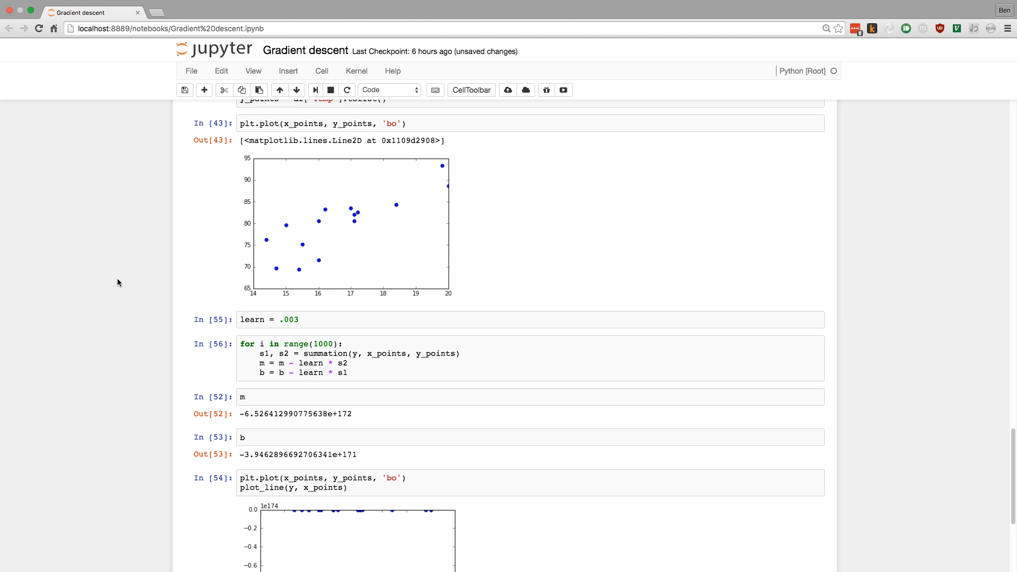
{"action": "scroll", "scroll_direction": "down", "scroll_amount": 3}
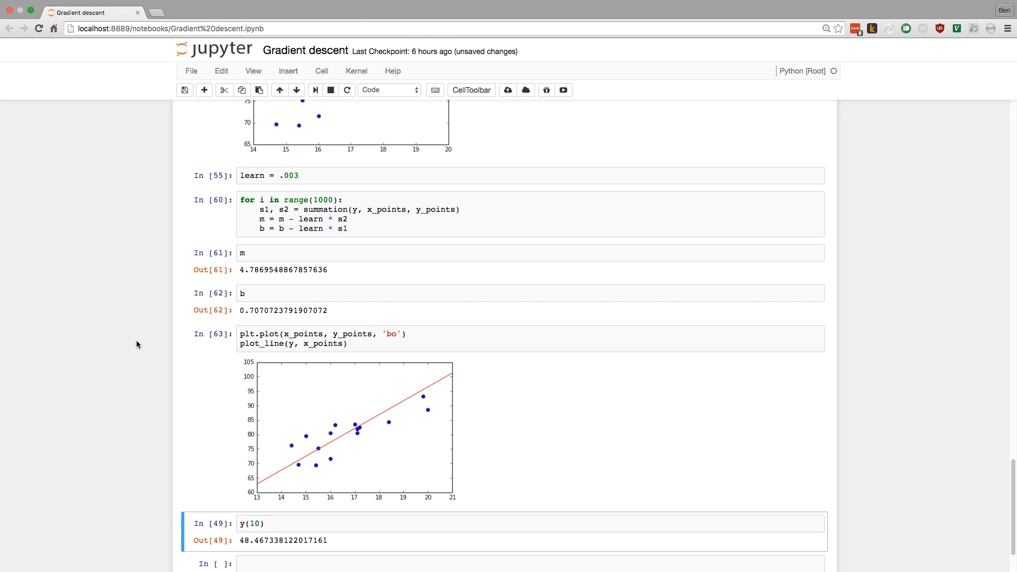
{"action": "scroll", "scroll_direction": "up", "scroll_amount": 3}
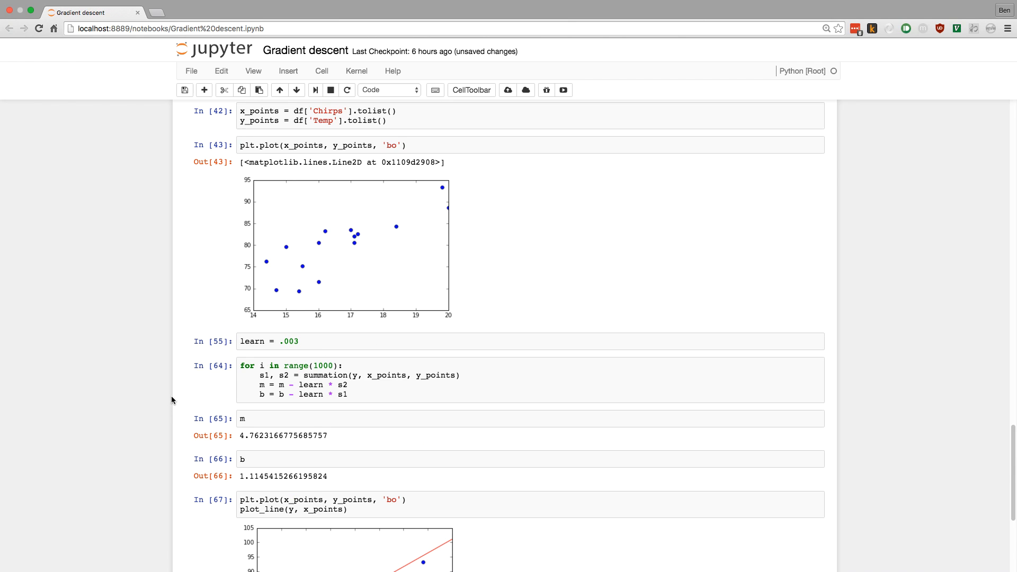
{"action": "scroll", "scroll_direction": "down", "scroll_amount": 3}
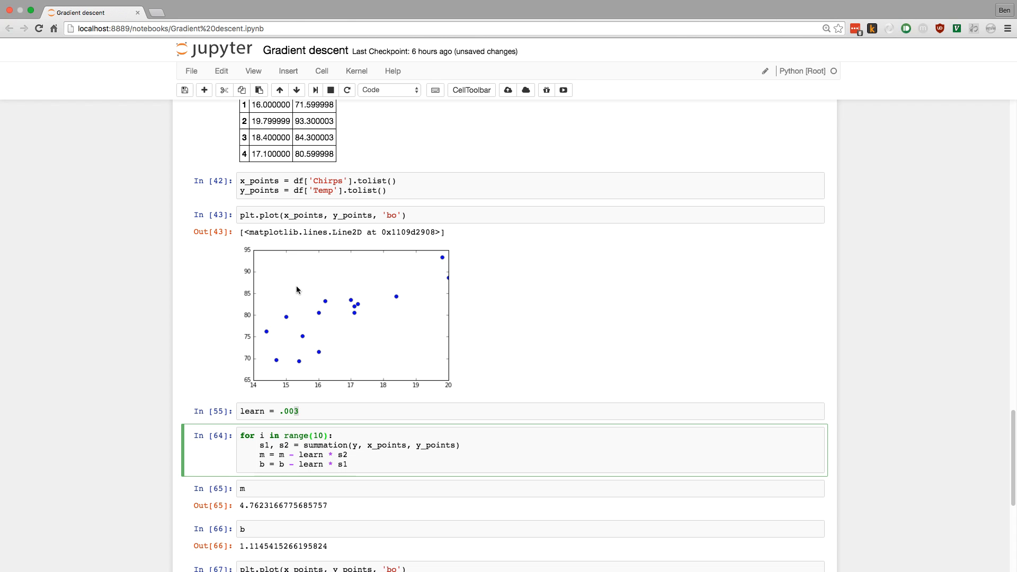
Edit the learning rate and refit from zero over 10 iterations, giving m ≈ 4.81 and b ≈ 0.30.
{"action": "left_click", "coordinate": [355, 411]}
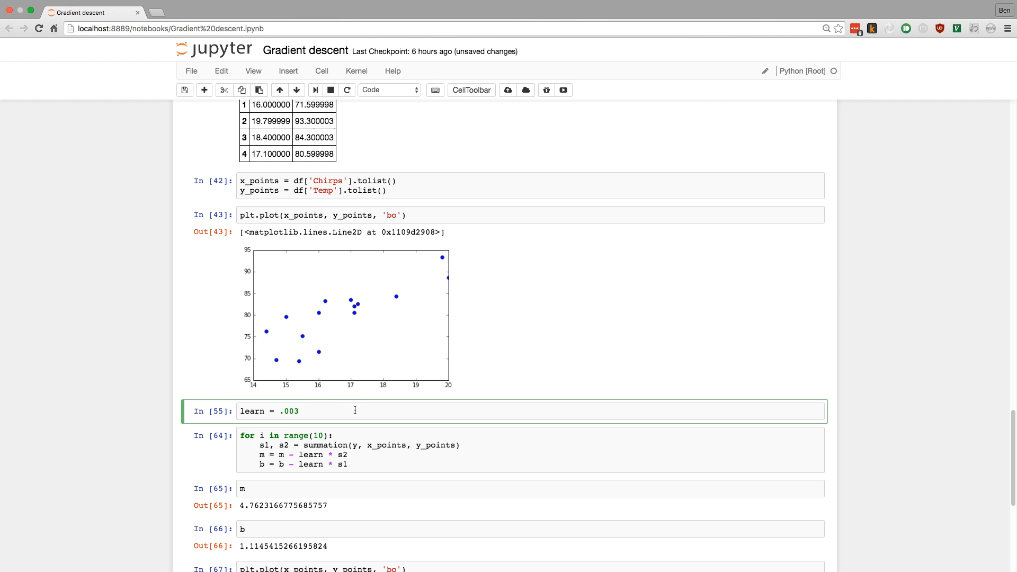
{"action": "type", "text": ".01"}
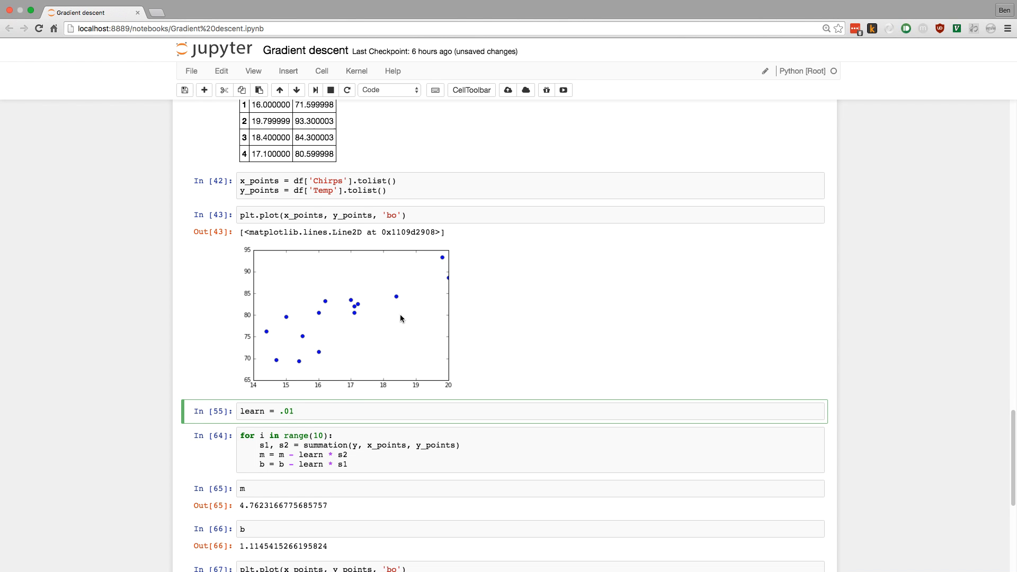
{"action": "scroll", "scroll_direction": "up", "scroll_amount": 3}
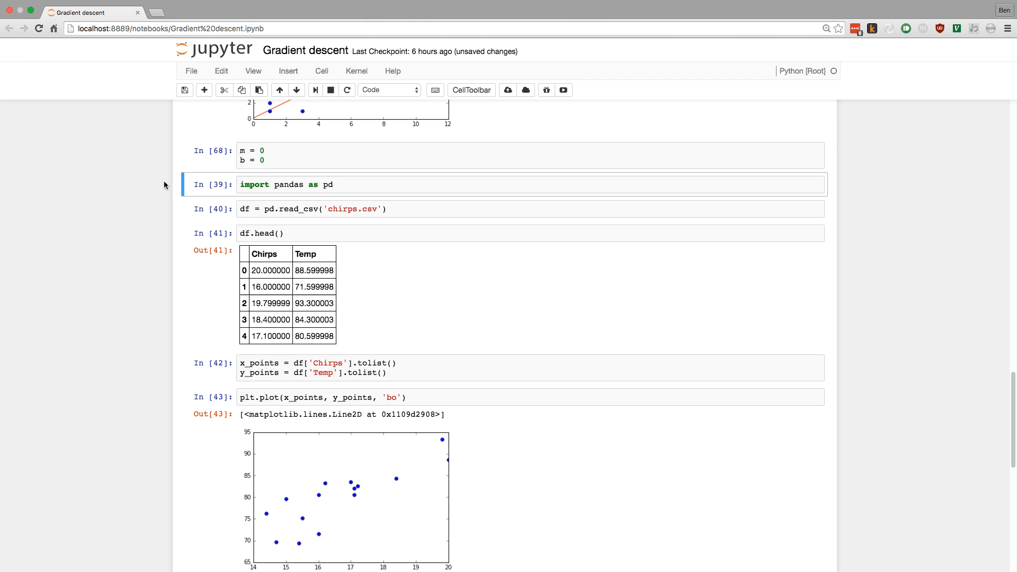
{"action": "scroll", "scroll_direction": "down", "scroll_amount": 3}
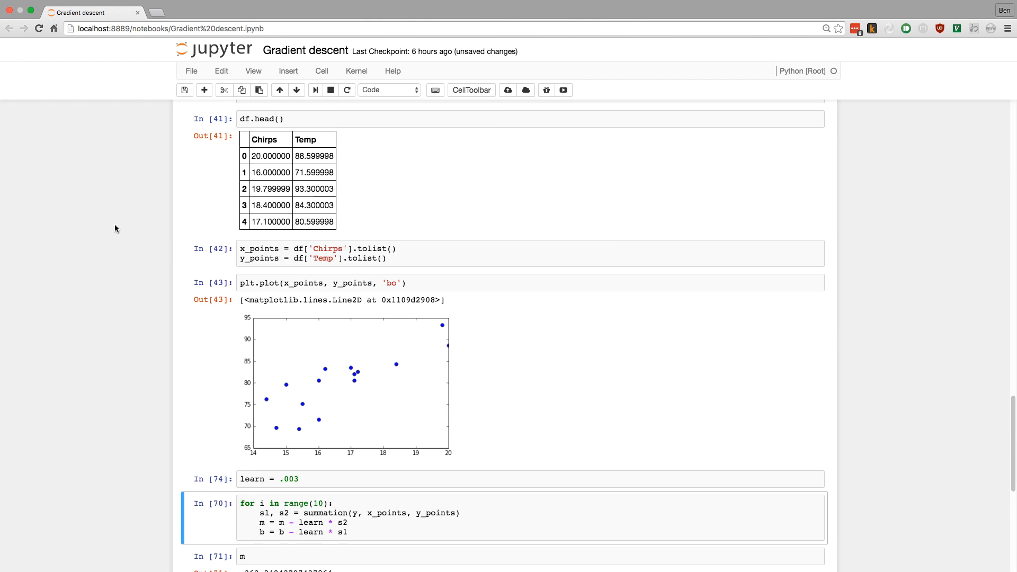
{"action": "scroll", "scroll_direction": "down", "scroll_amount": 3}
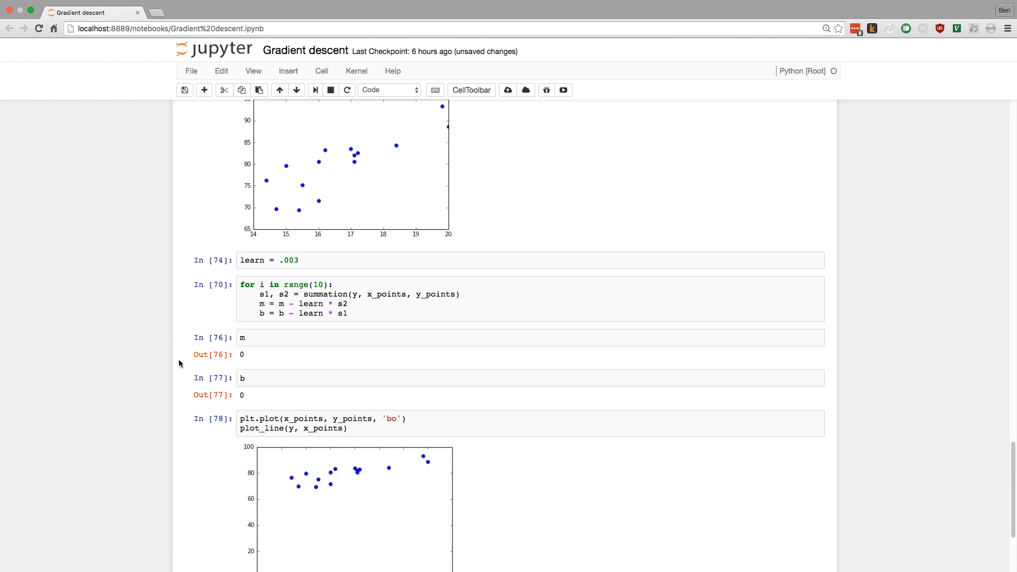
{"action": "scroll", "scroll_direction": "down", "scroll_amount": 3}
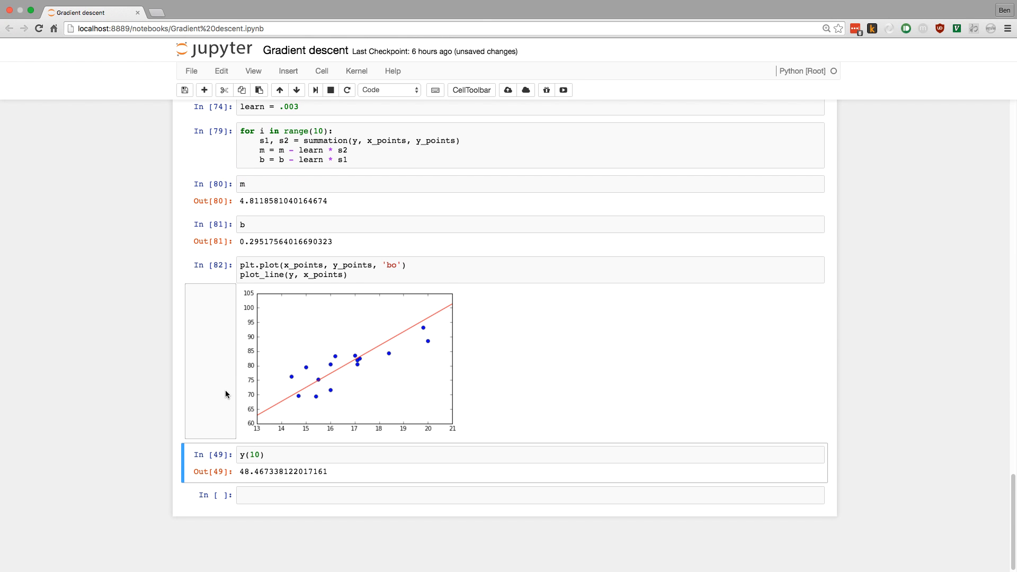
{"action": "mouse_move", "coordinate": [390, 255]}
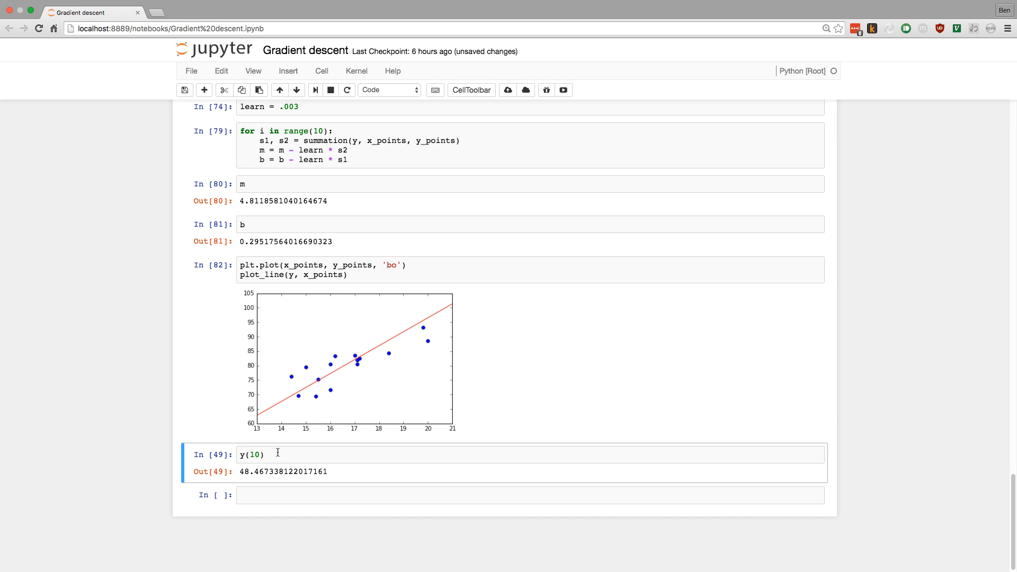
{"action": "mouse_move", "coordinate": [409, 340]}
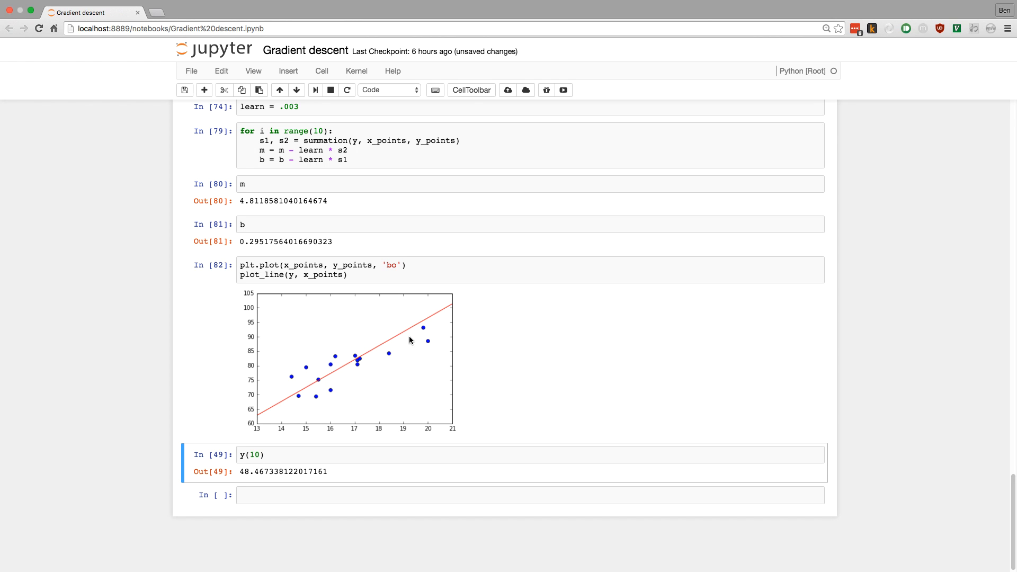
{"action": "mouse_move", "coordinate": [472, 382]}
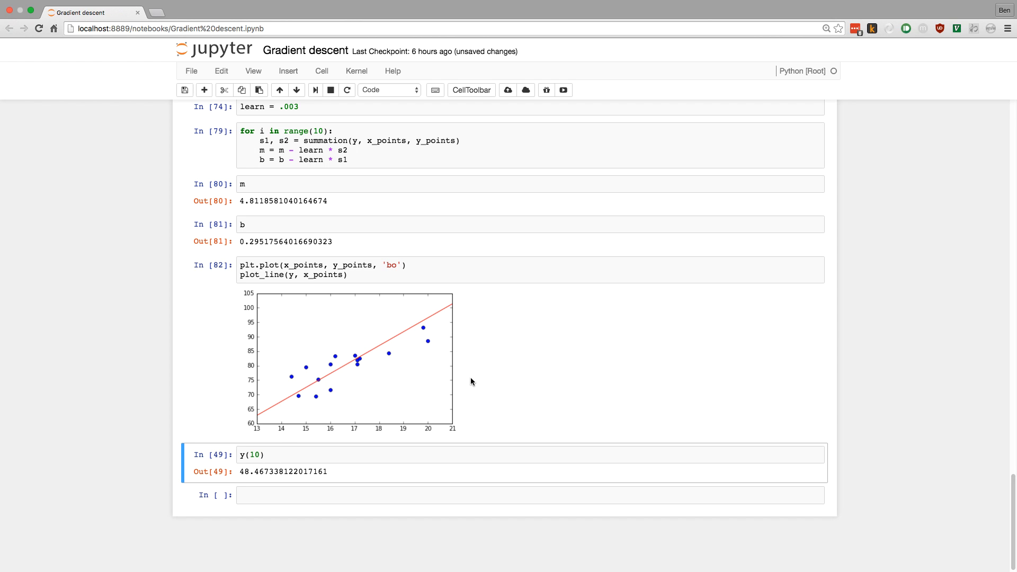